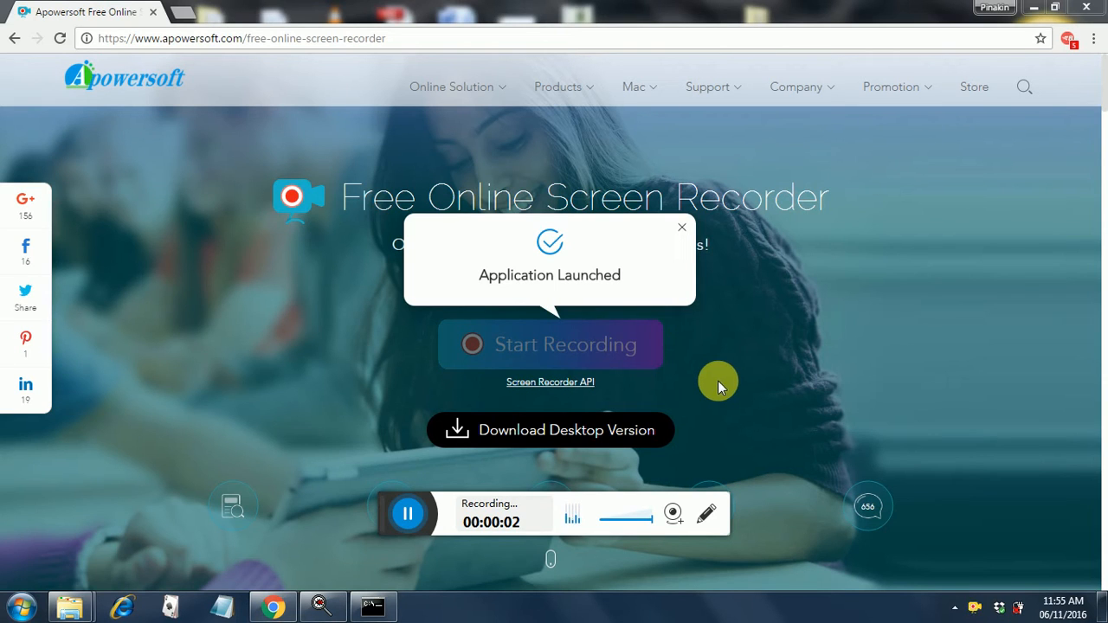
Minimize the Chrome recorder window to reveal the apache-jmeter-3.0 bin folder.
click(1023, 86)
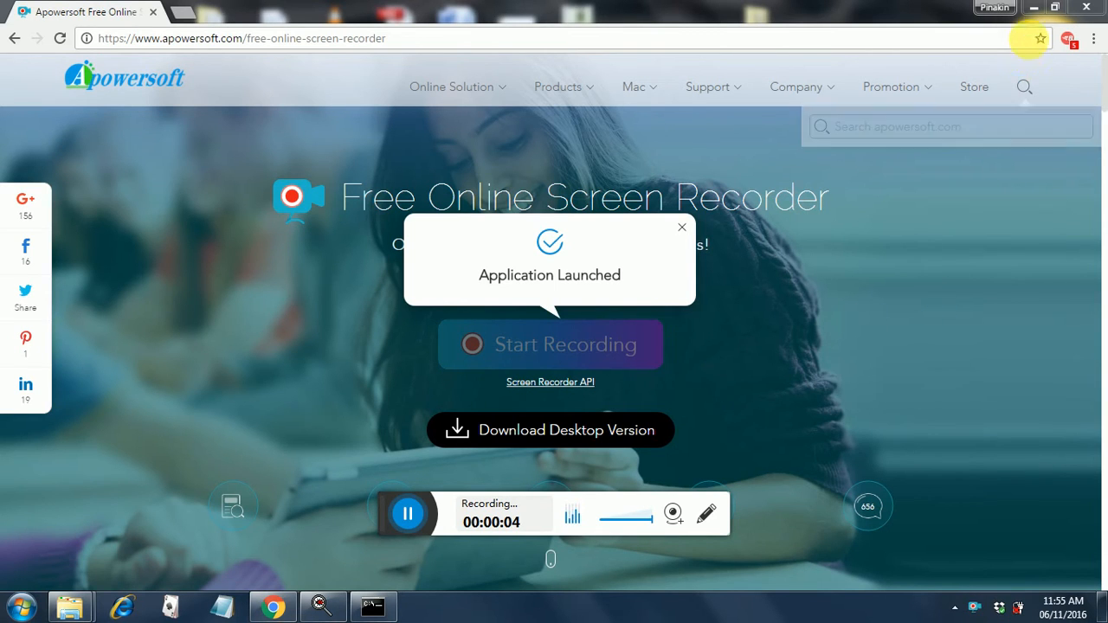
mouse_move(1034, 9)
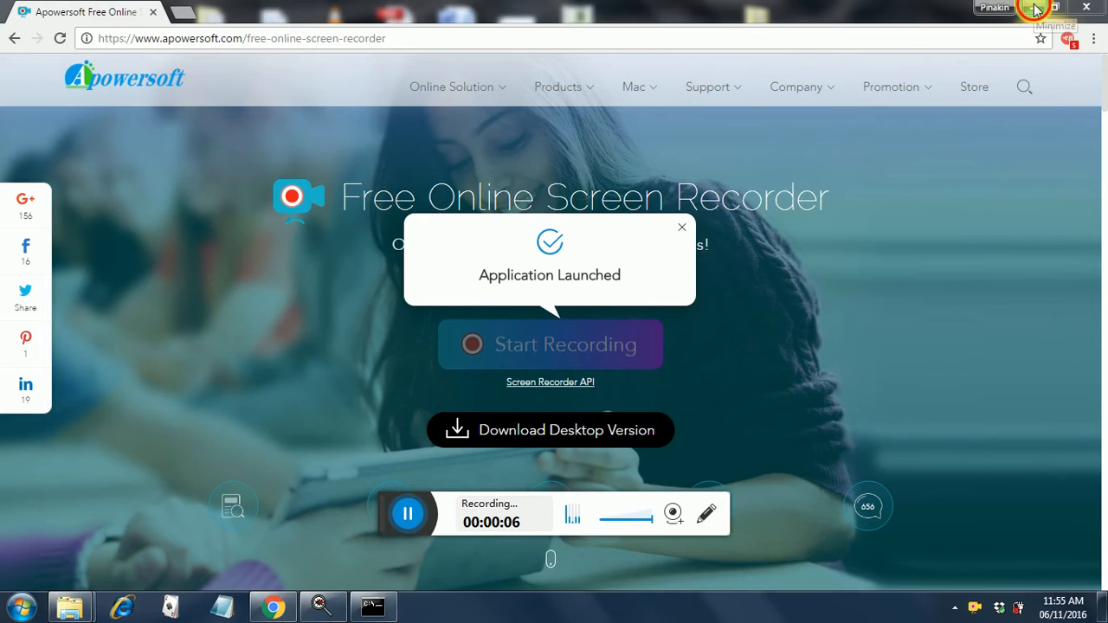
click(1033, 8)
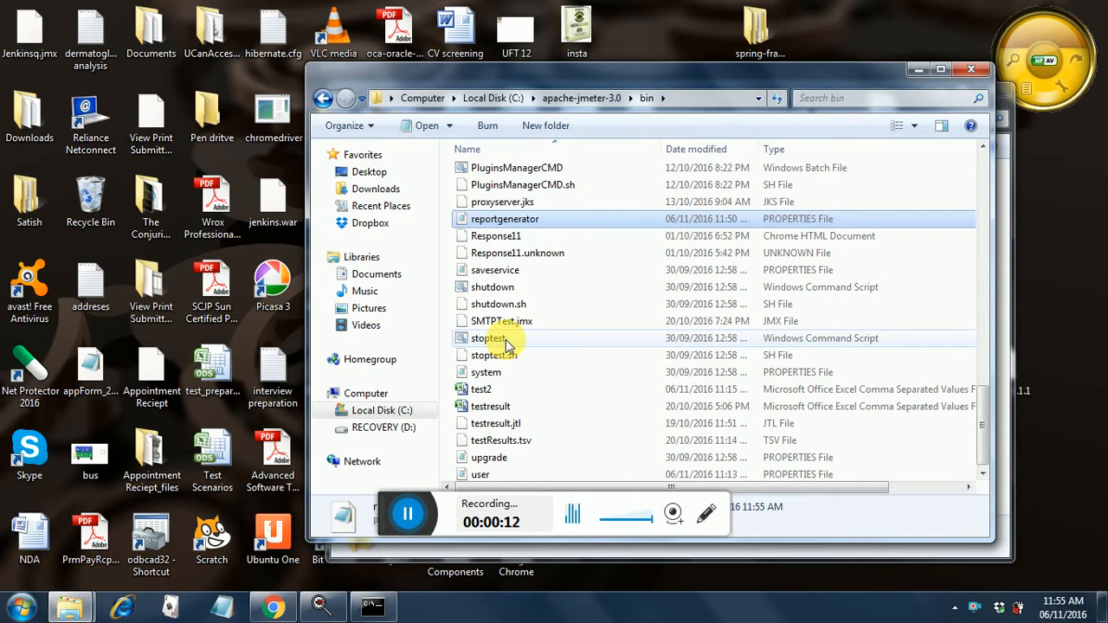
mouse_move(492, 286)
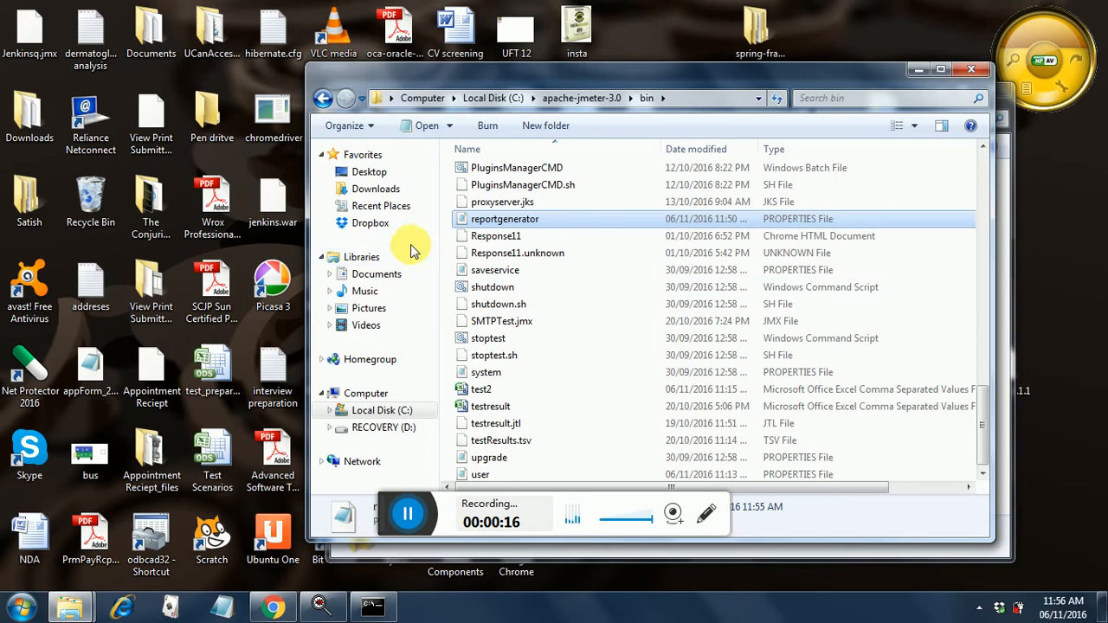
mouse_move(710, 309)
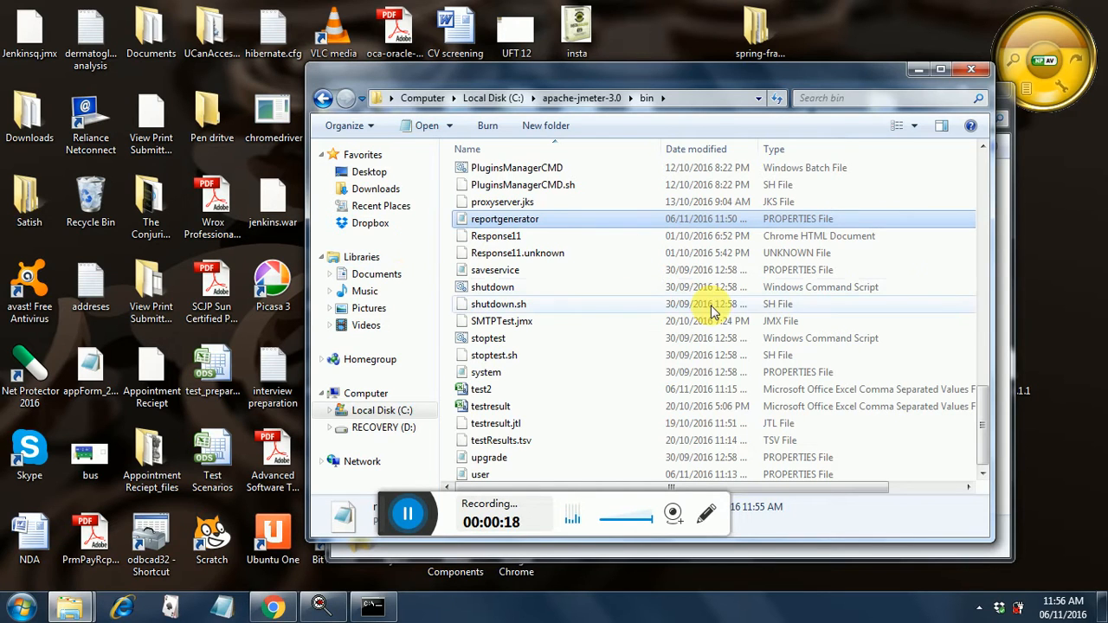
mouse_move(989, 177)
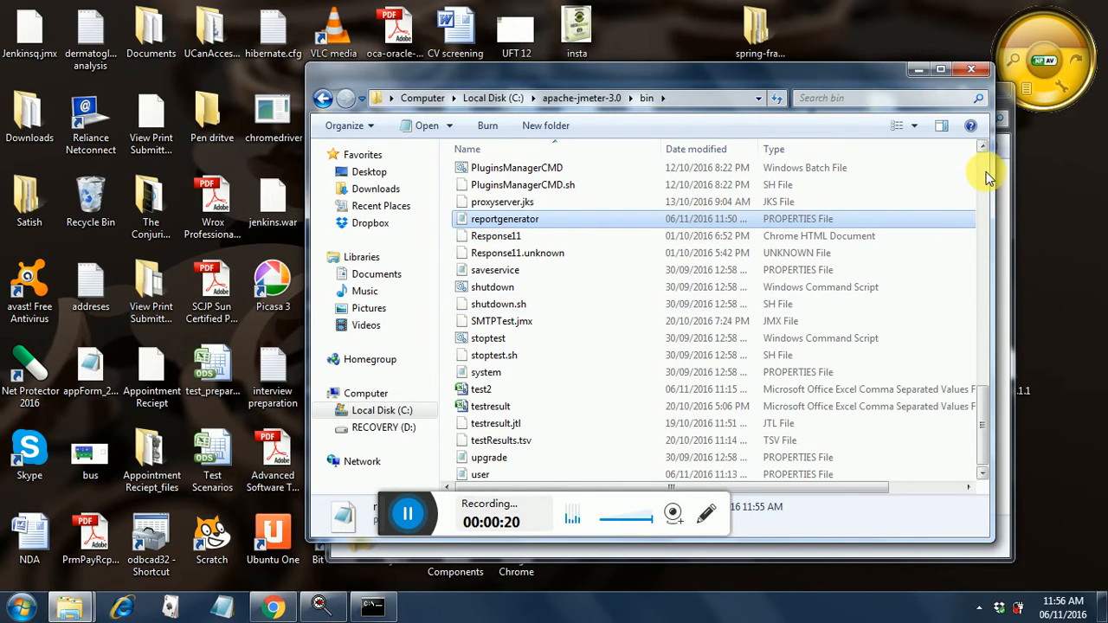
scroll(up, 3)
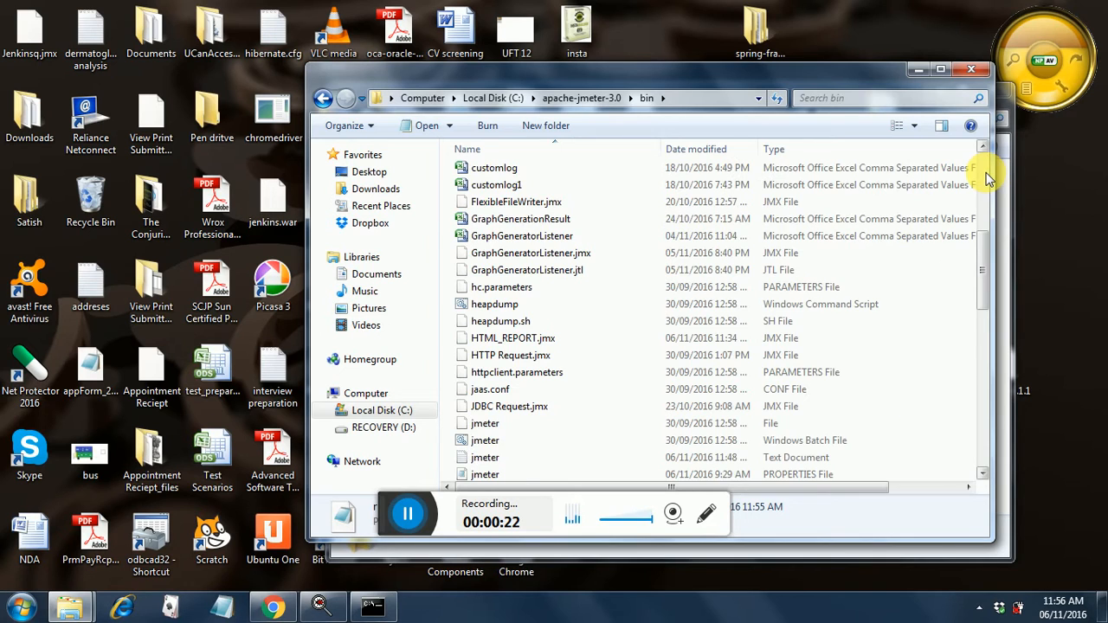
scroll(up, 3)
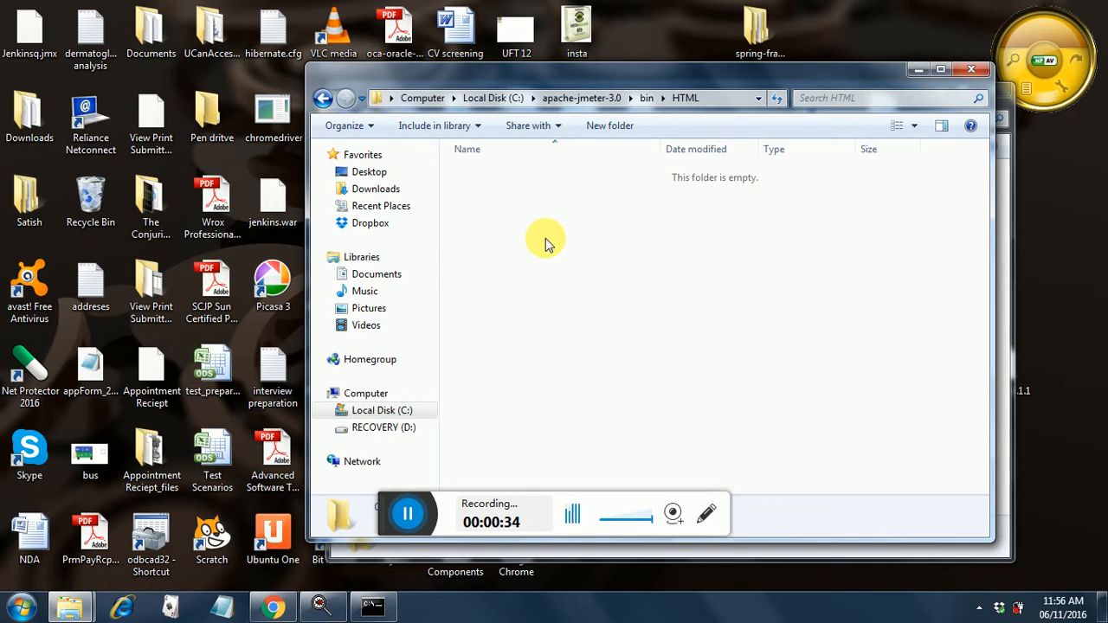
mouse_move(460, 315)
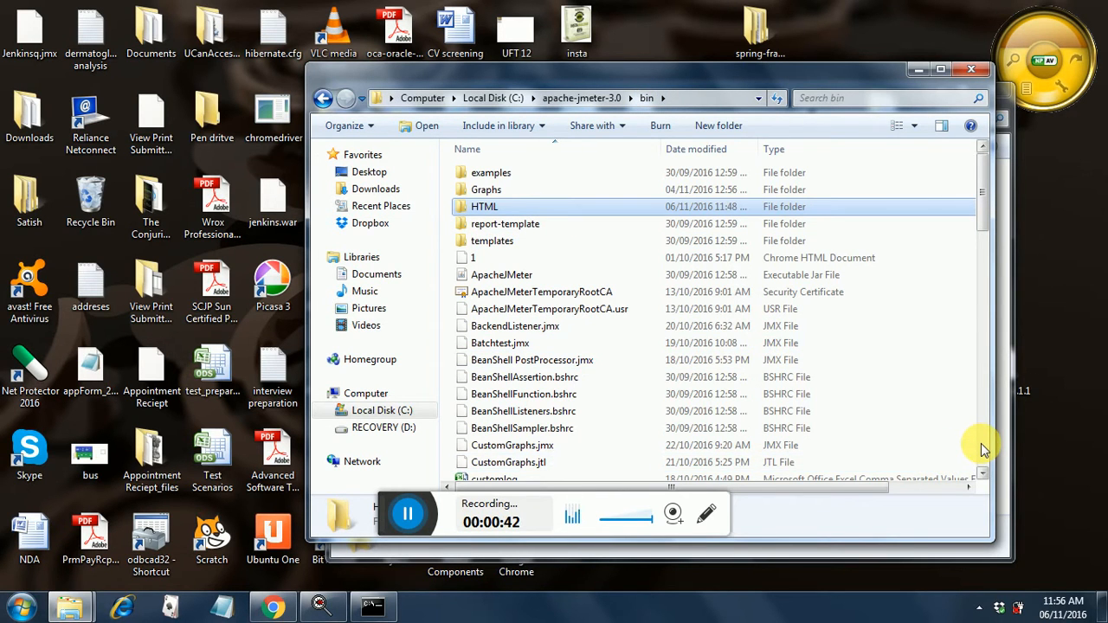
scroll(down, 3)
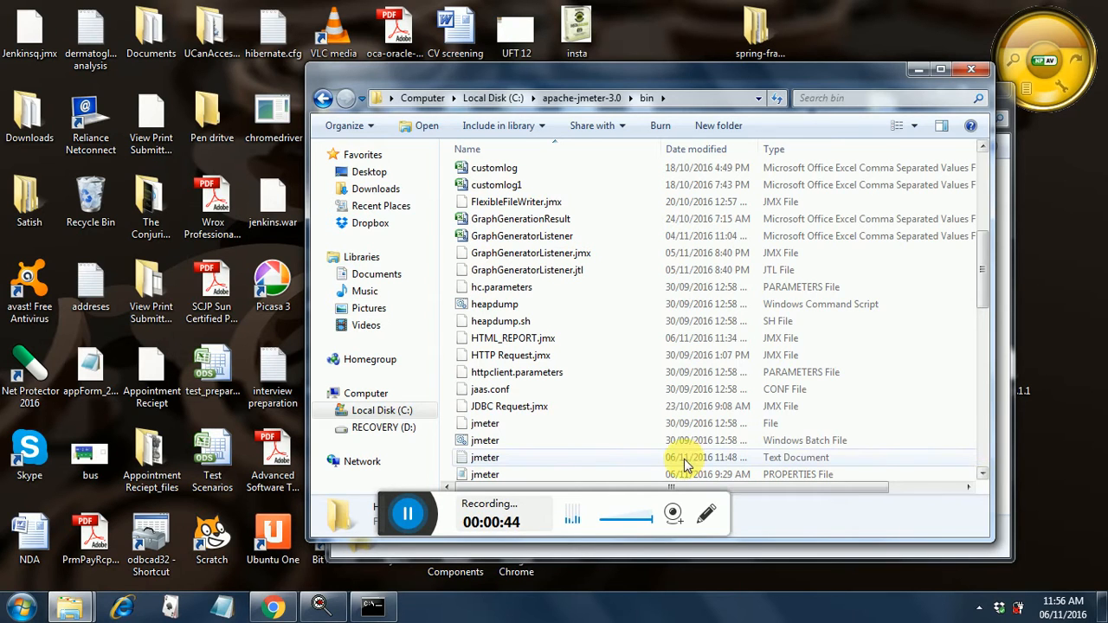
click(485, 439)
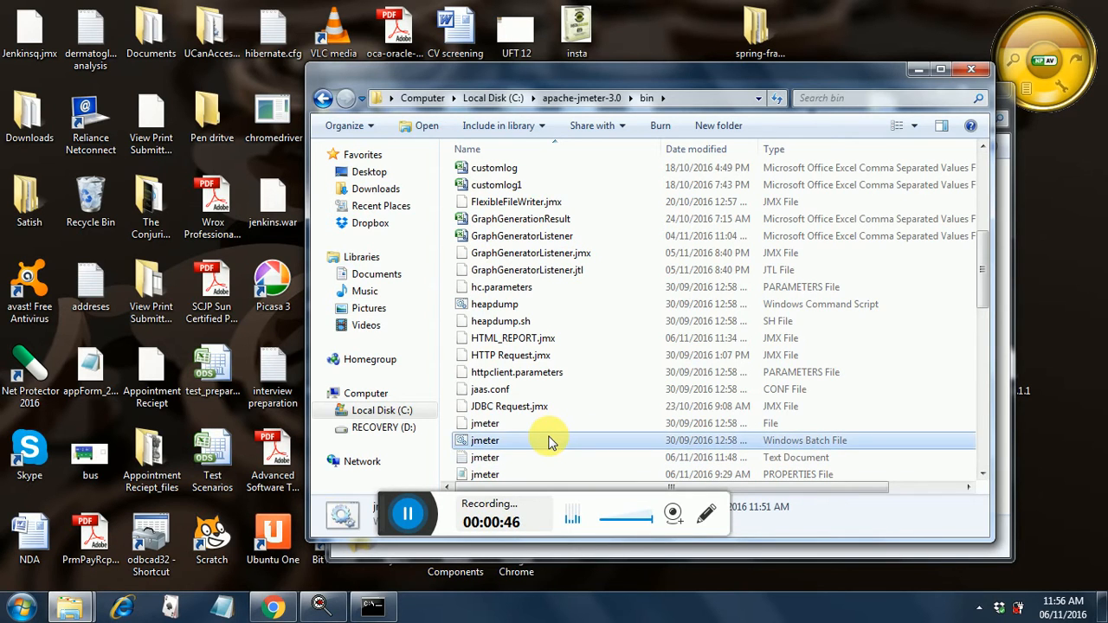
Launch jmeter.bat from the bin folder and allow it past the security warning.
double_click(485, 440)
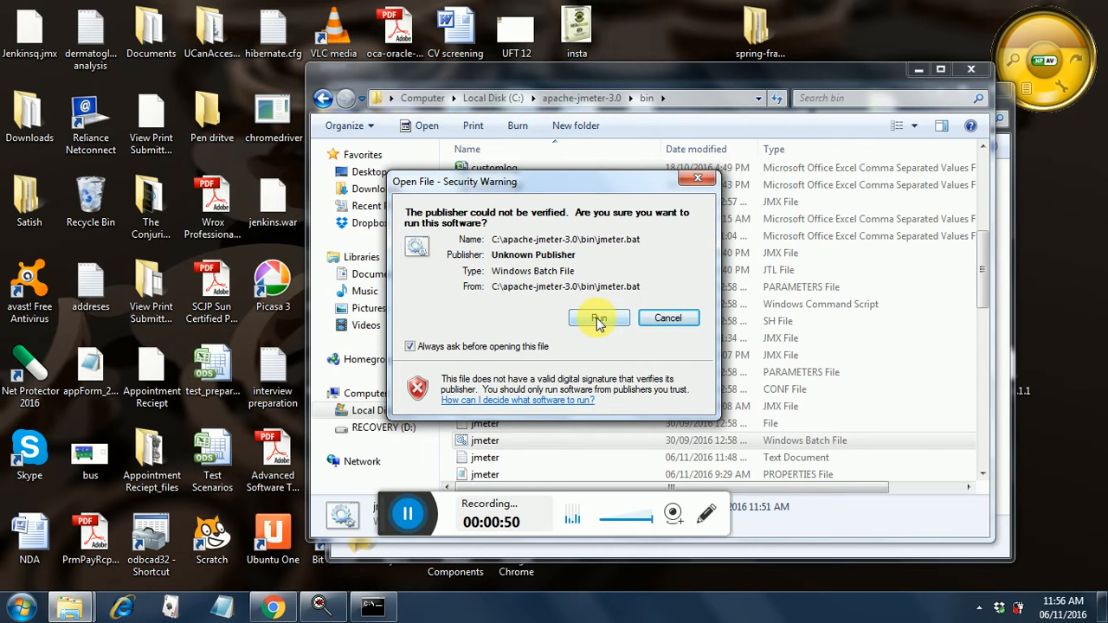
click(598, 317)
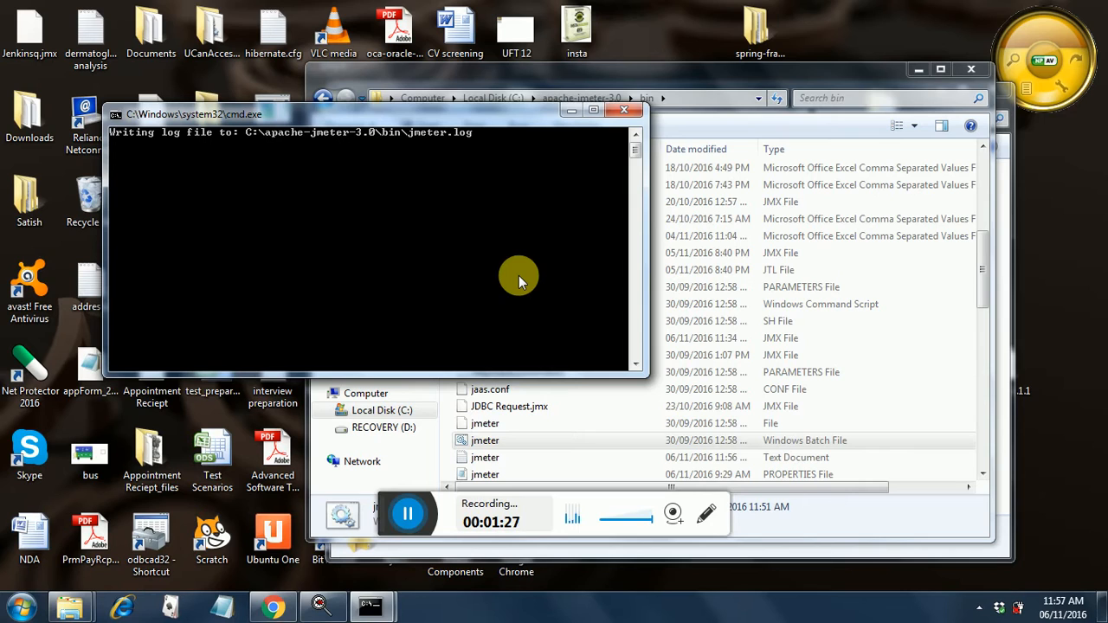
mouse_move(479, 263)
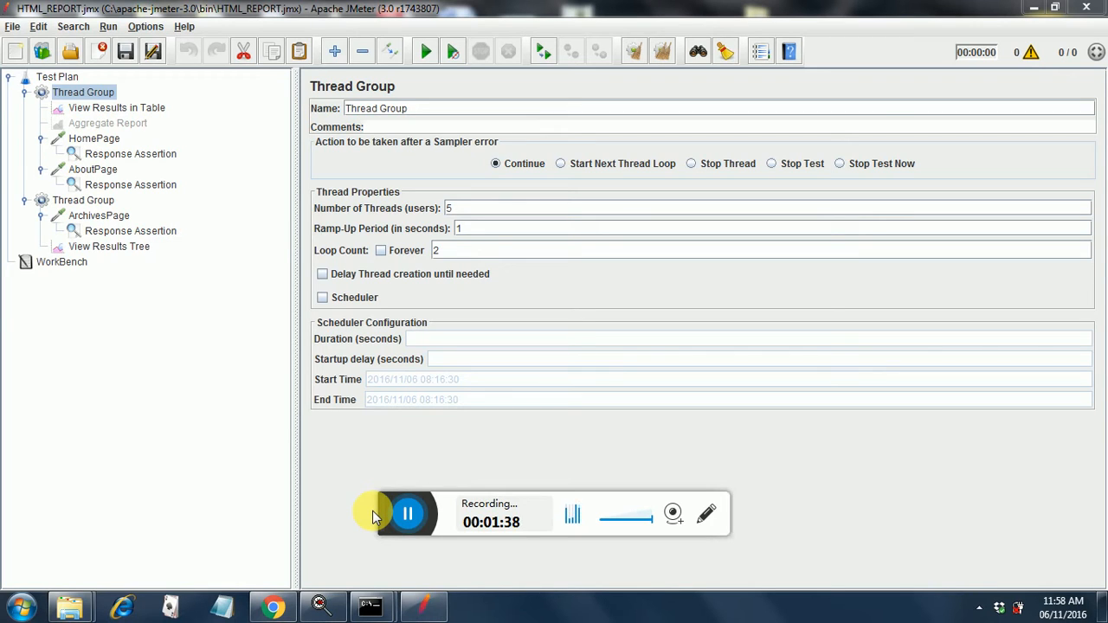
mouse_move(375, 456)
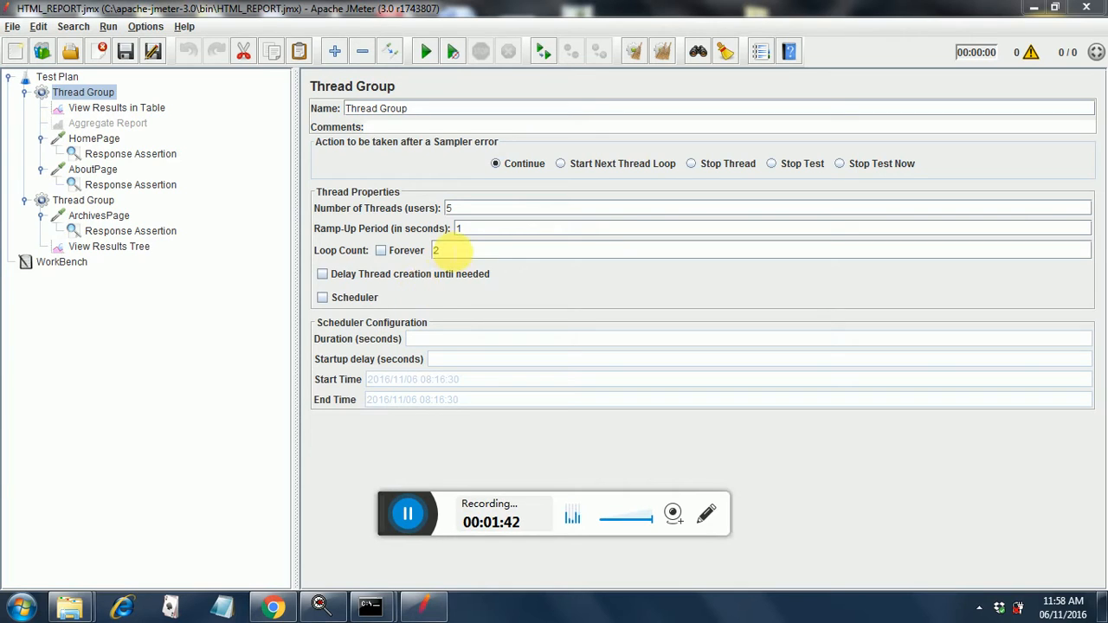
mouse_move(458, 224)
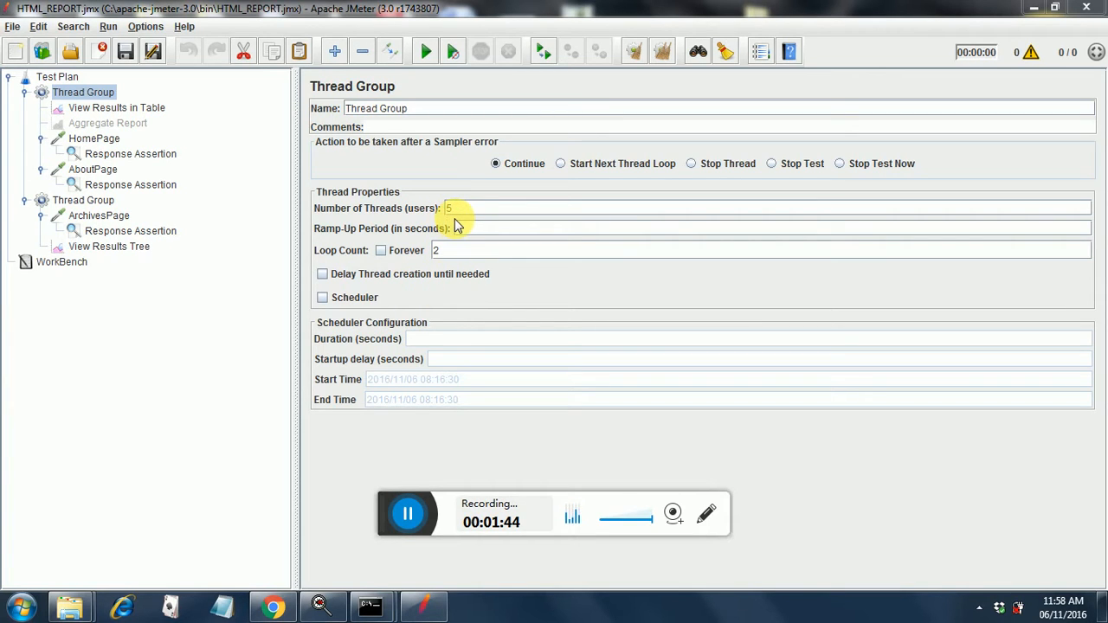
text(1)
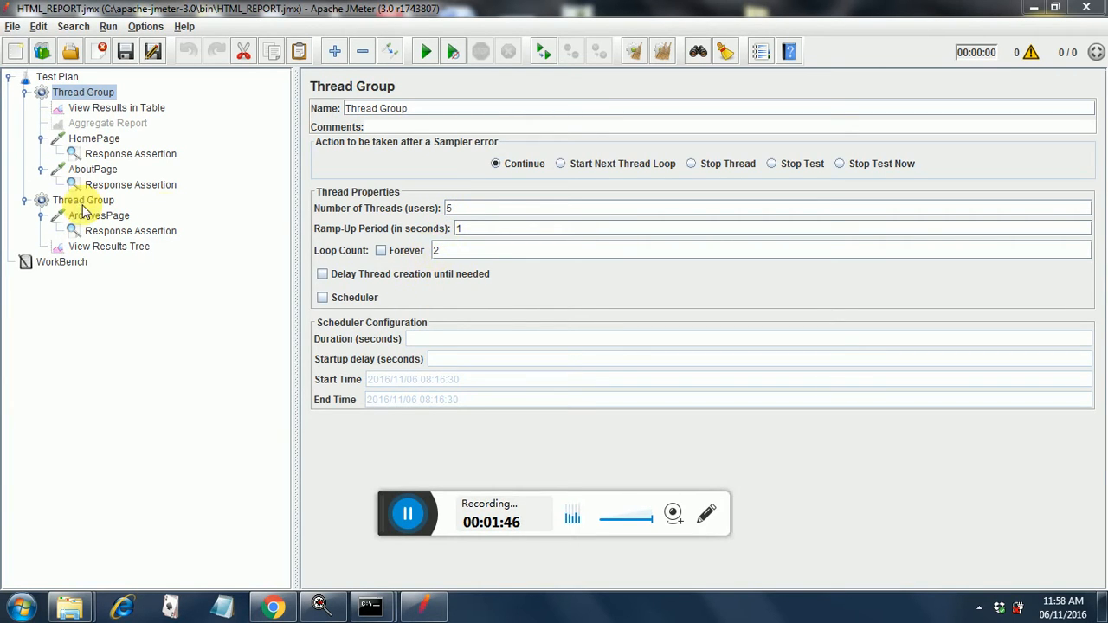
click(83, 200)
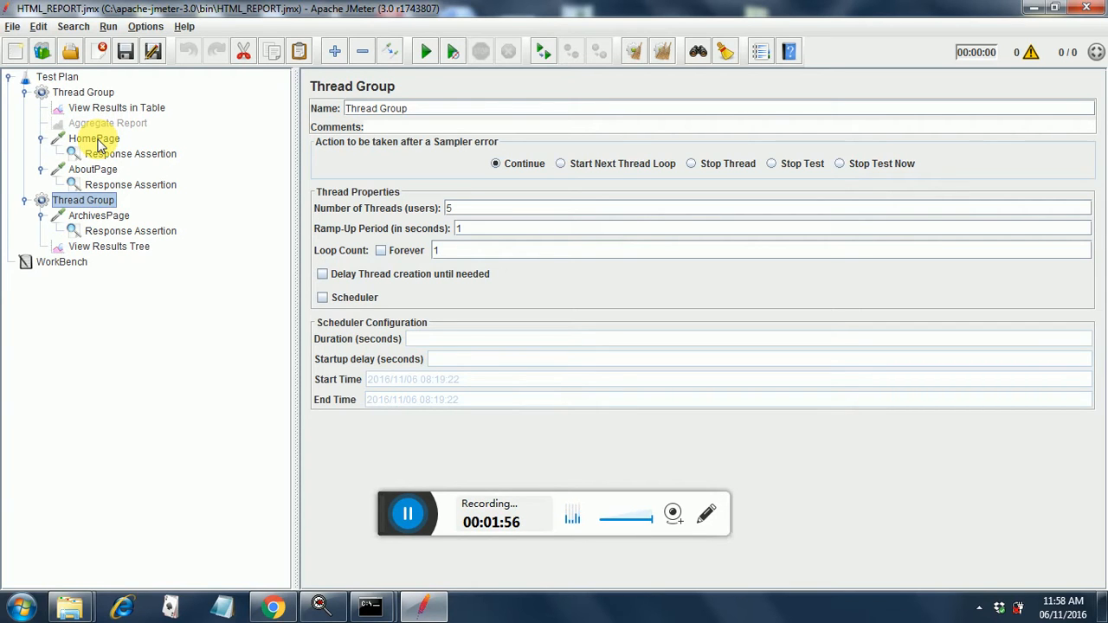
click(94, 138)
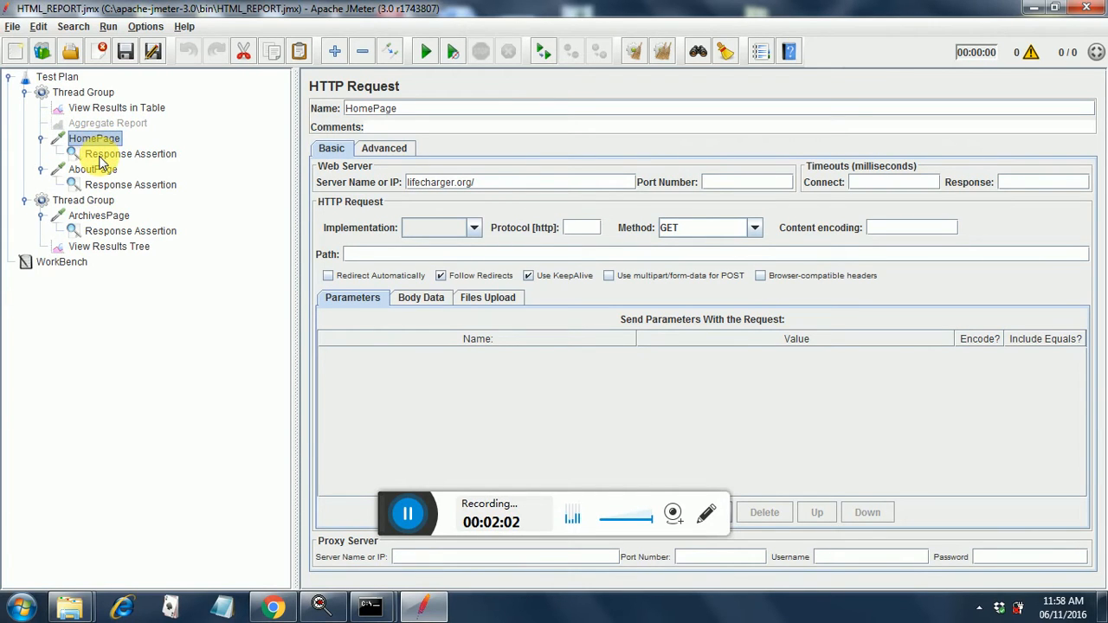
click(130, 154)
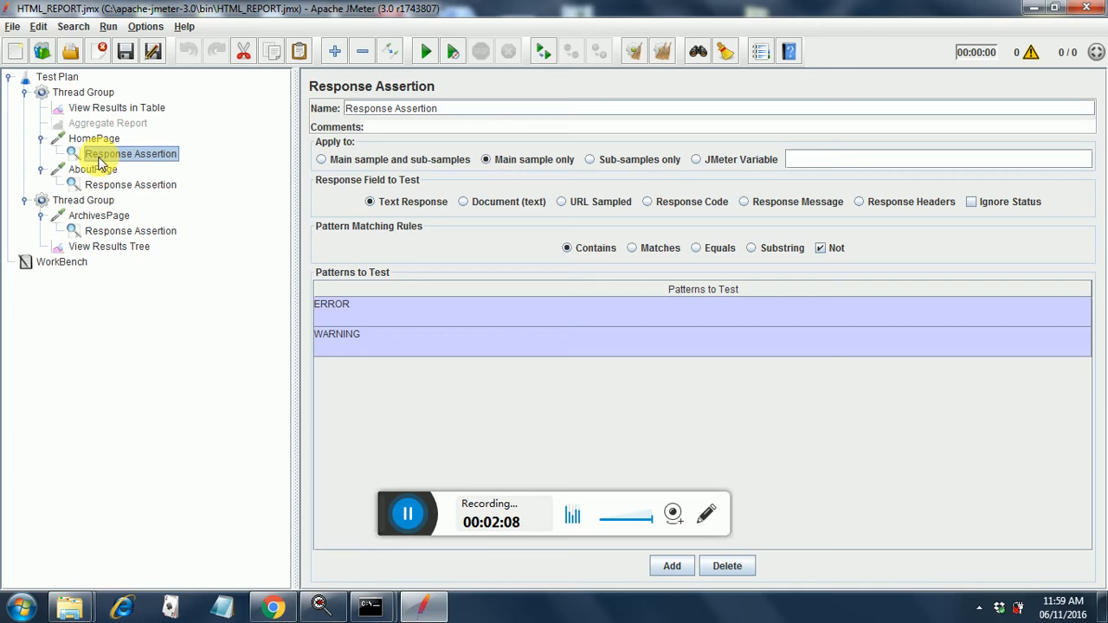
click(92, 169)
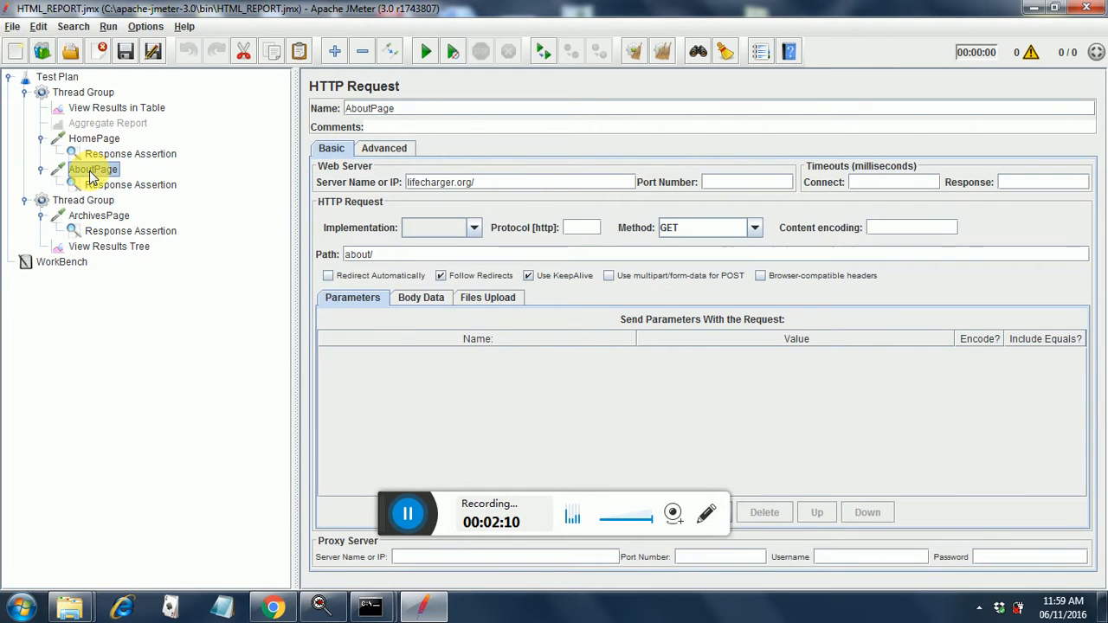
mouse_move(98, 184)
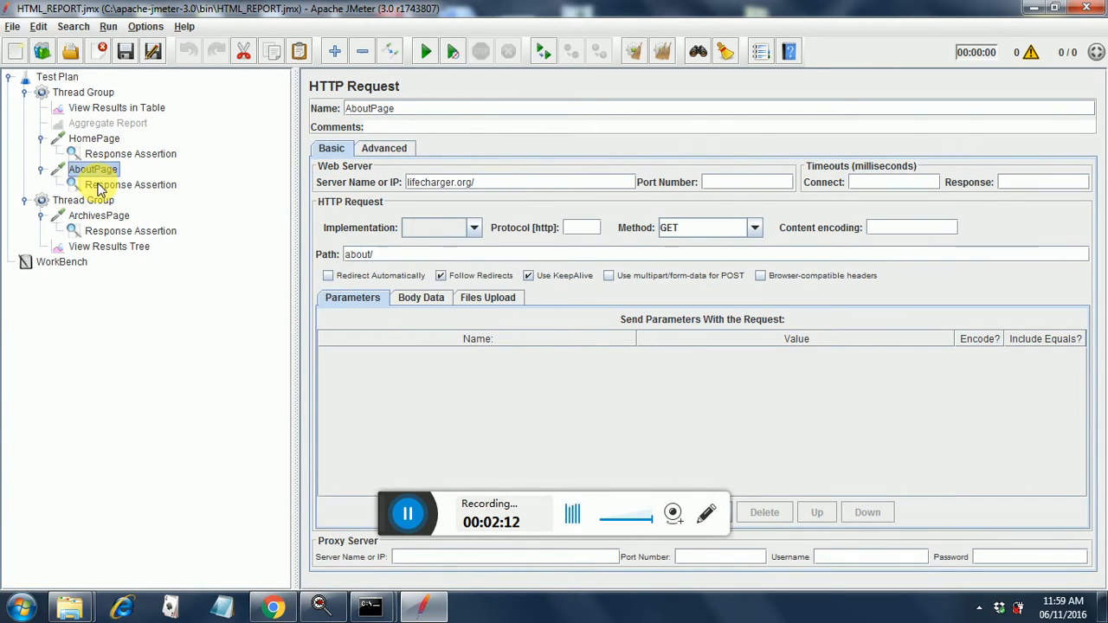
click(130, 184)
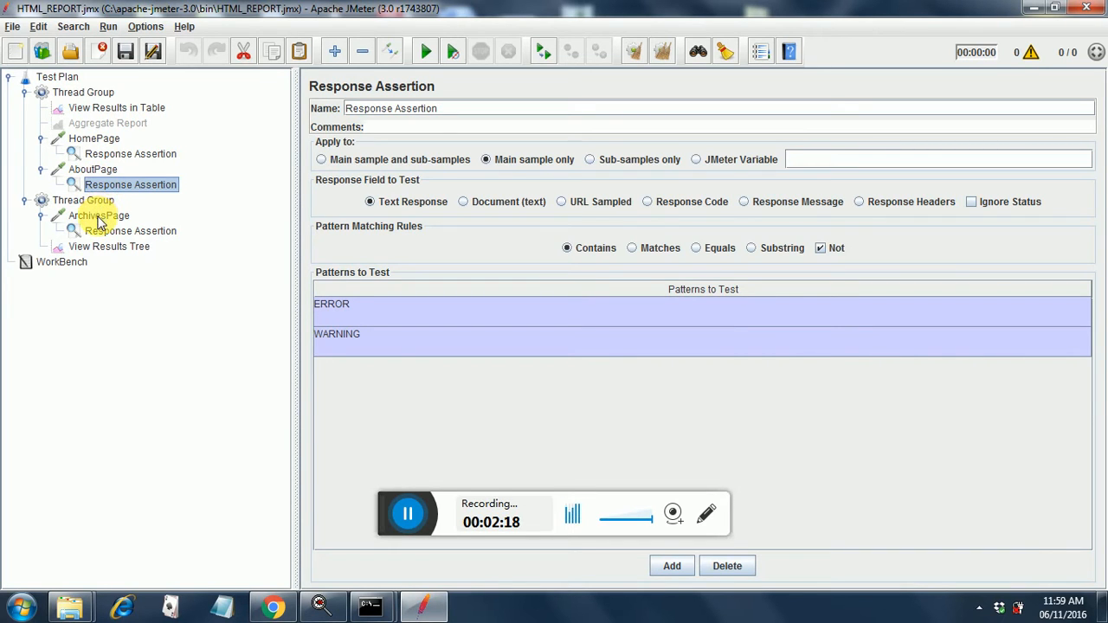
click(99, 215)
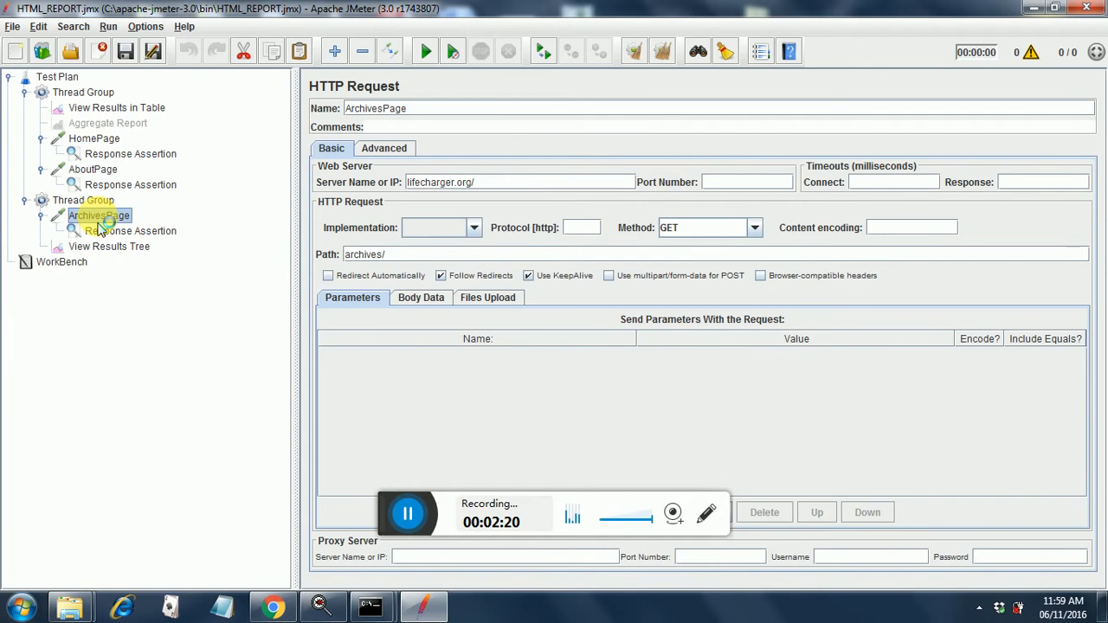
click(130, 230)
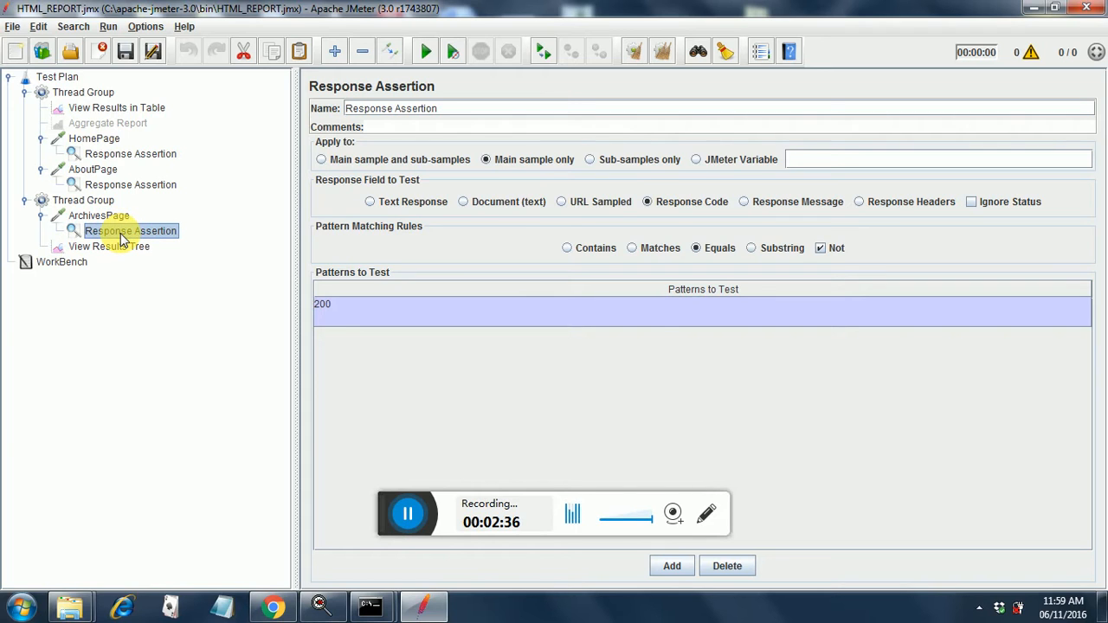
mouse_move(182, 240)
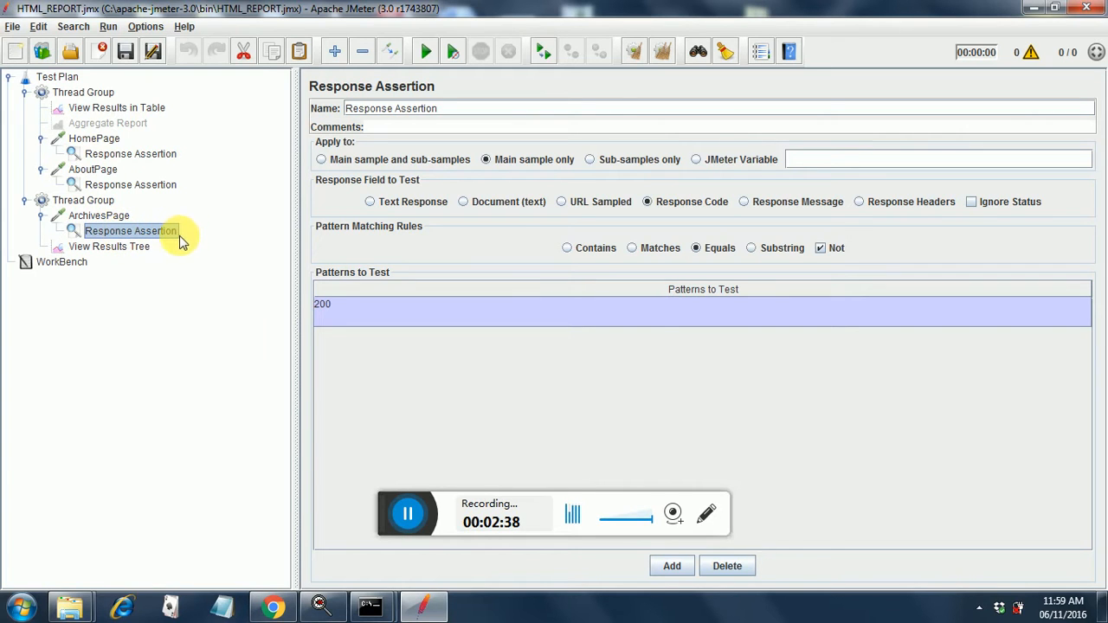
mouse_move(176, 262)
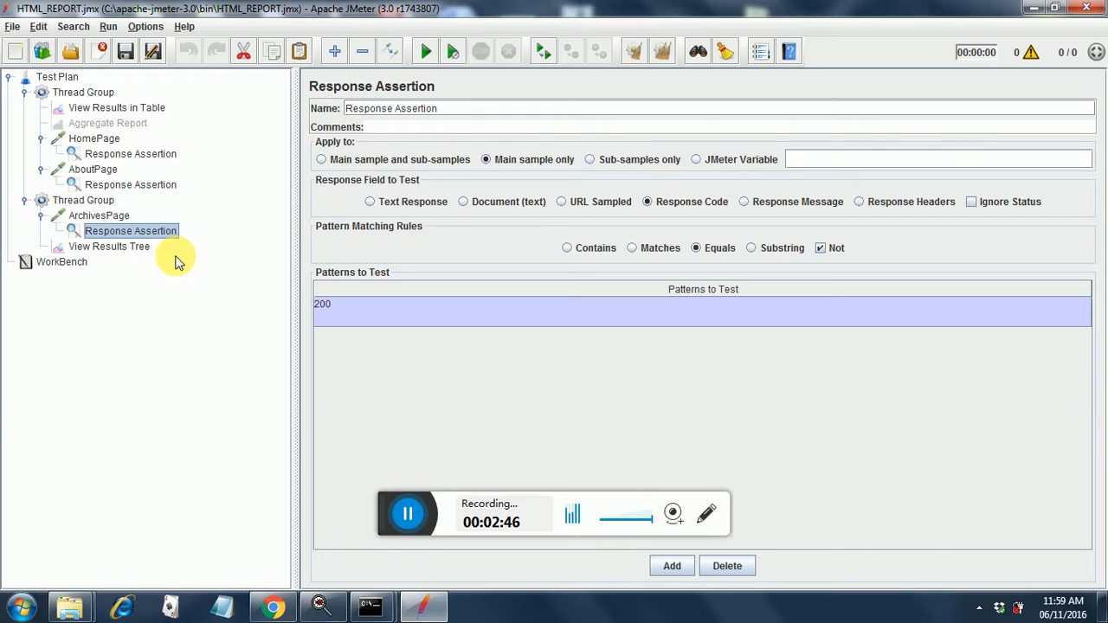
mouse_move(194, 138)
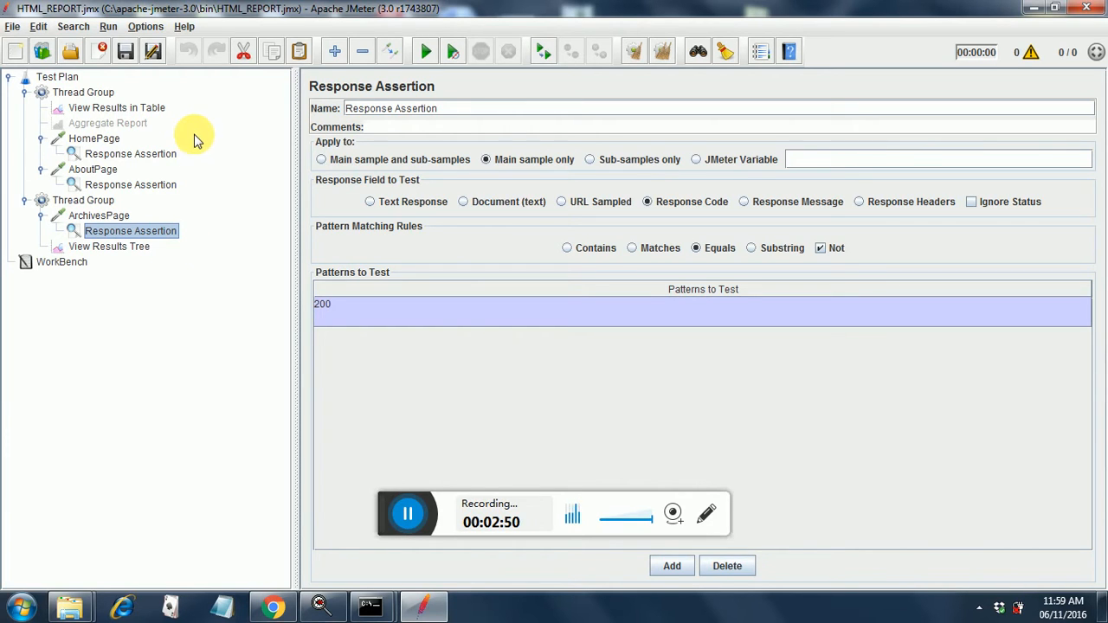
click(117, 107)
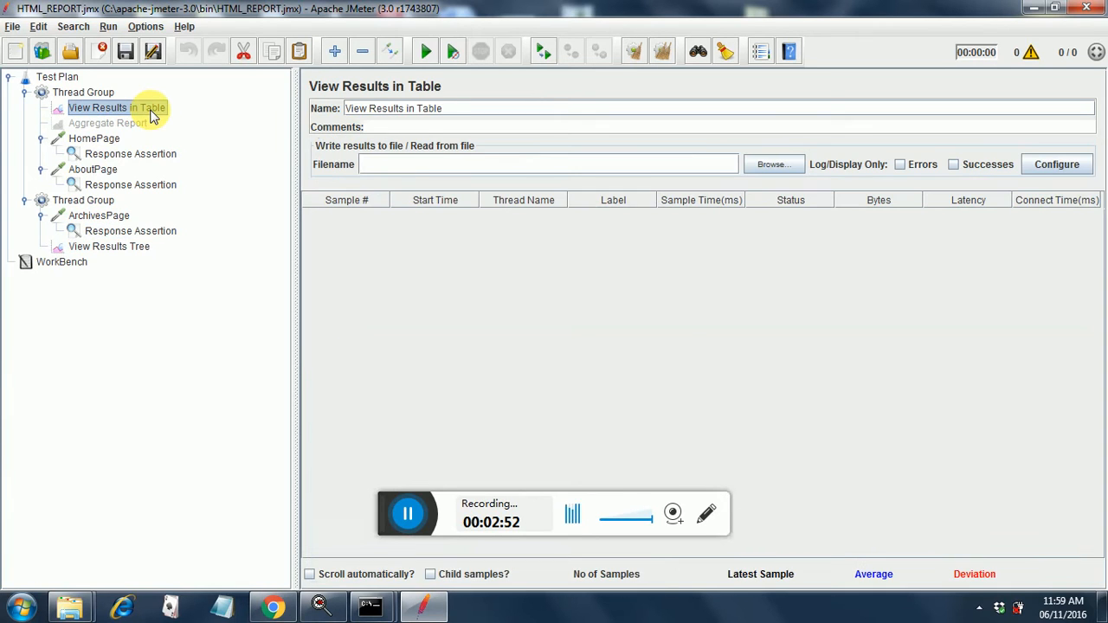
click(107, 122)
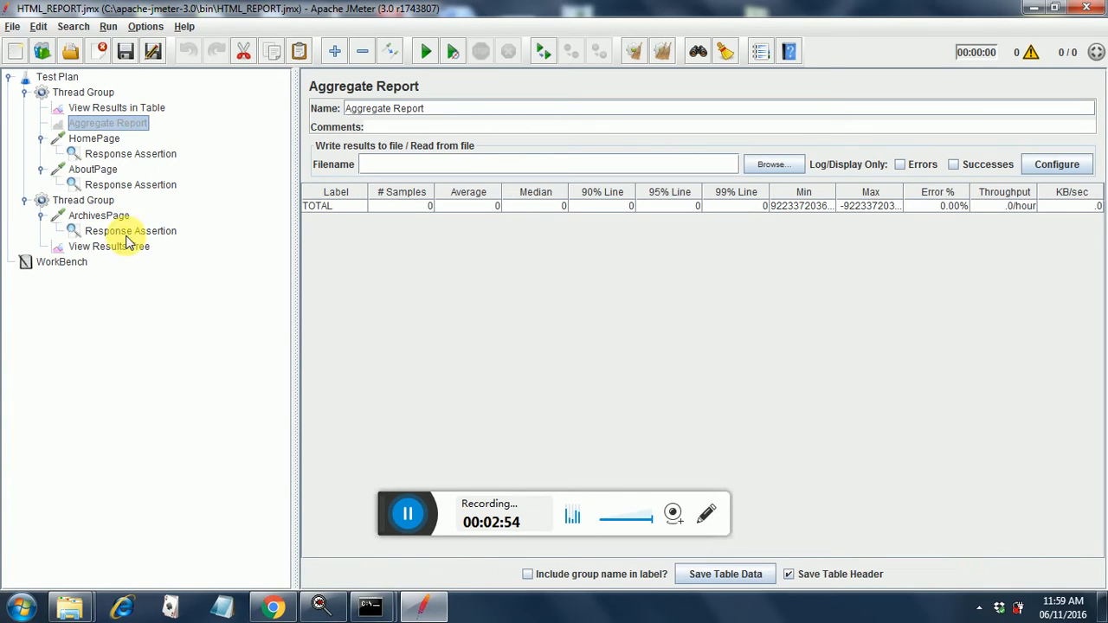
click(109, 246)
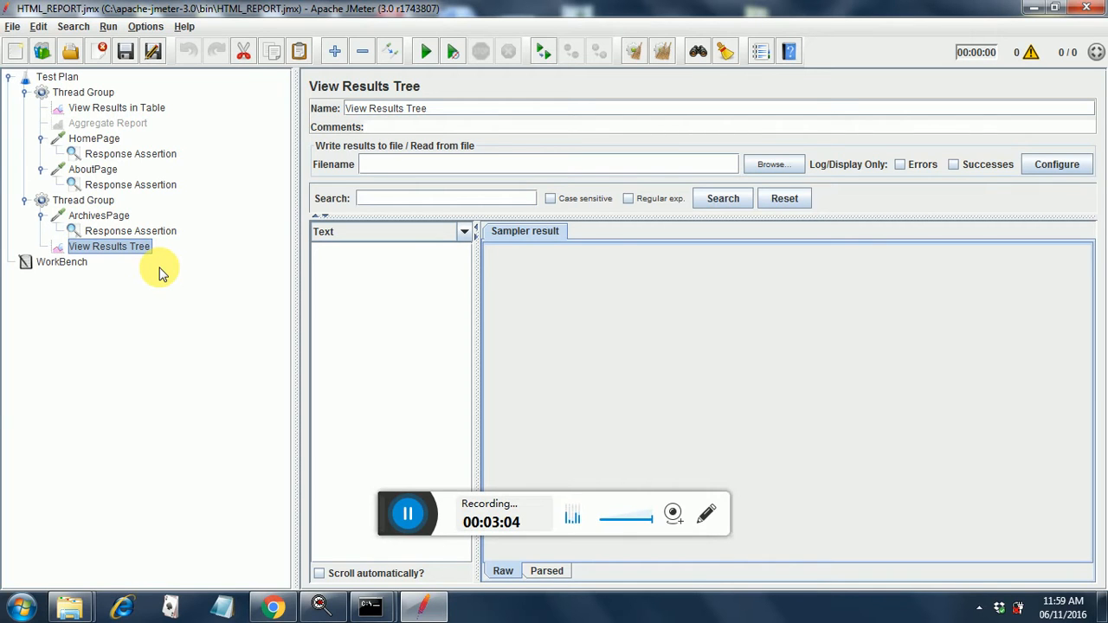
mouse_move(403, 498)
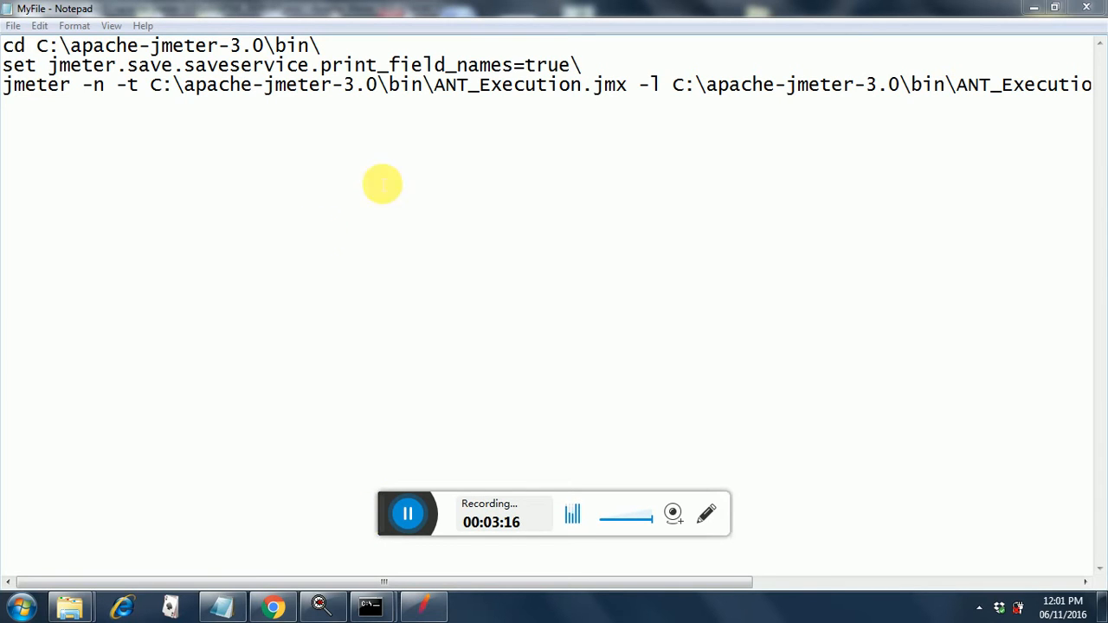
mouse_move(457, 137)
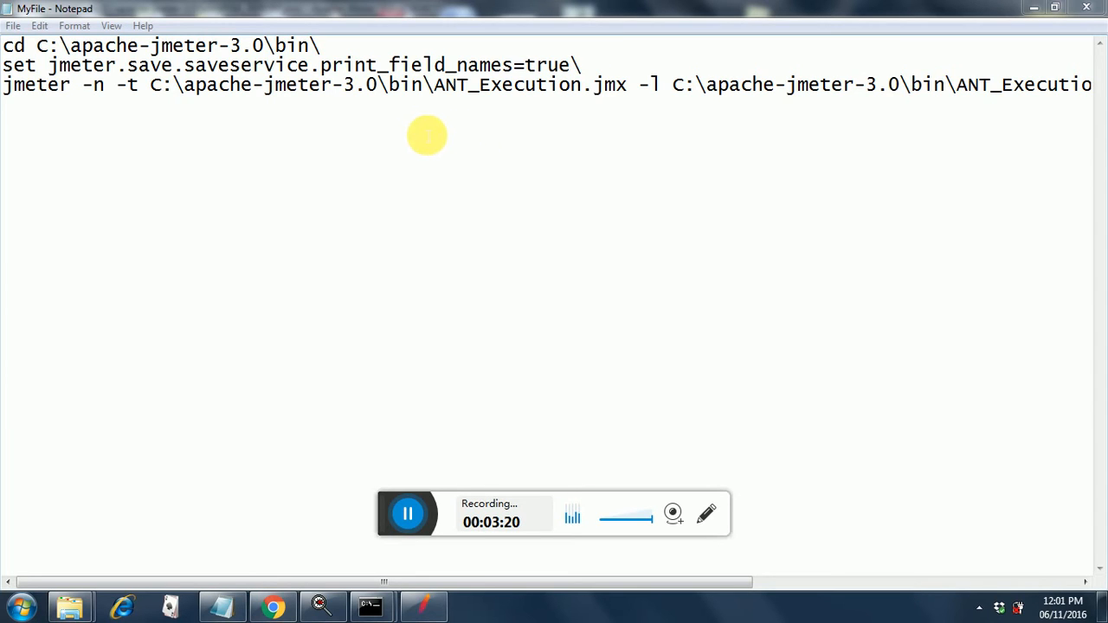
mouse_move(411, 104)
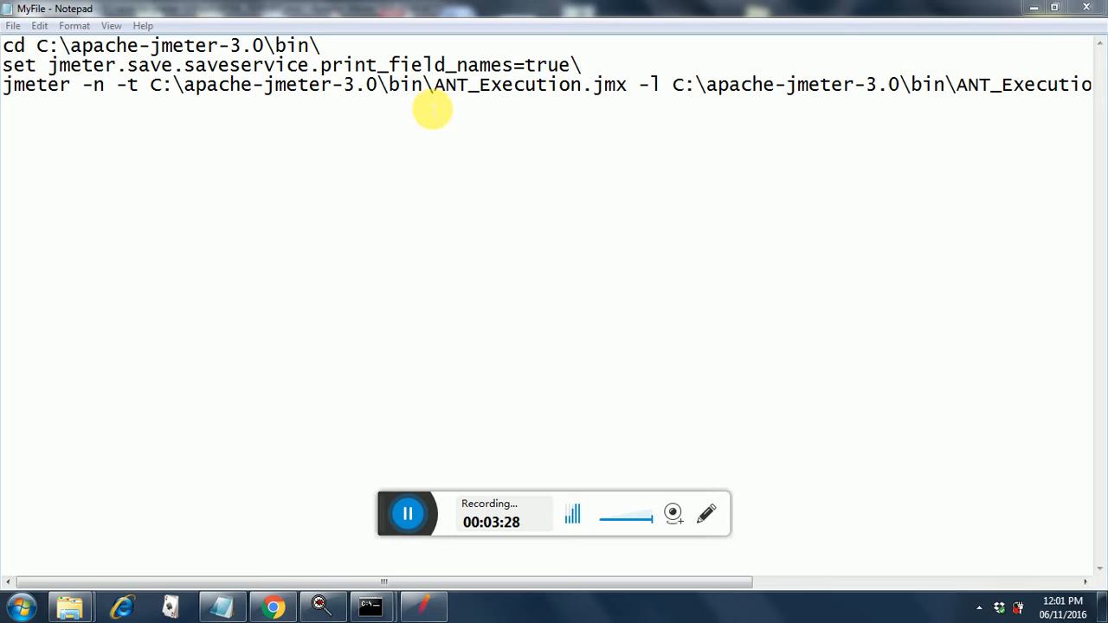
mouse_move(1050, 581)
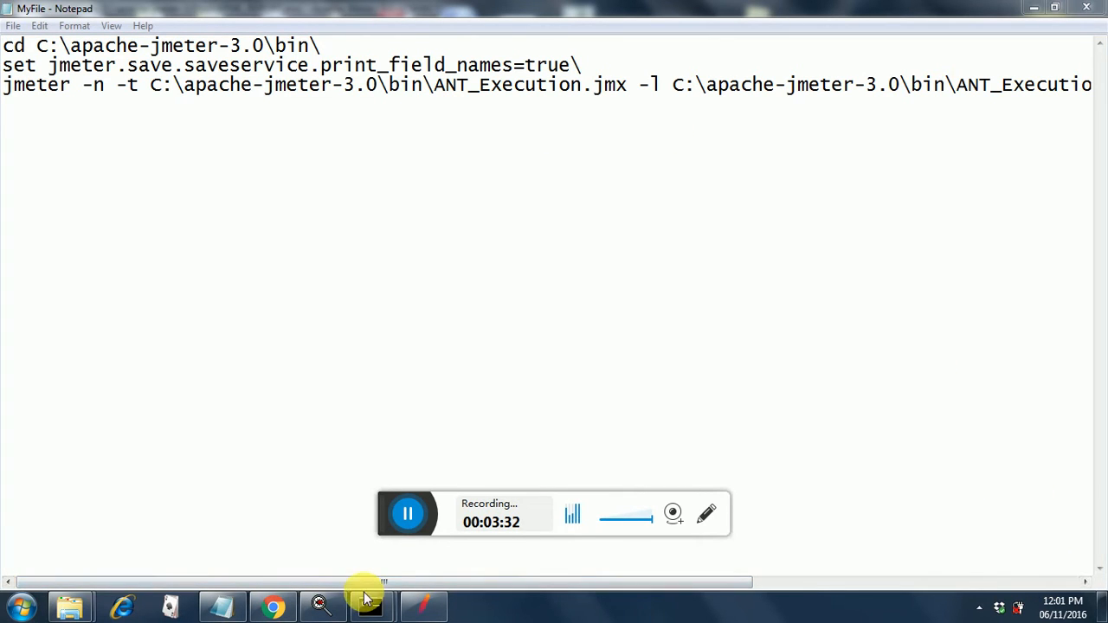
mouse_move(423, 606)
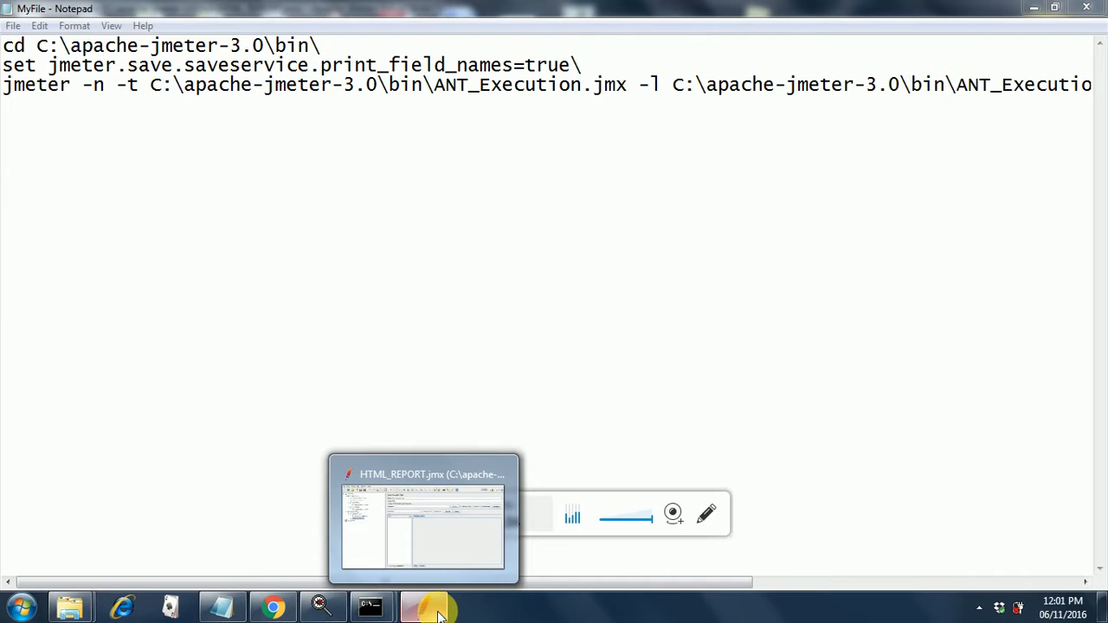
click(424, 519)
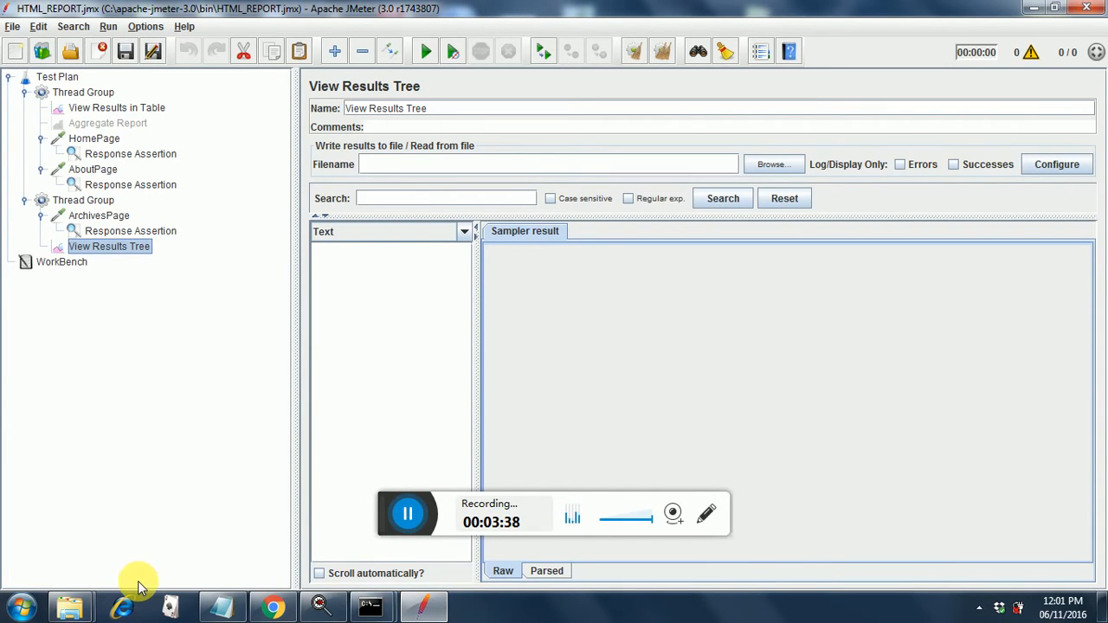
click(221, 606)
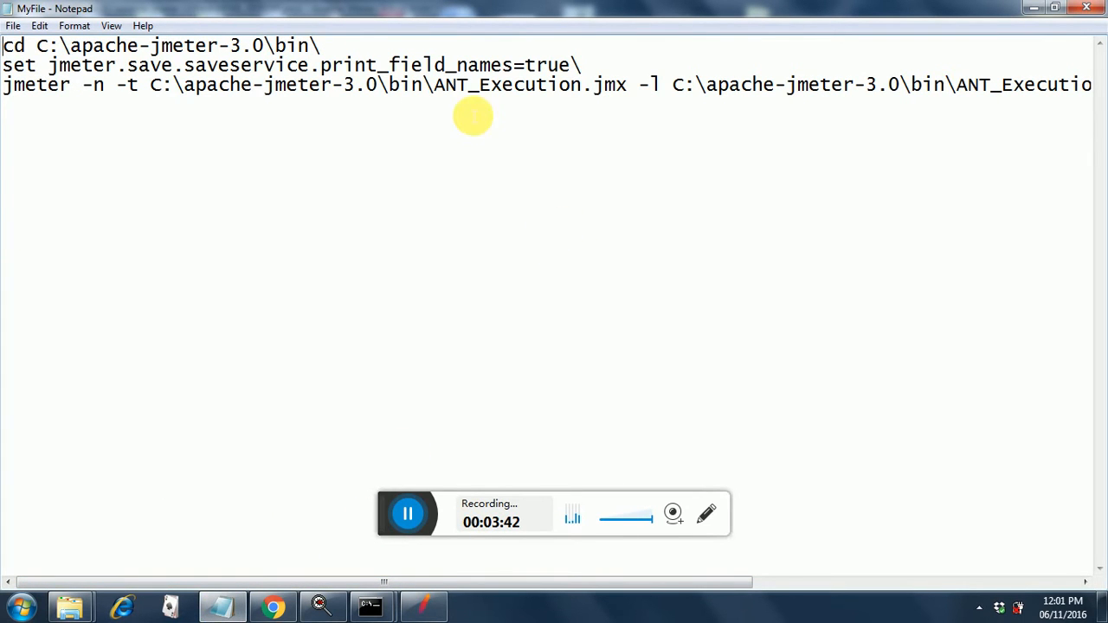
mouse_move(473, 84)
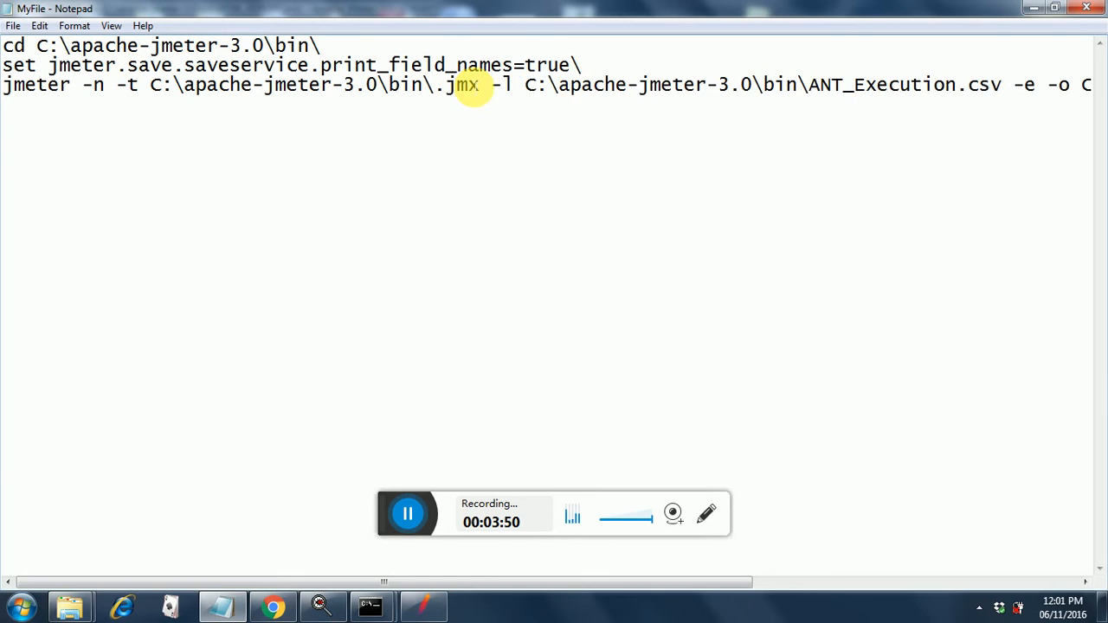
Replace ANT_Execution with HTML_REPORT in MyFile.bat's .jmx and .csv paths.
text(HTM)
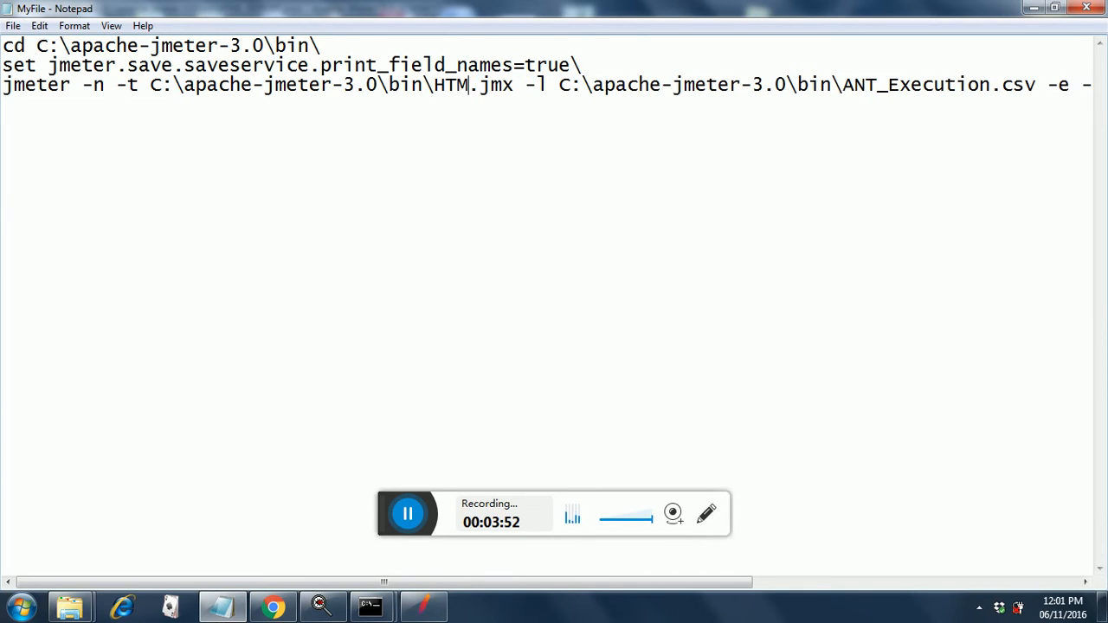
text(L_RE)
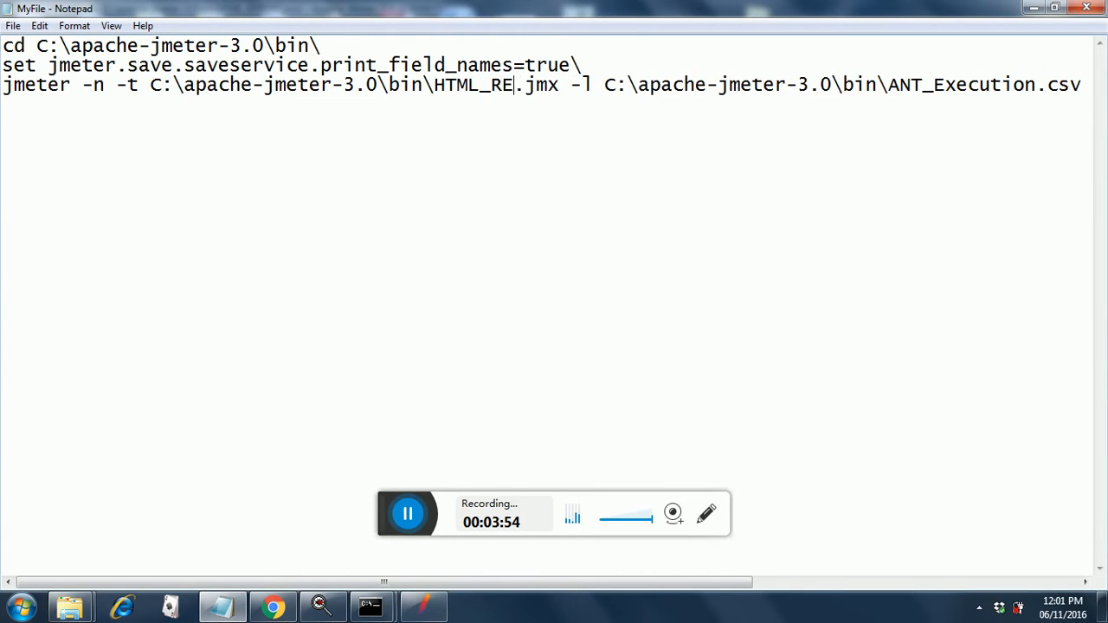
text(PORT)
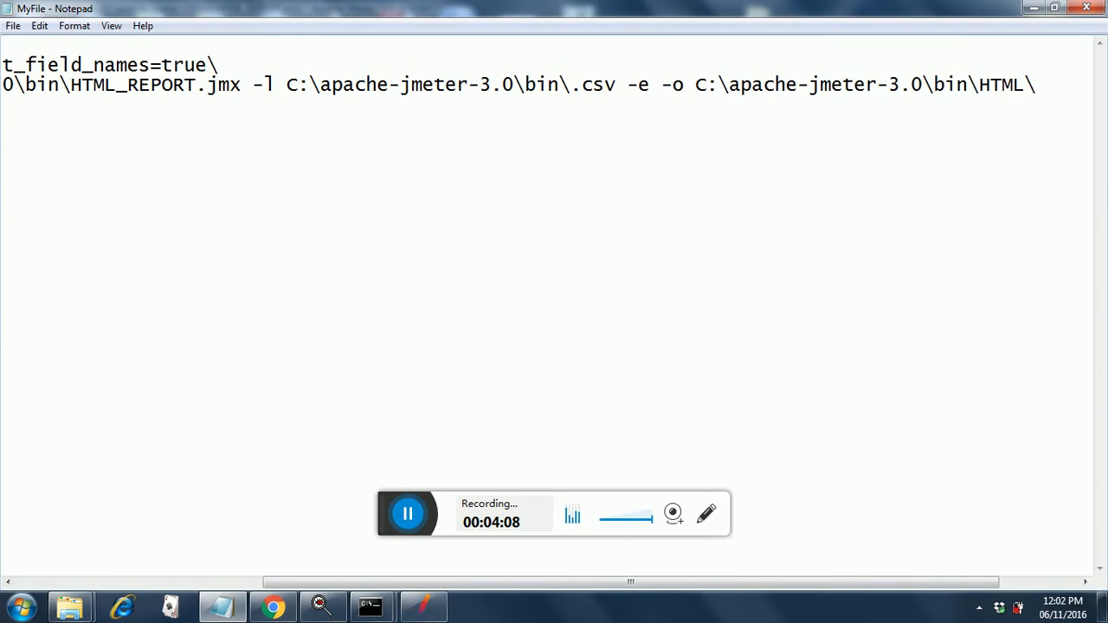
text(HTML_REPORT)
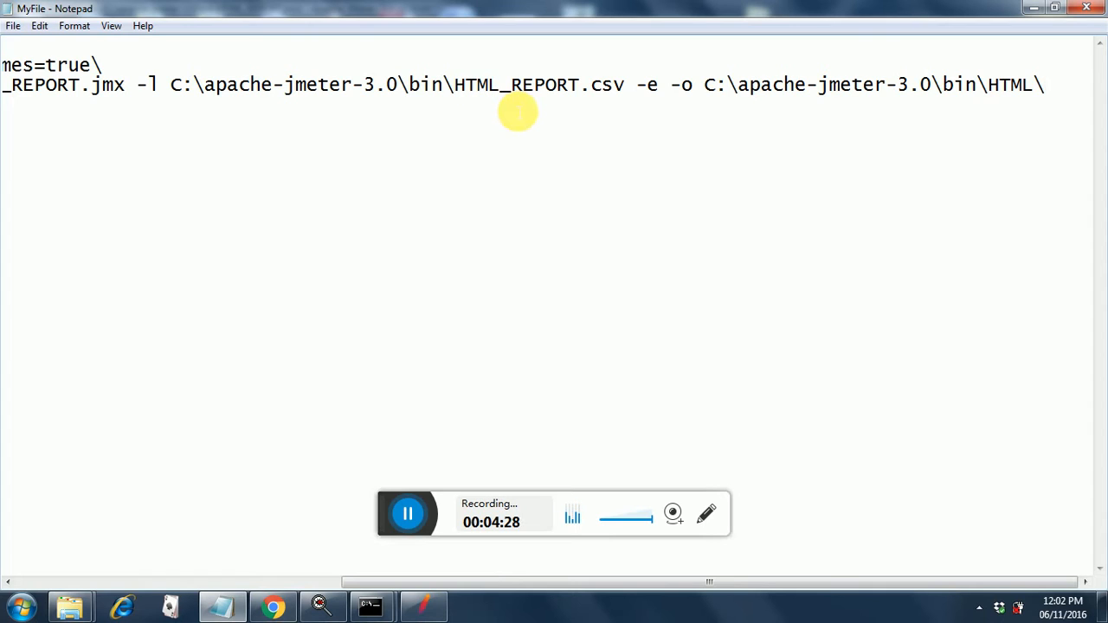
mouse_move(169, 506)
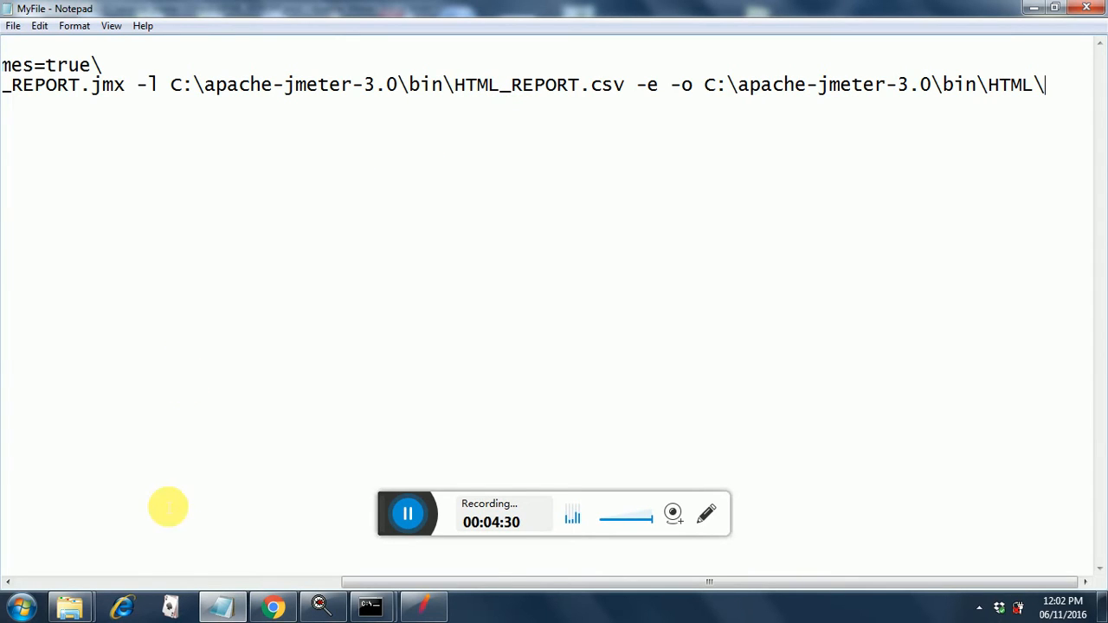
mouse_move(138, 585)
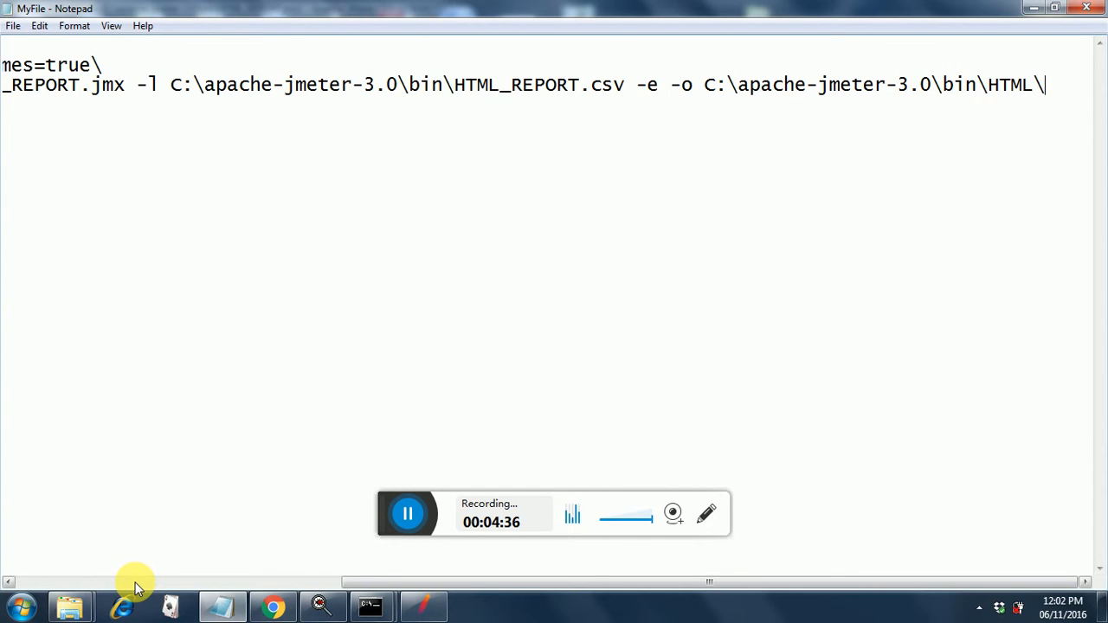
scroll(left, 3)
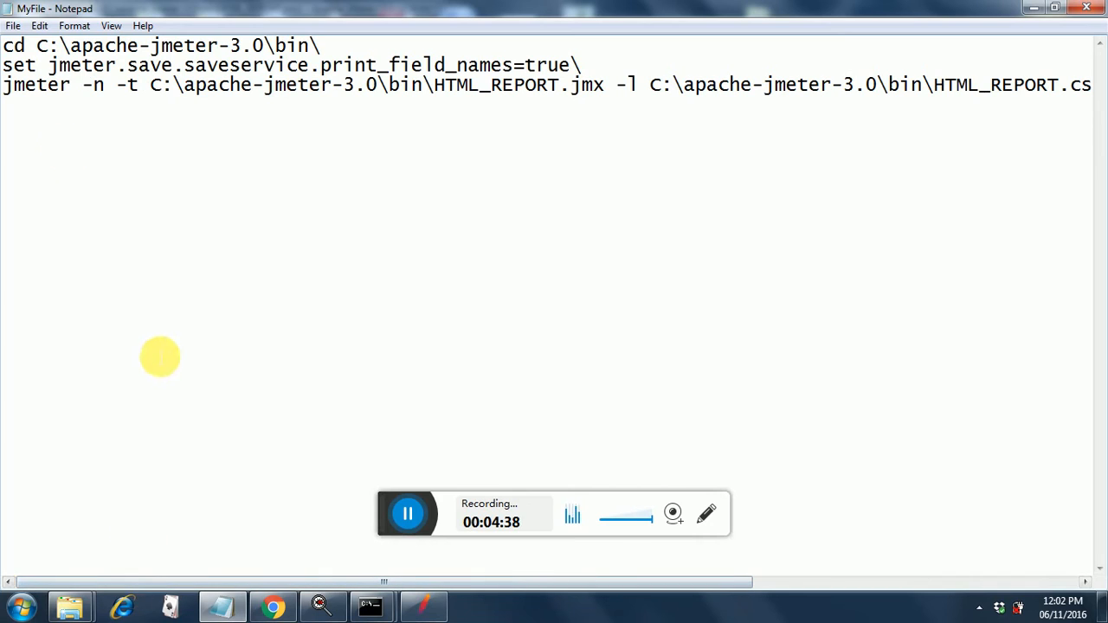
click(13, 25)
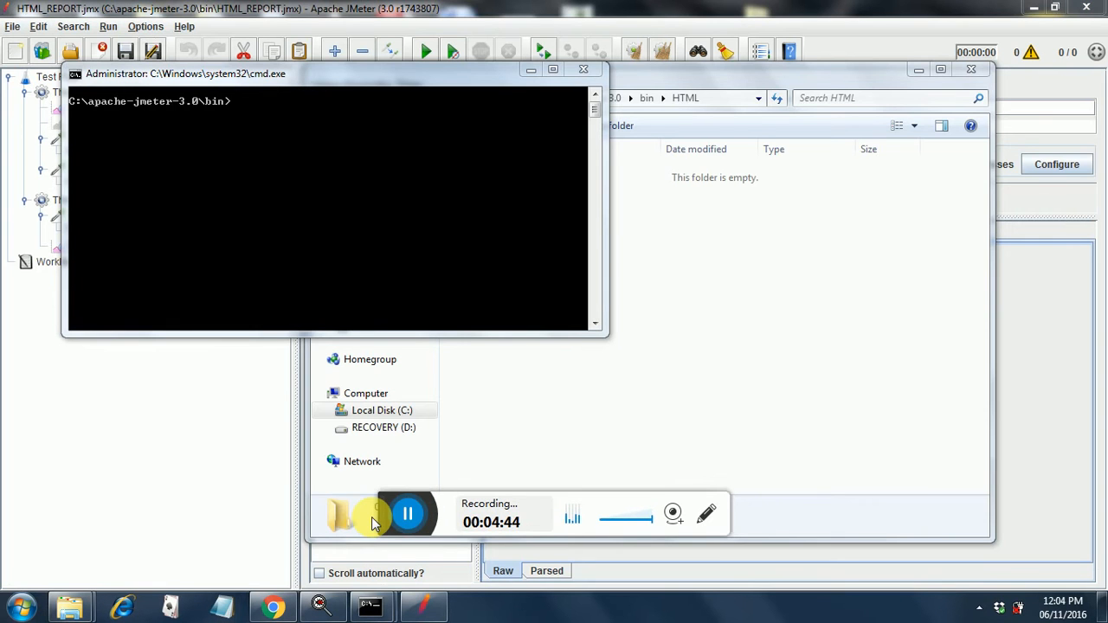
mouse_move(328, 232)
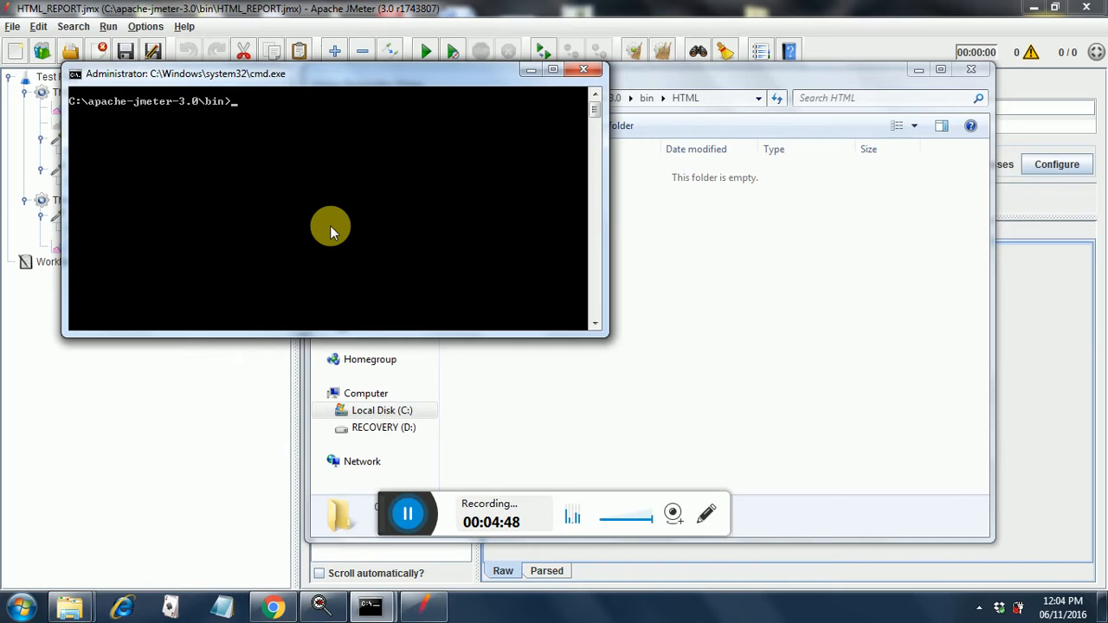
Run MyFile.bat from the command prompt in C:\apache-jmeter-3.0\bin.
text(MyF)
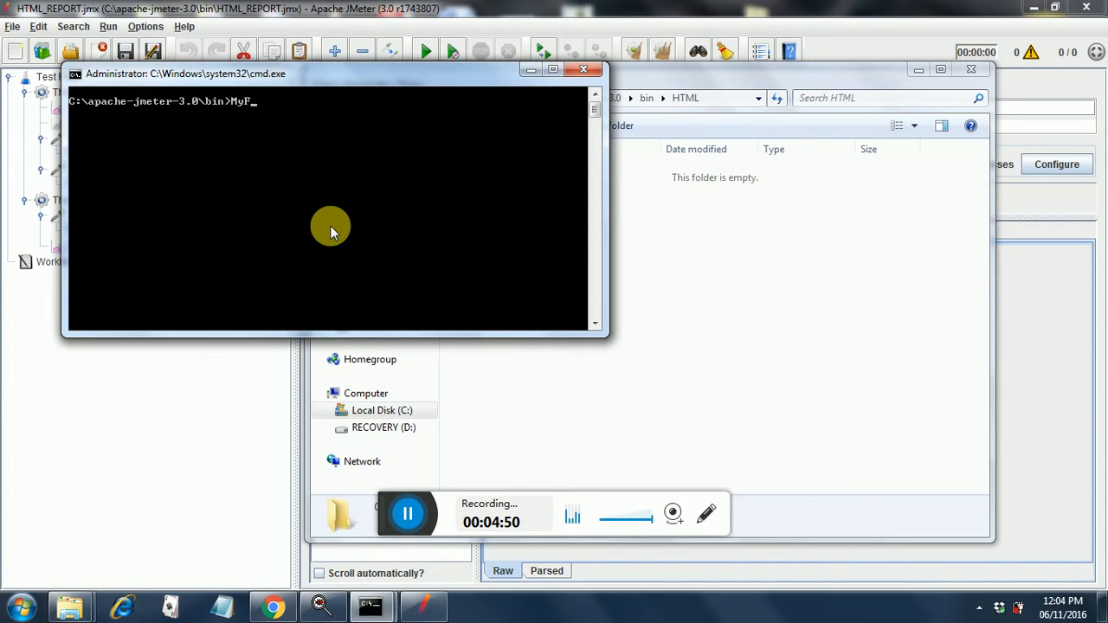
text(ile.bat)
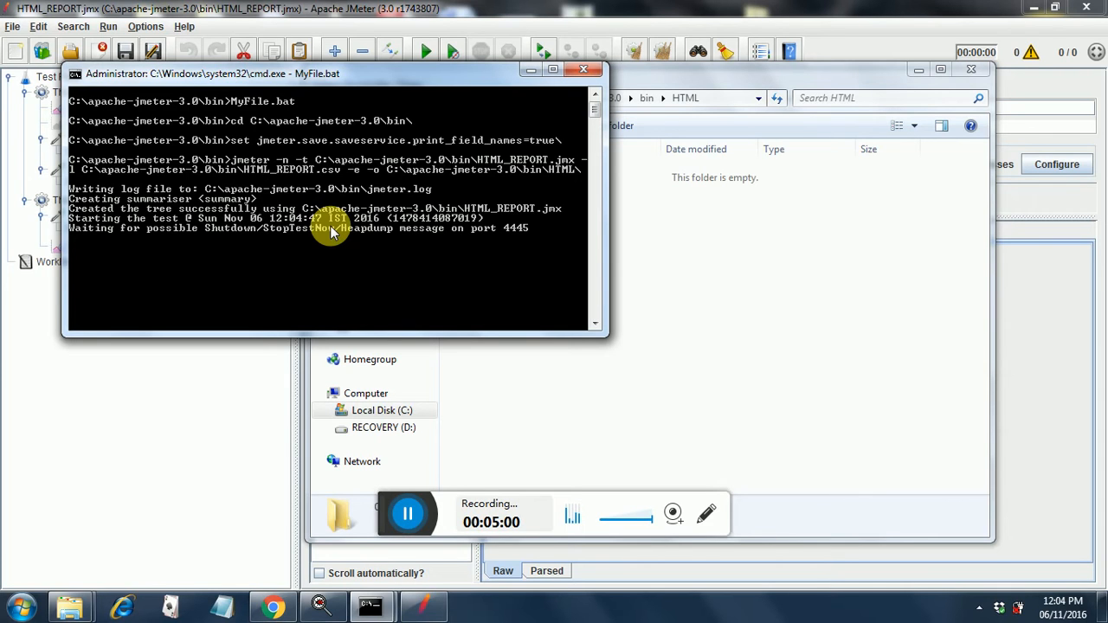
mouse_move(693, 221)
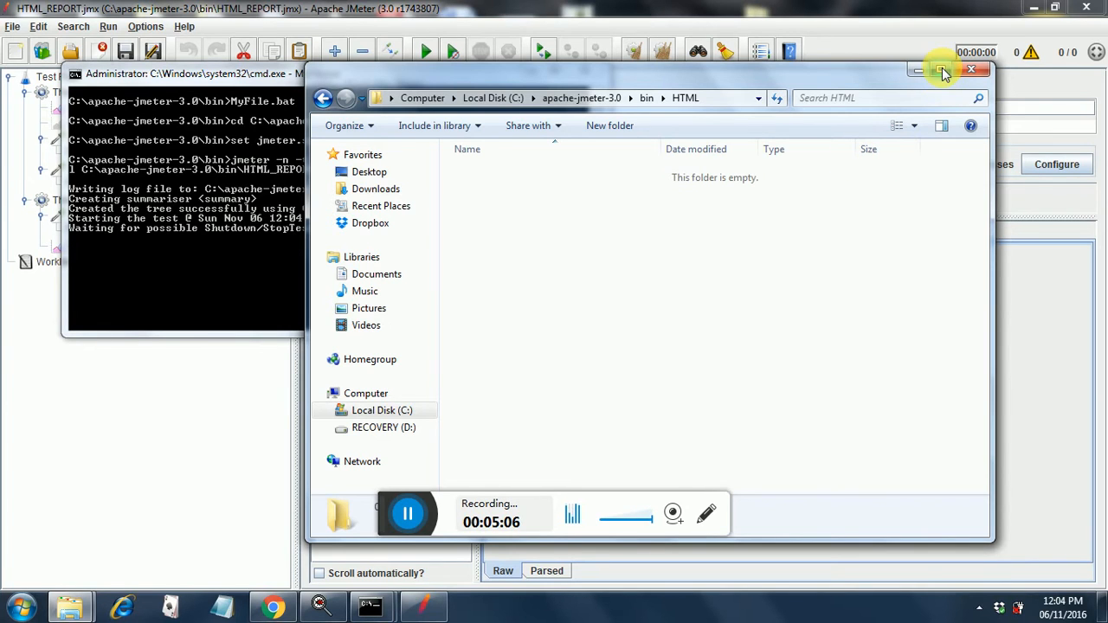
Maximize Explorer and refresh the HTML folder until the report files appear.
click(942, 70)
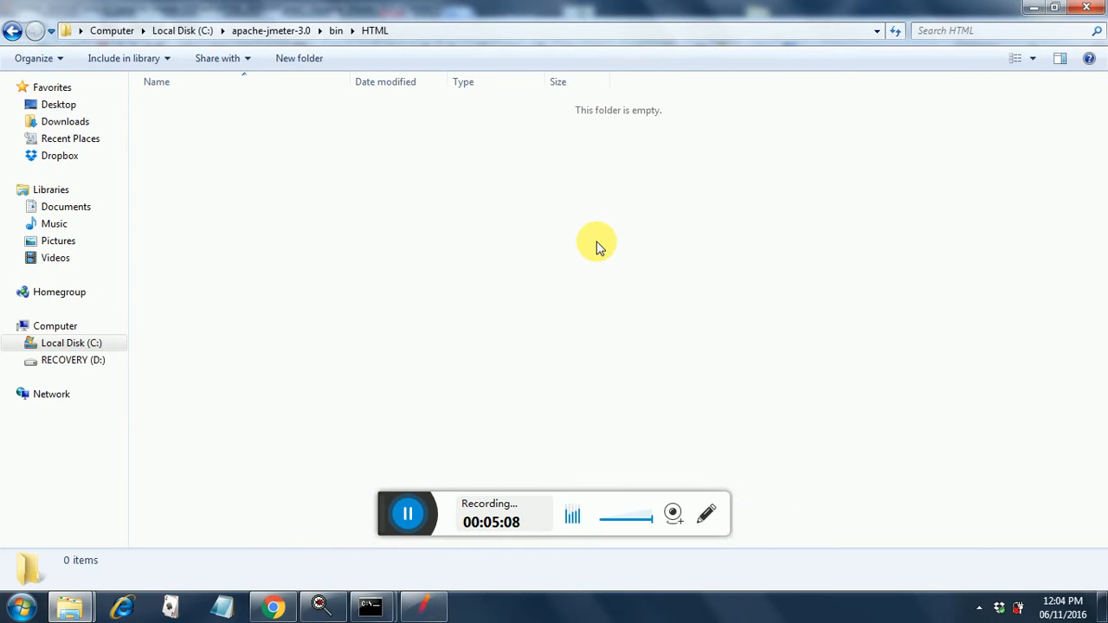
right_click(596, 242)
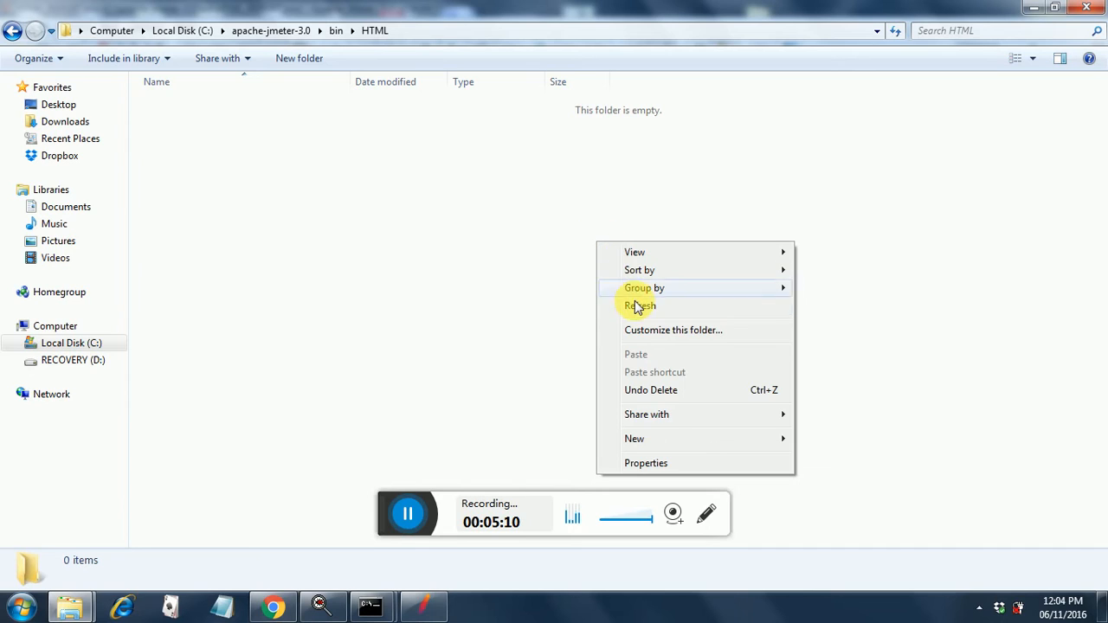
click(640, 305)
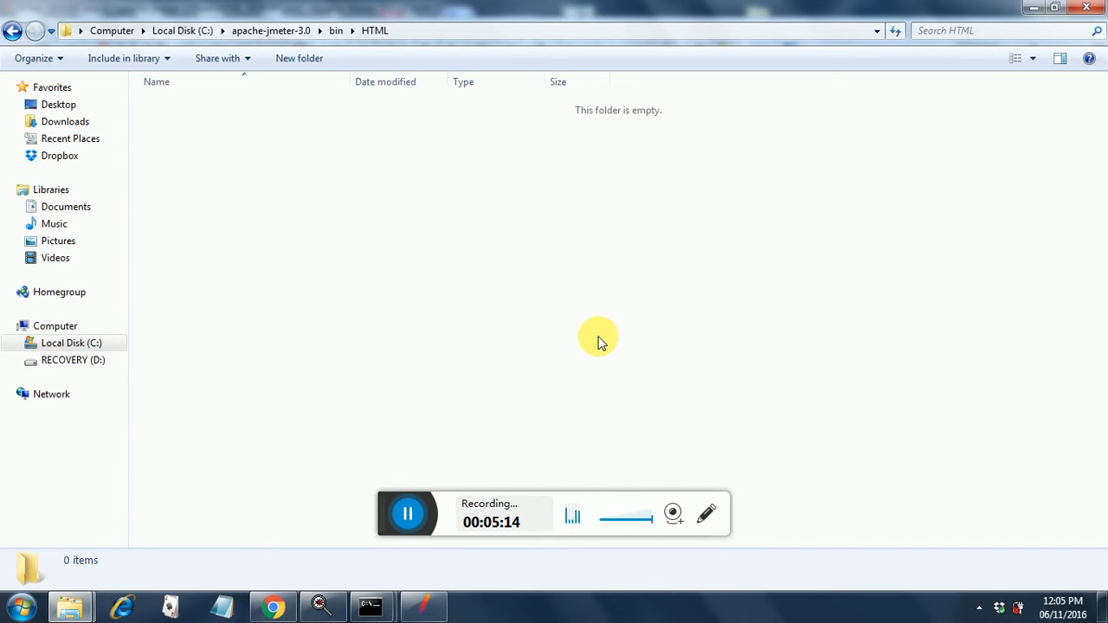
right_click(597, 341)
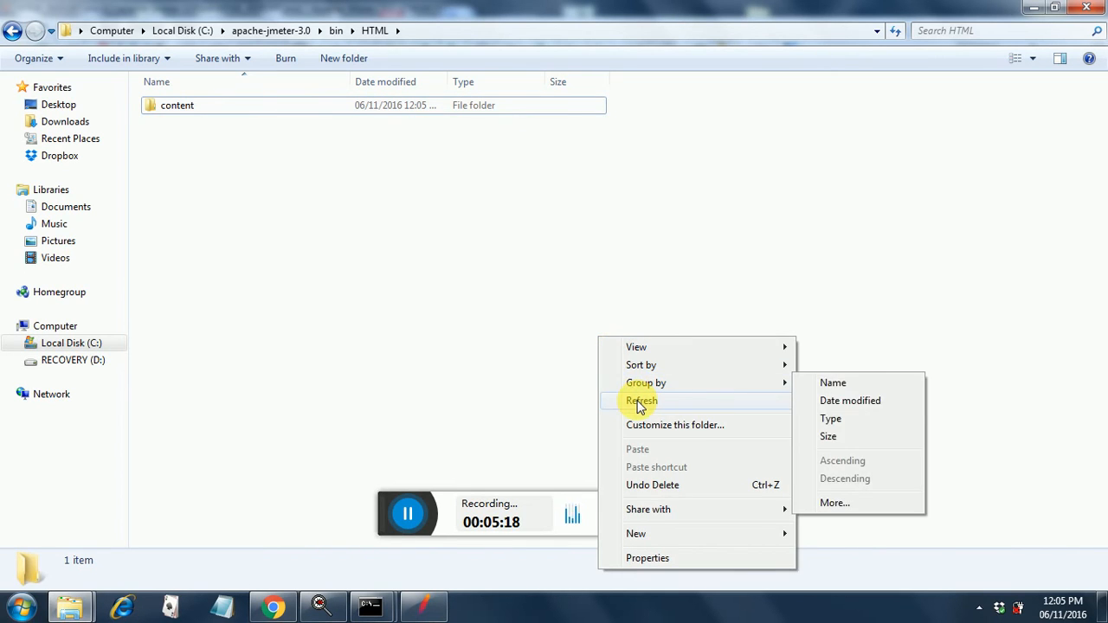
click(640, 400)
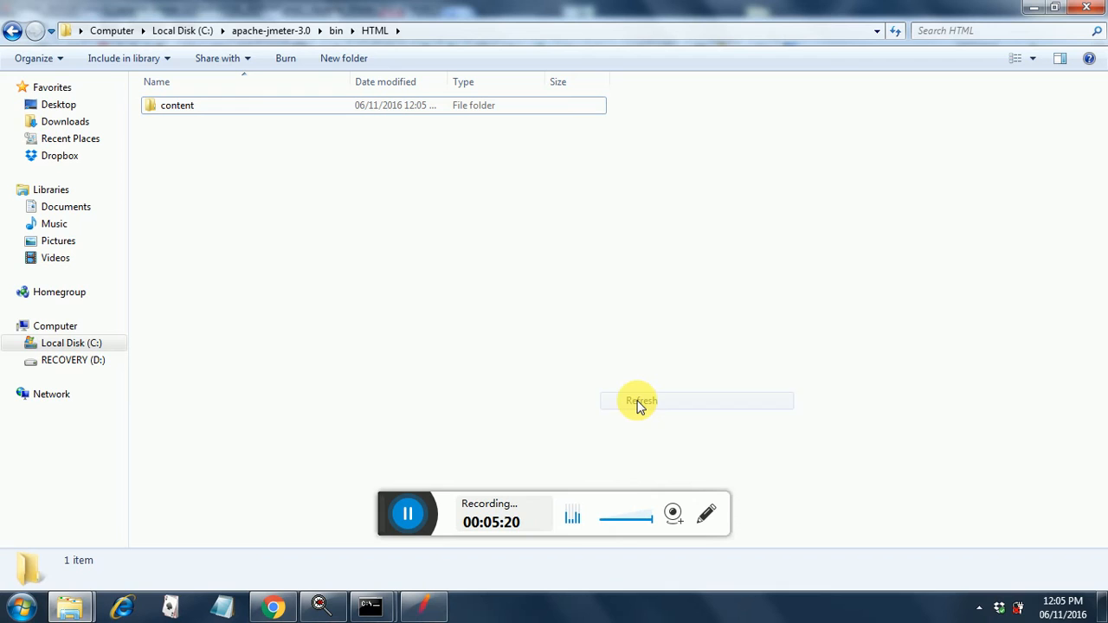
click(640, 400)
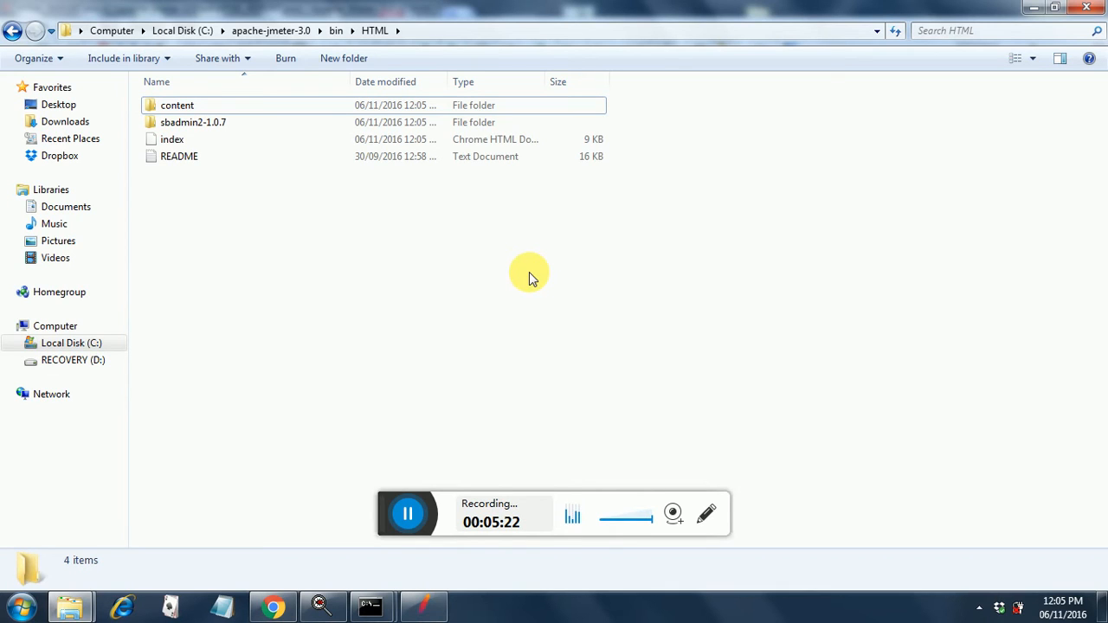
mouse_move(438, 218)
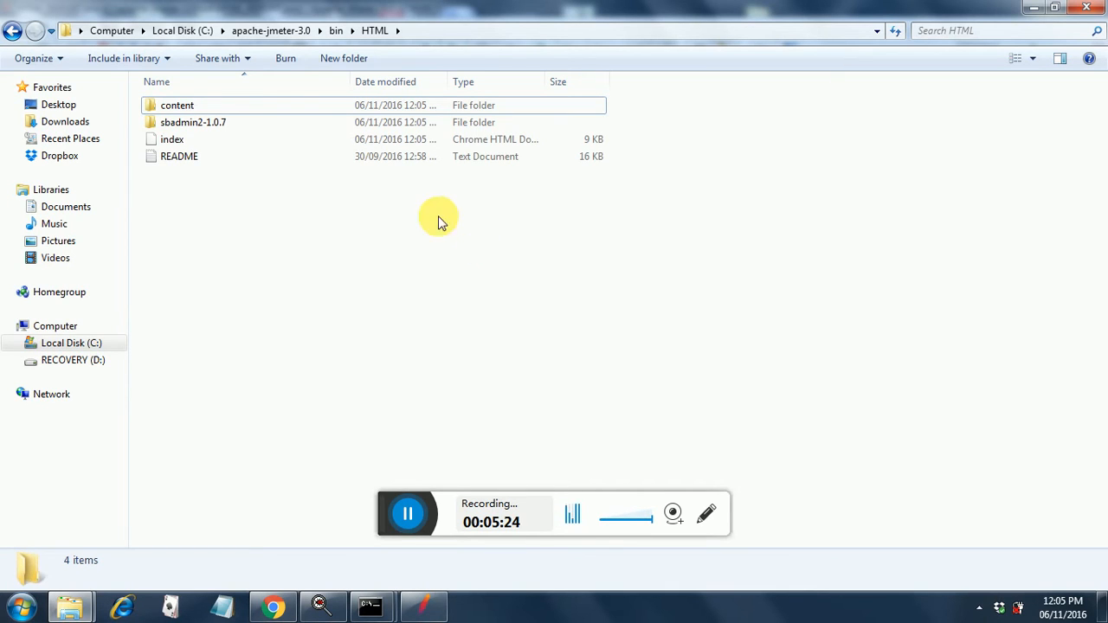
mouse_move(338, 121)
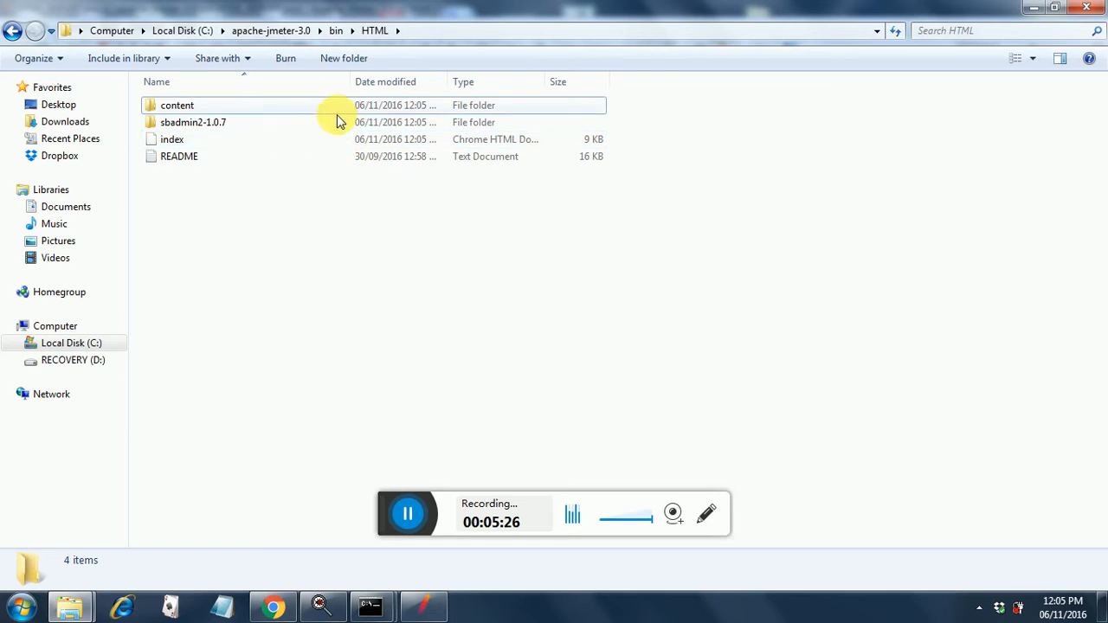
mouse_move(336, 122)
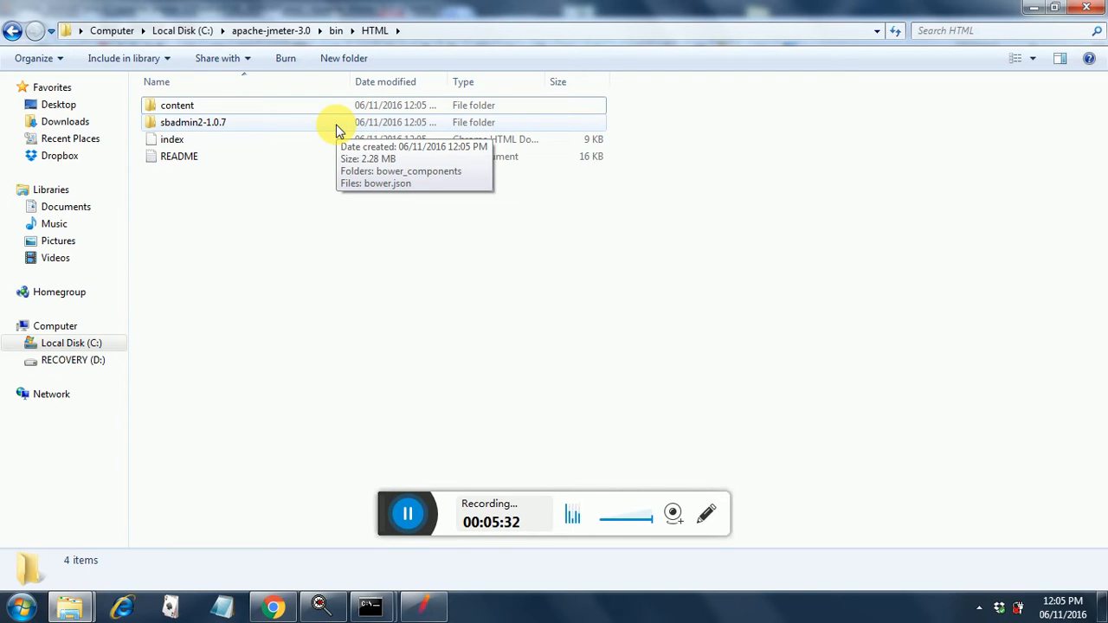
mouse_move(266, 145)
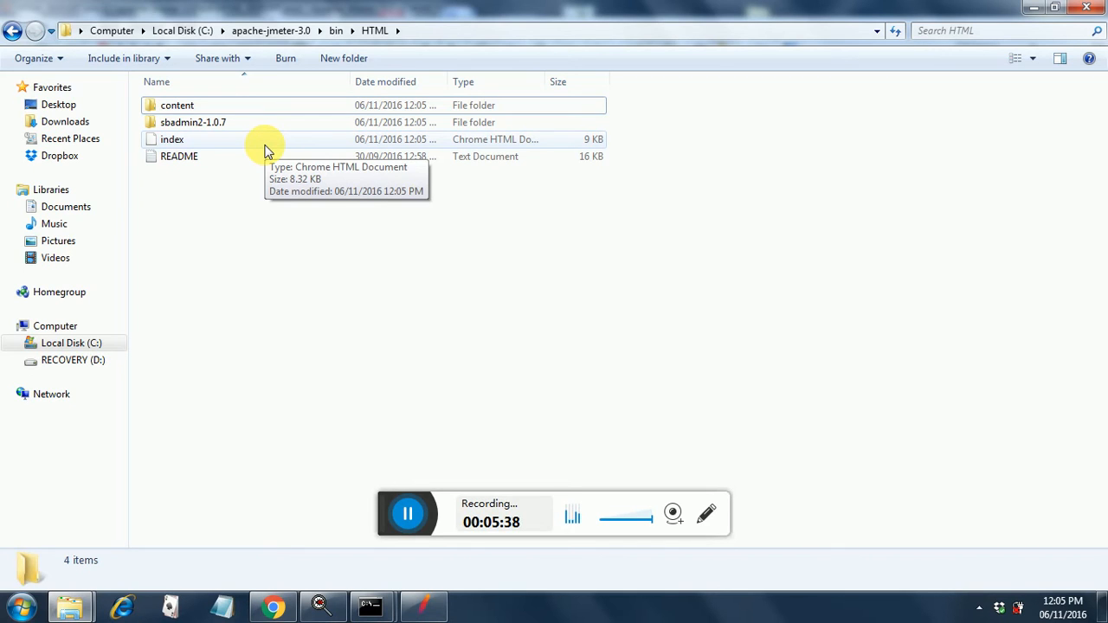
mouse_move(339, 507)
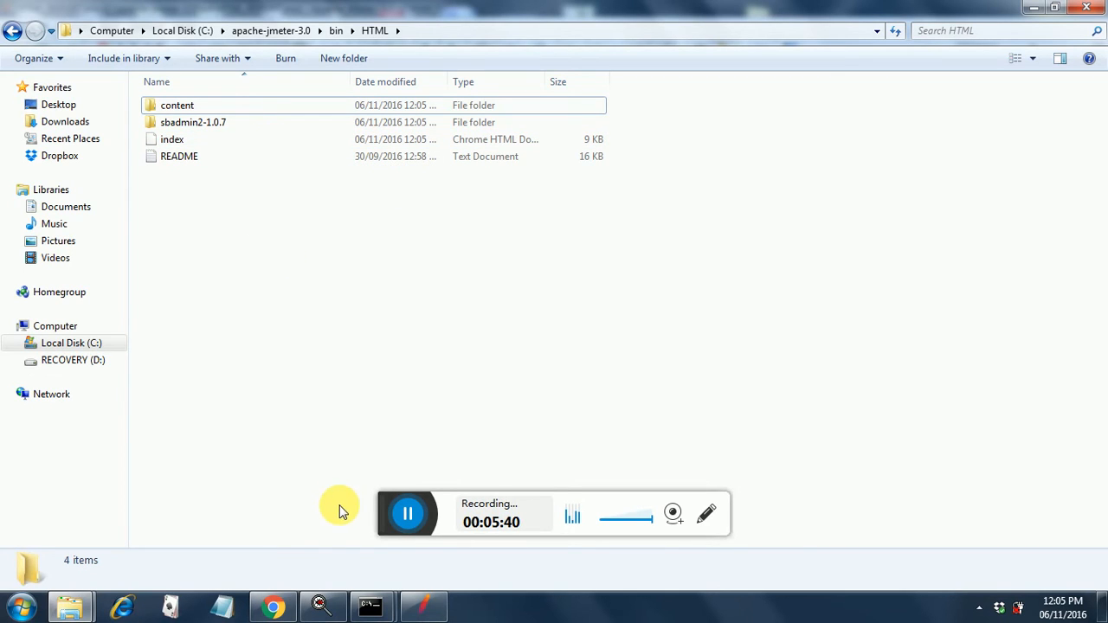
mouse_move(373, 606)
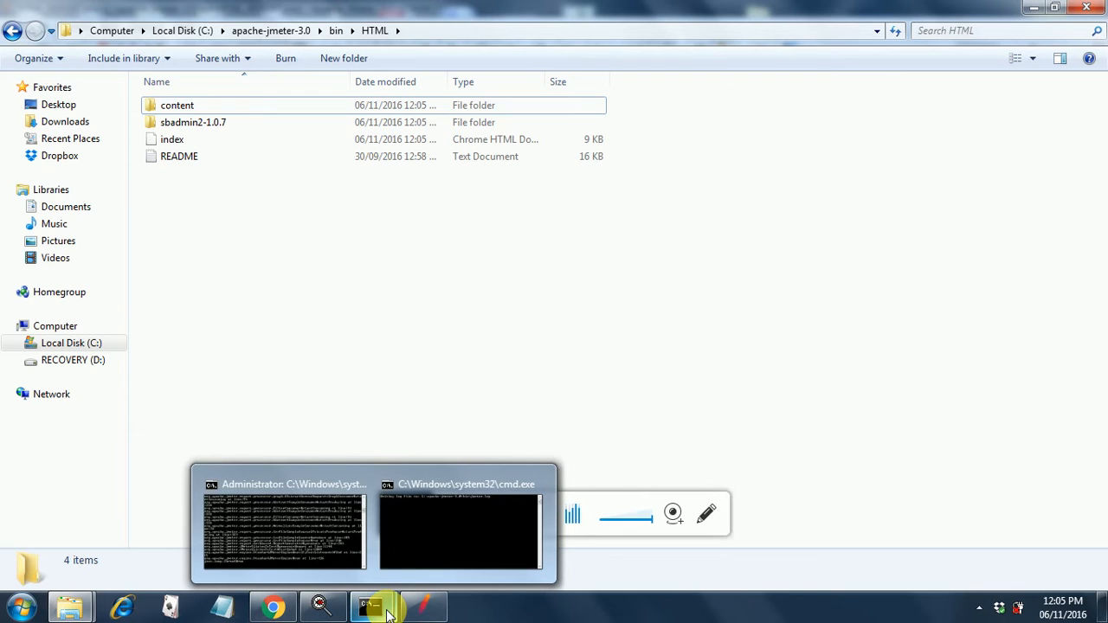
Bring up the MyFile.bat console and review its report-generator output.
click(284, 528)
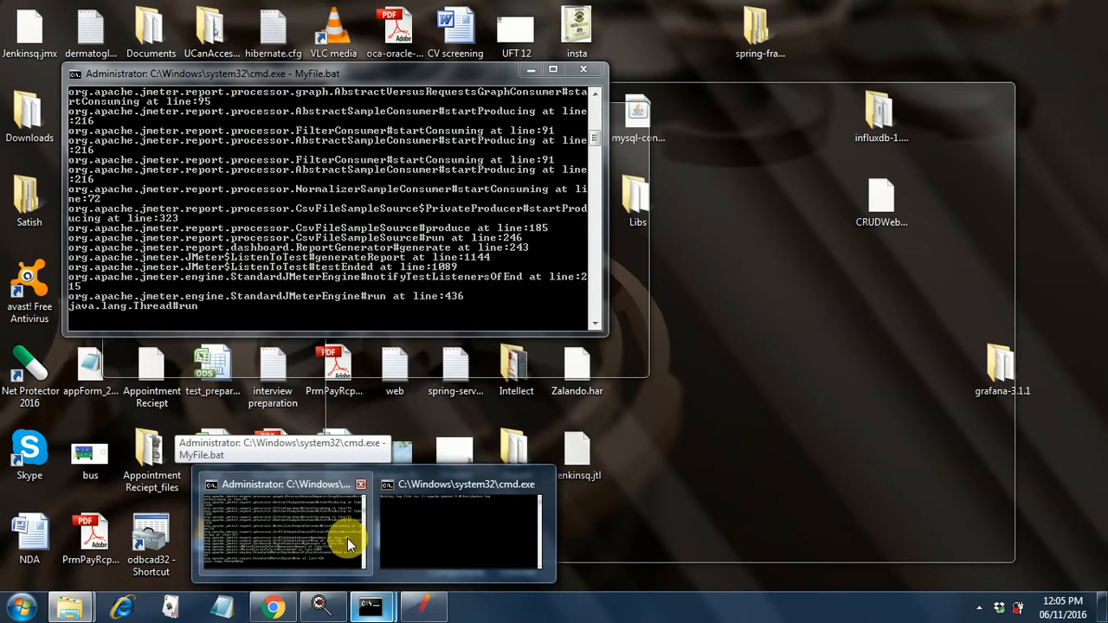
mouse_move(350, 531)
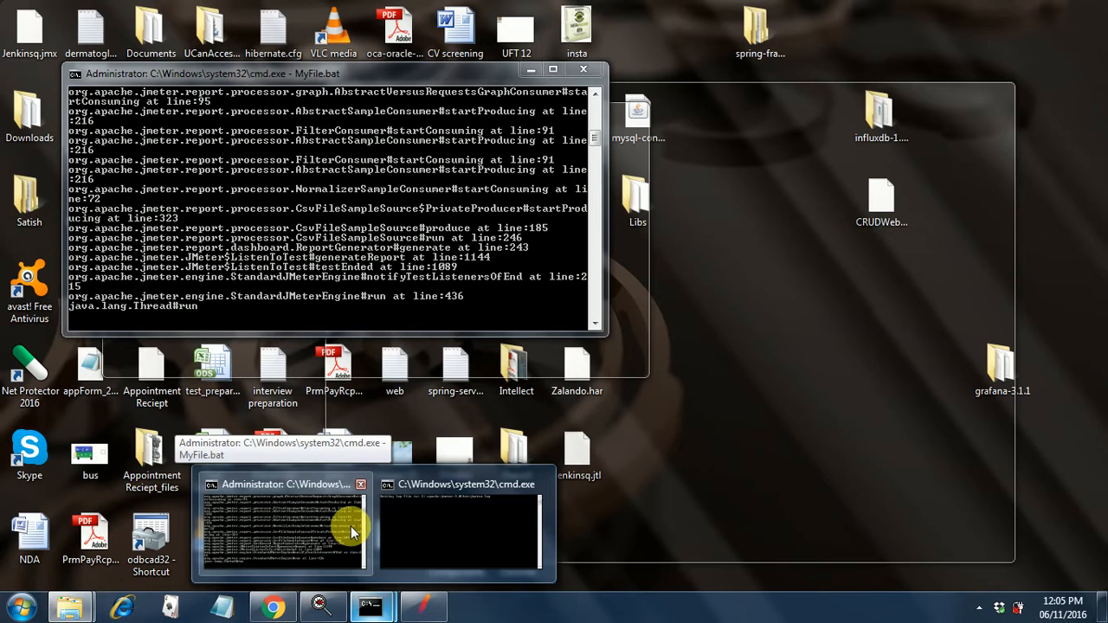
click(283, 524)
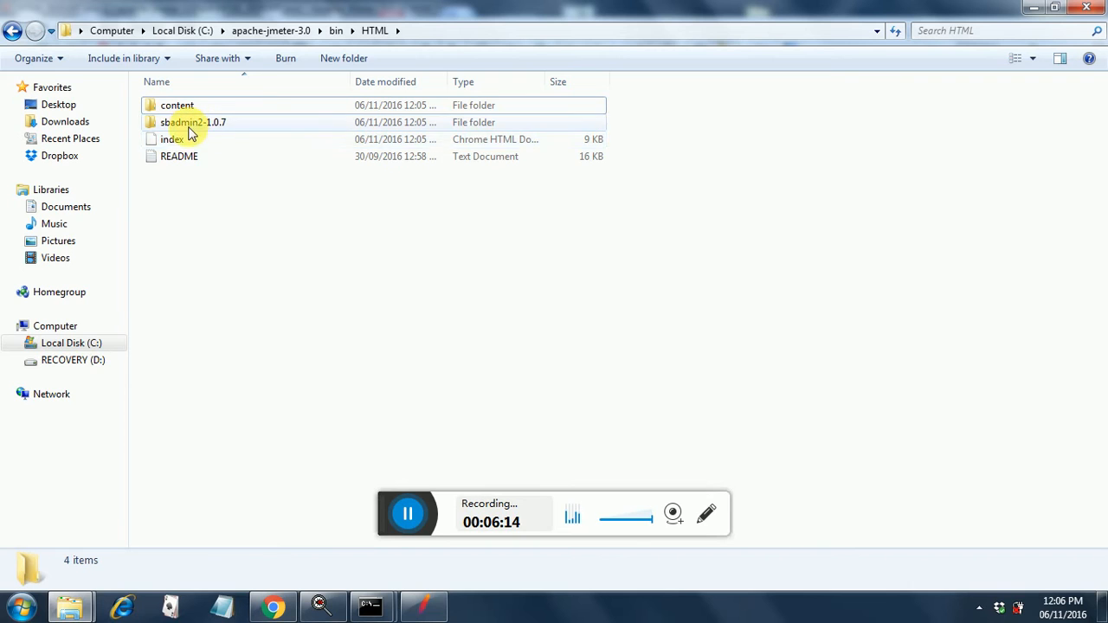
Open index.html from the HTML folder in Chrome.
click(171, 139)
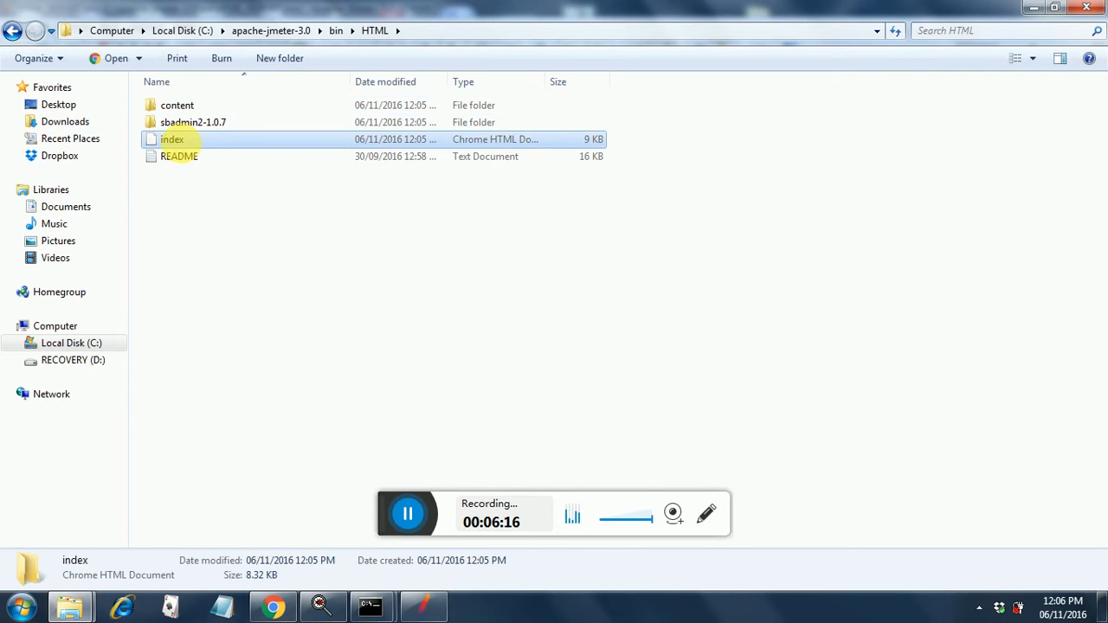
double_click(171, 139)
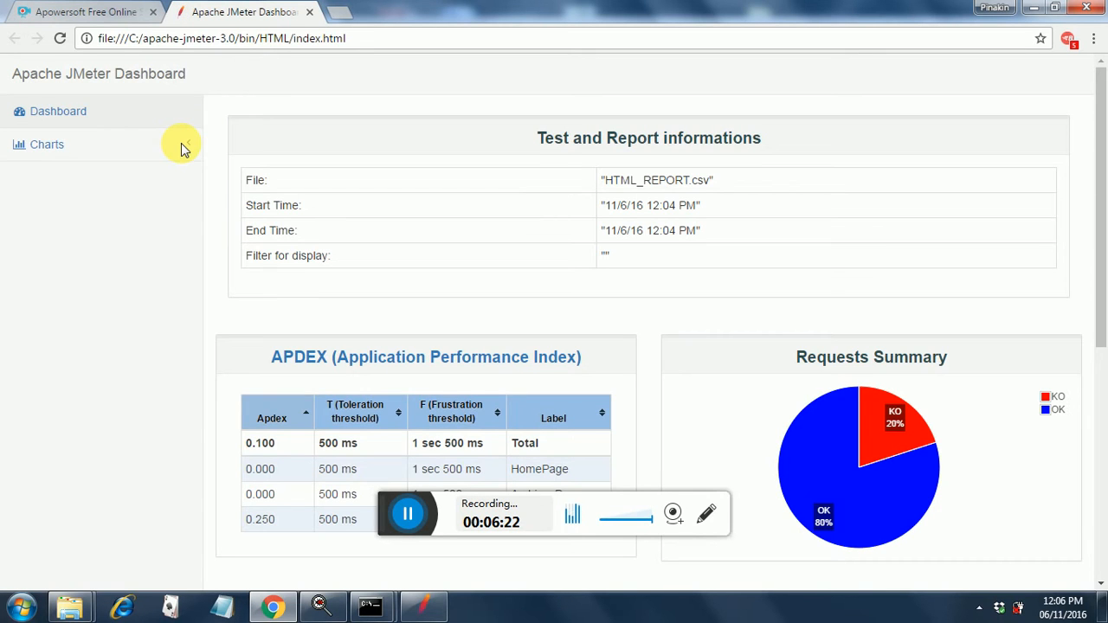
mouse_move(310, 290)
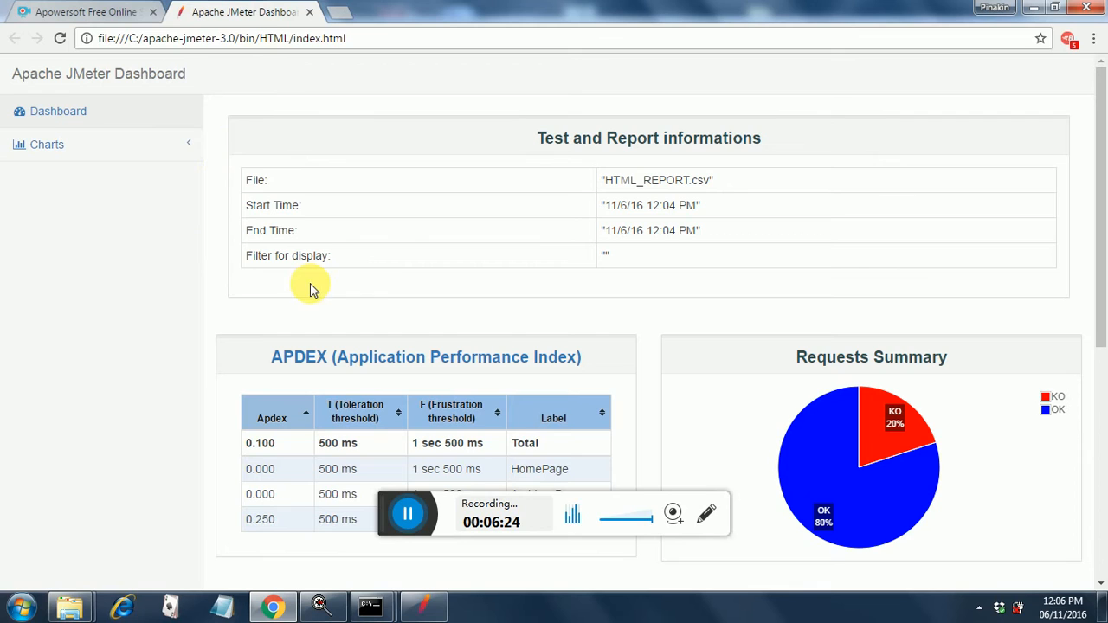
mouse_move(859, 474)
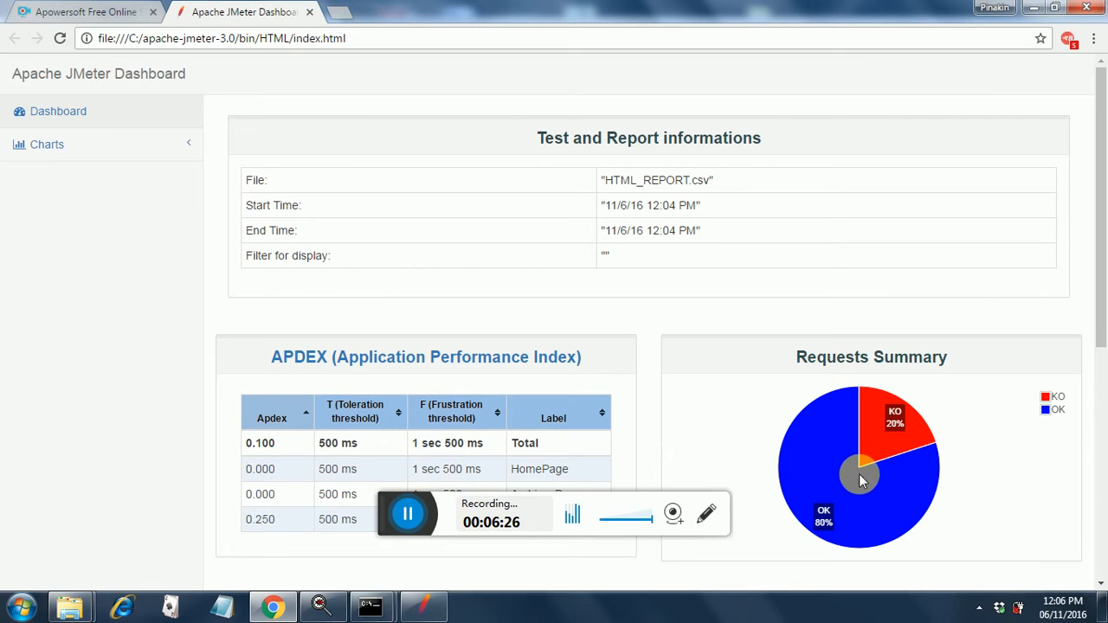
mouse_move(827, 398)
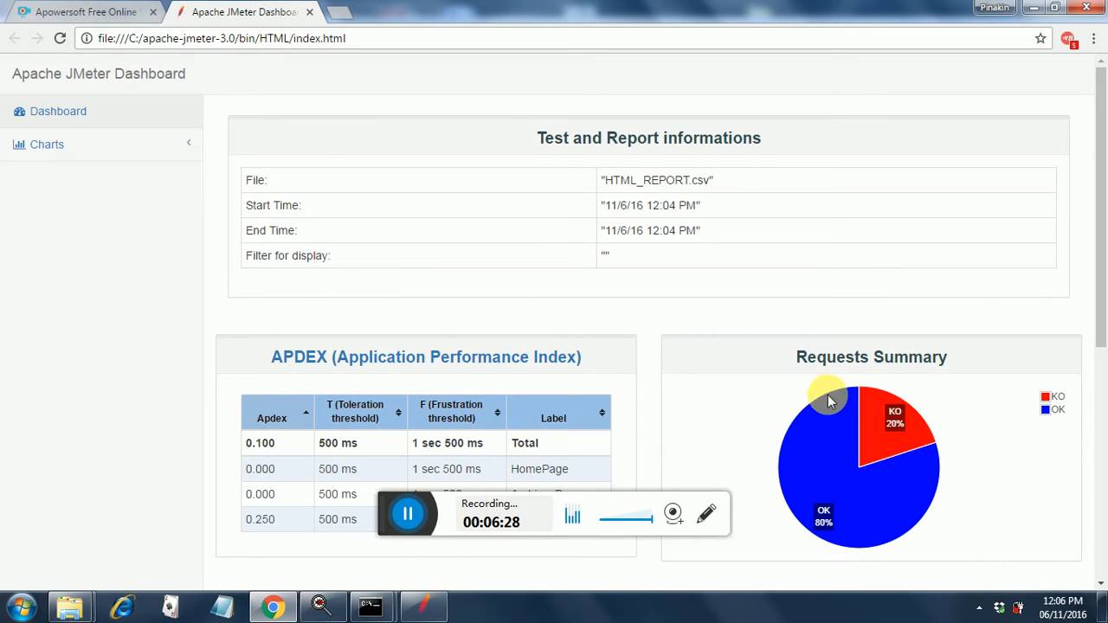
mouse_move(872, 457)
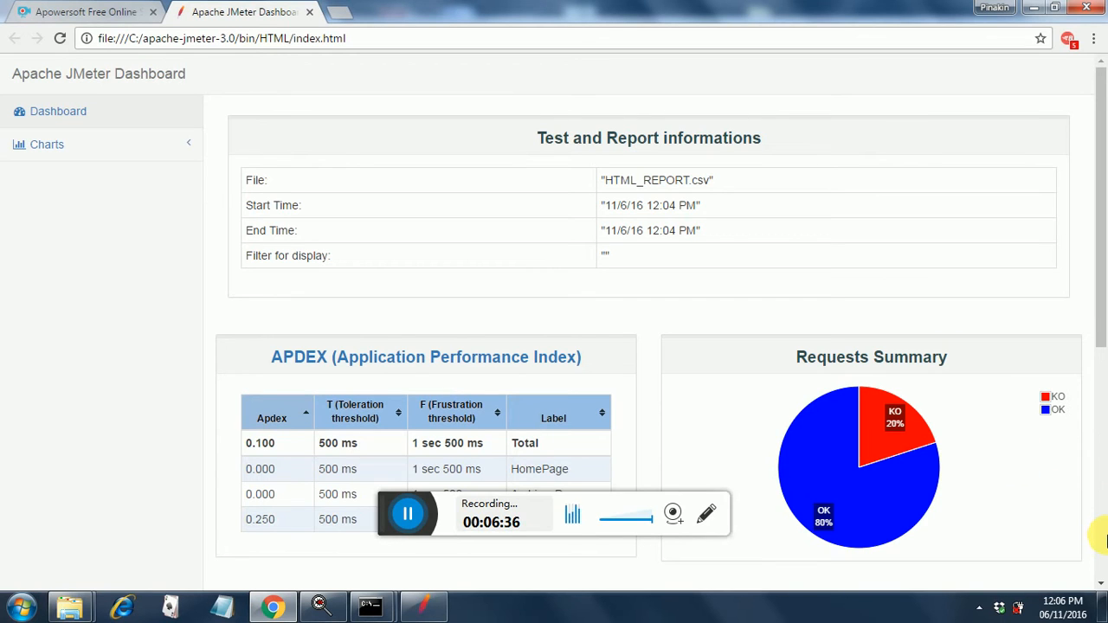
scroll(down, 3)
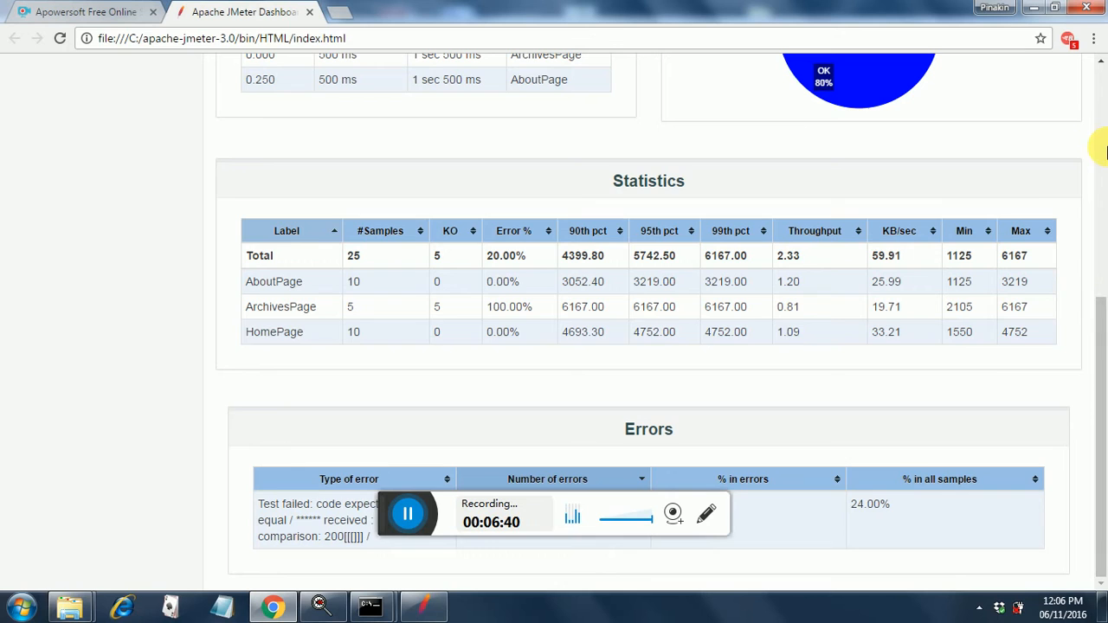
mouse_move(800, 391)
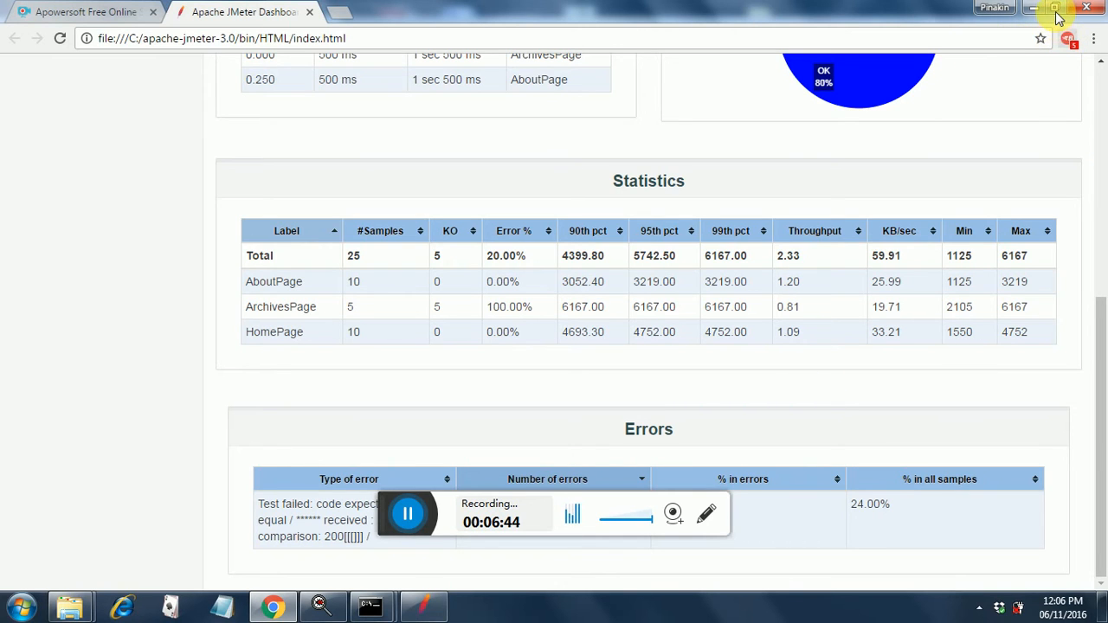
click(1054, 8)
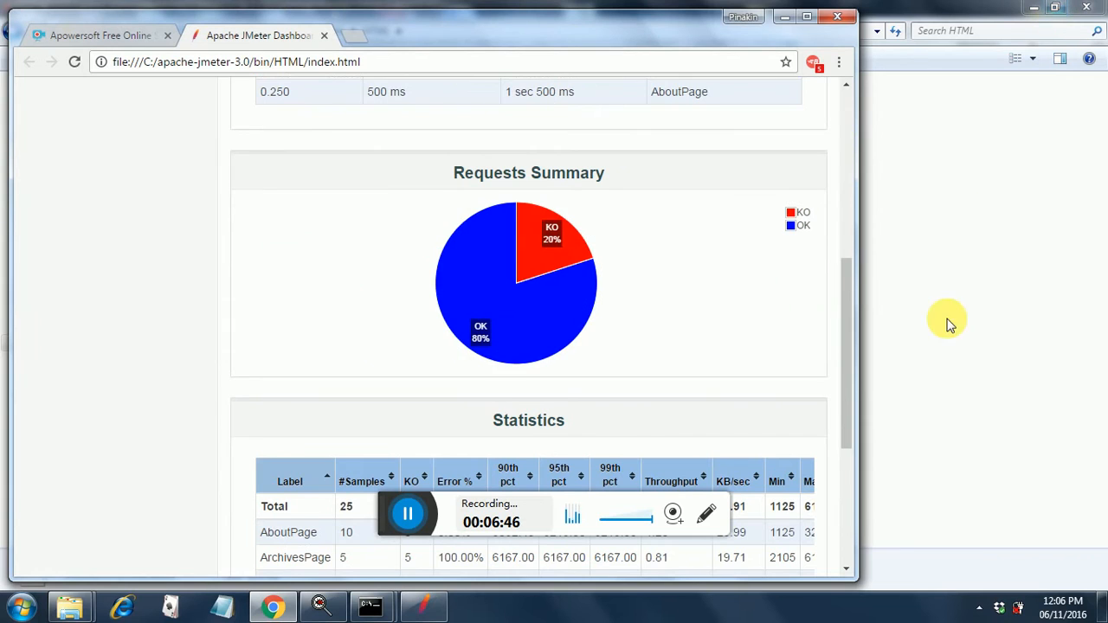
scroll(down, 3)
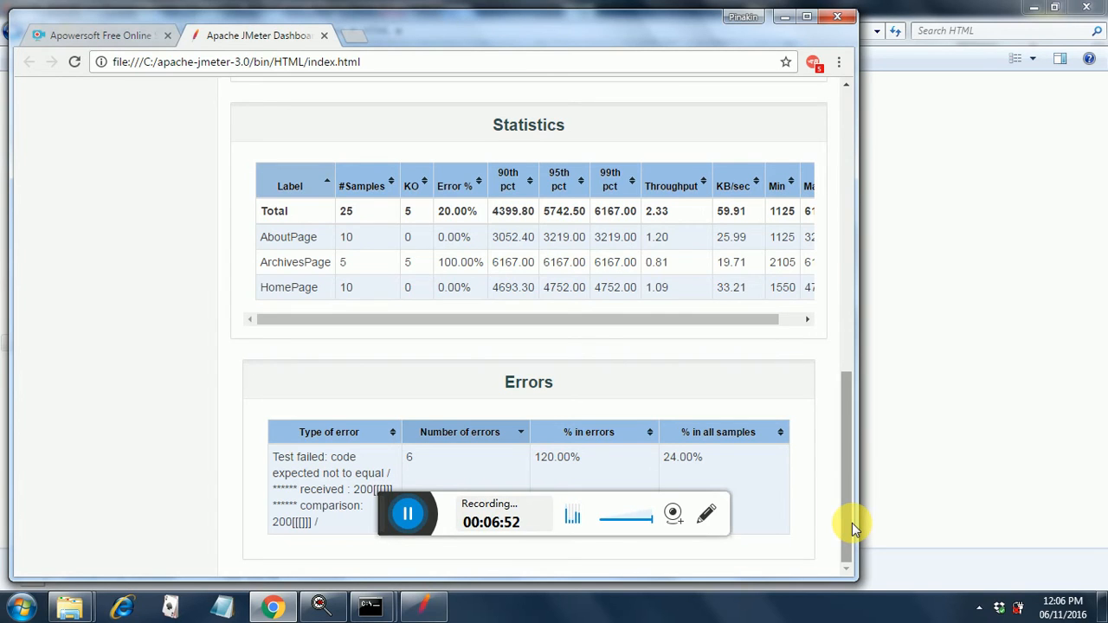
mouse_move(853, 355)
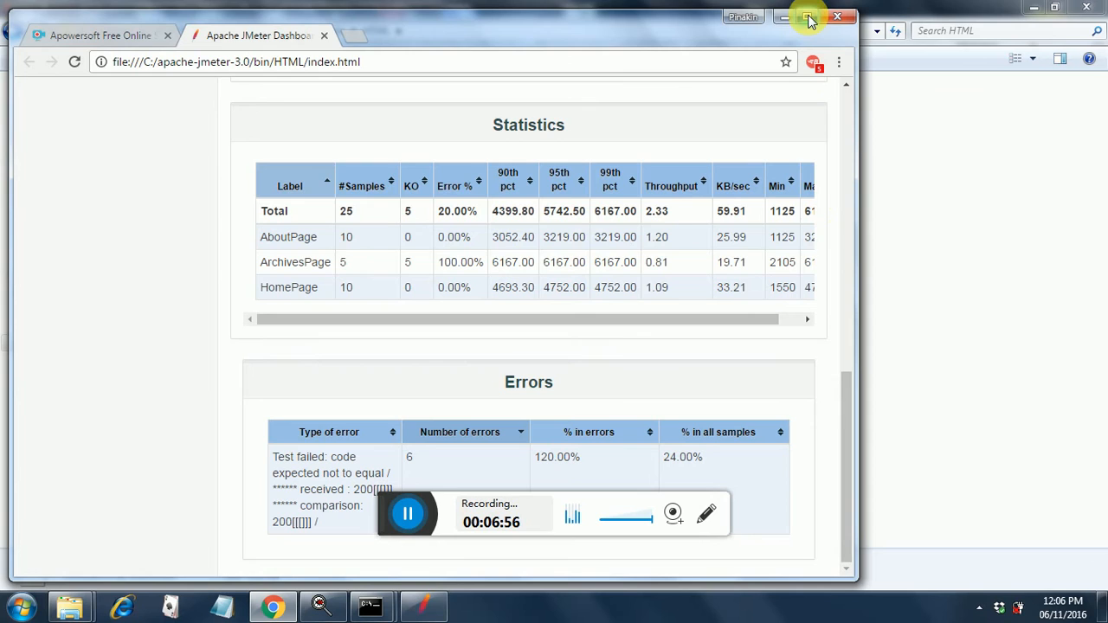
click(808, 17)
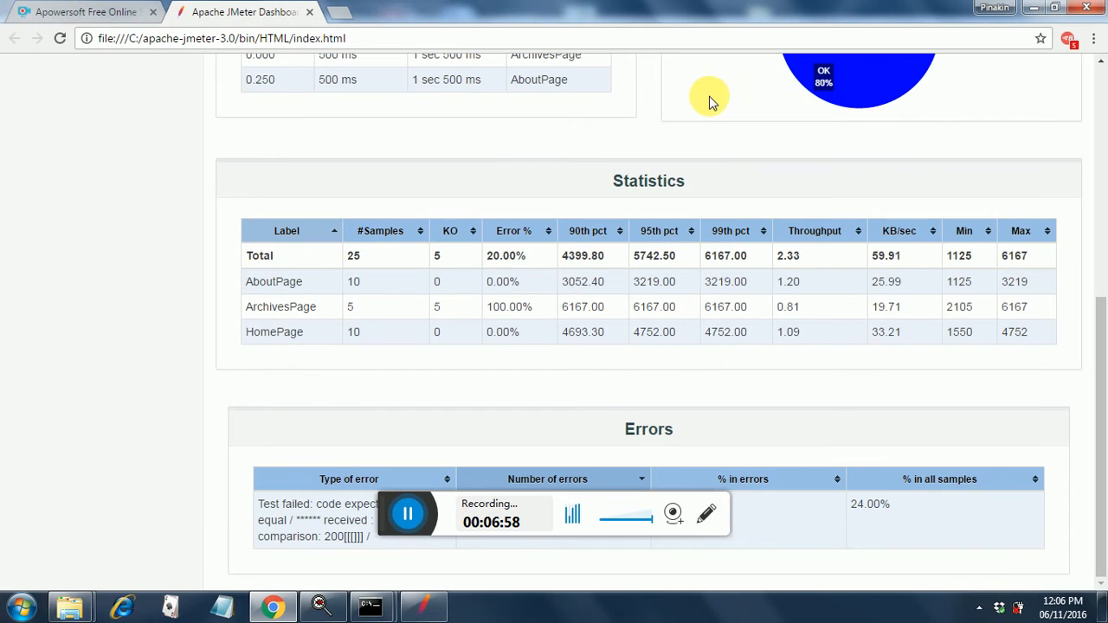
mouse_move(554, 281)
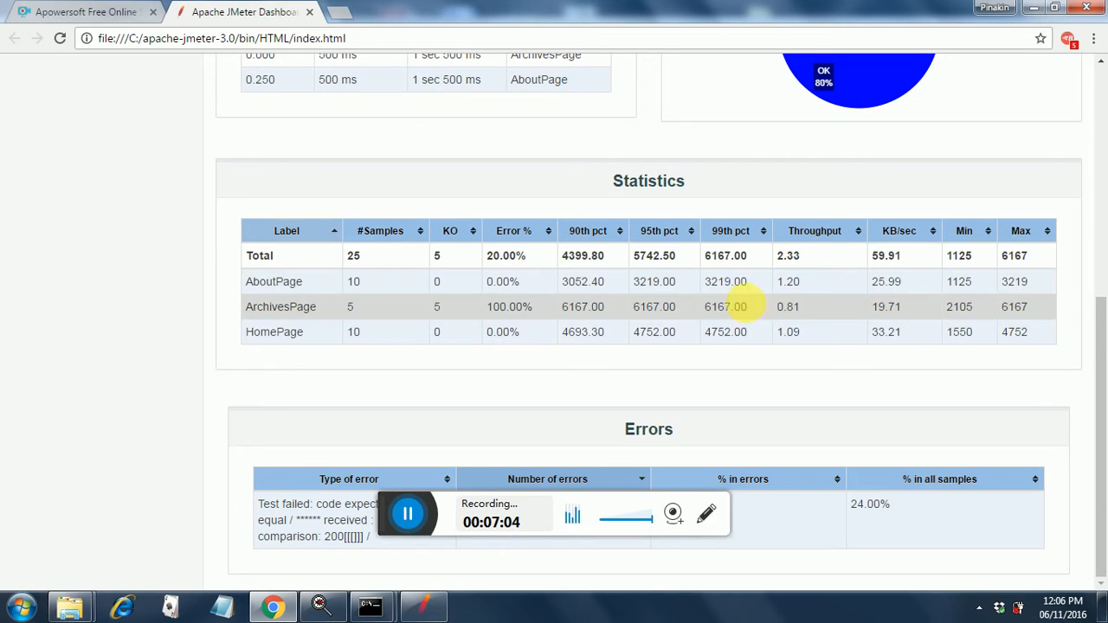
mouse_move(811, 281)
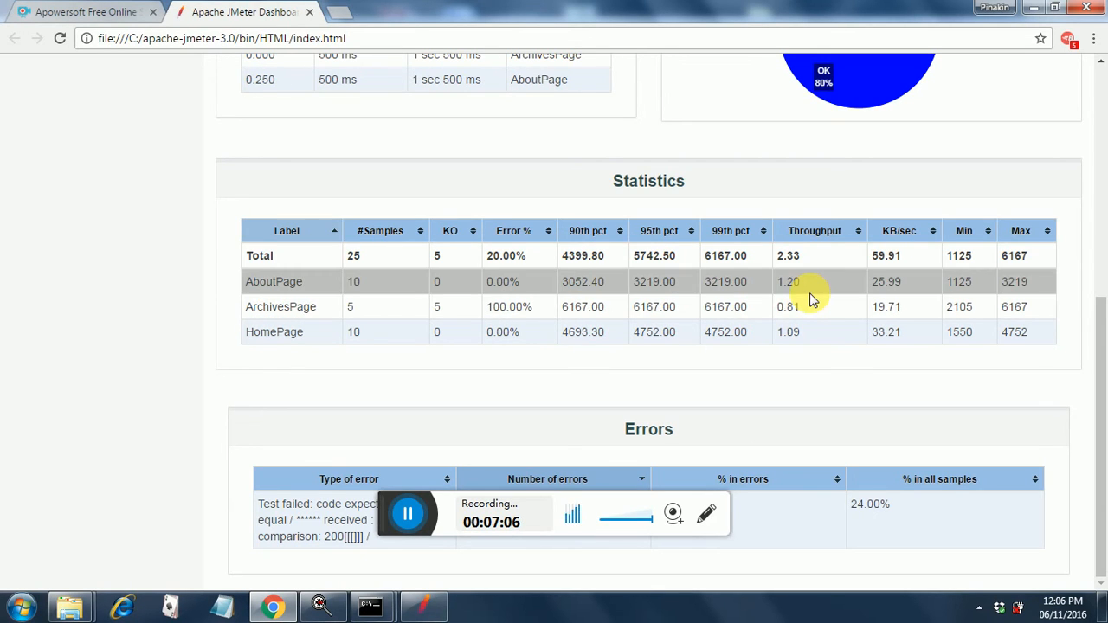
mouse_move(1013, 96)
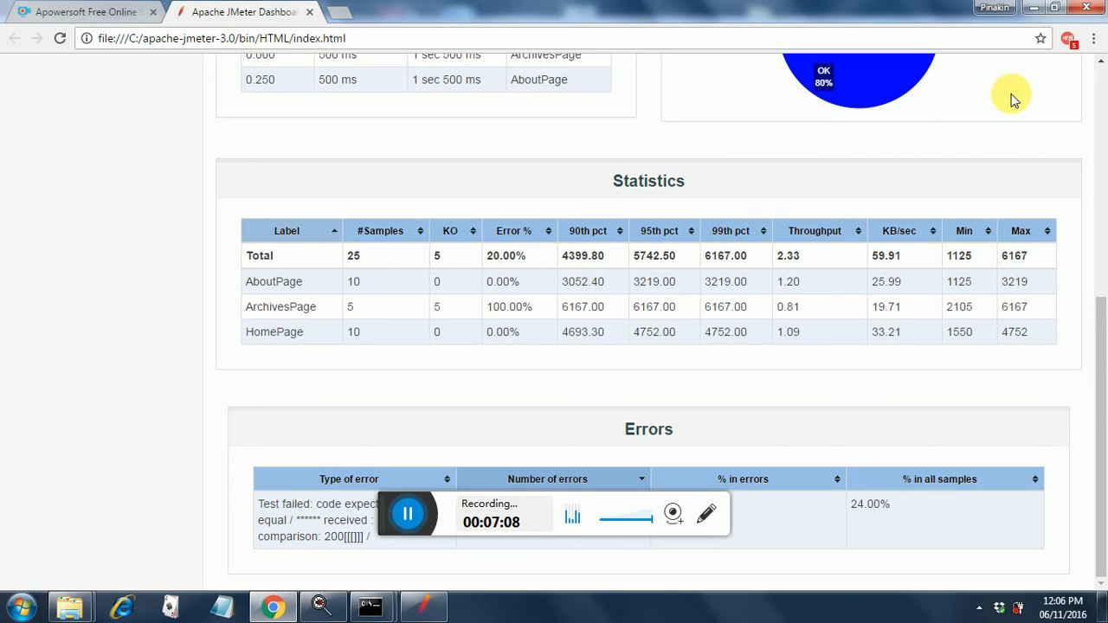
scroll(up, 3)
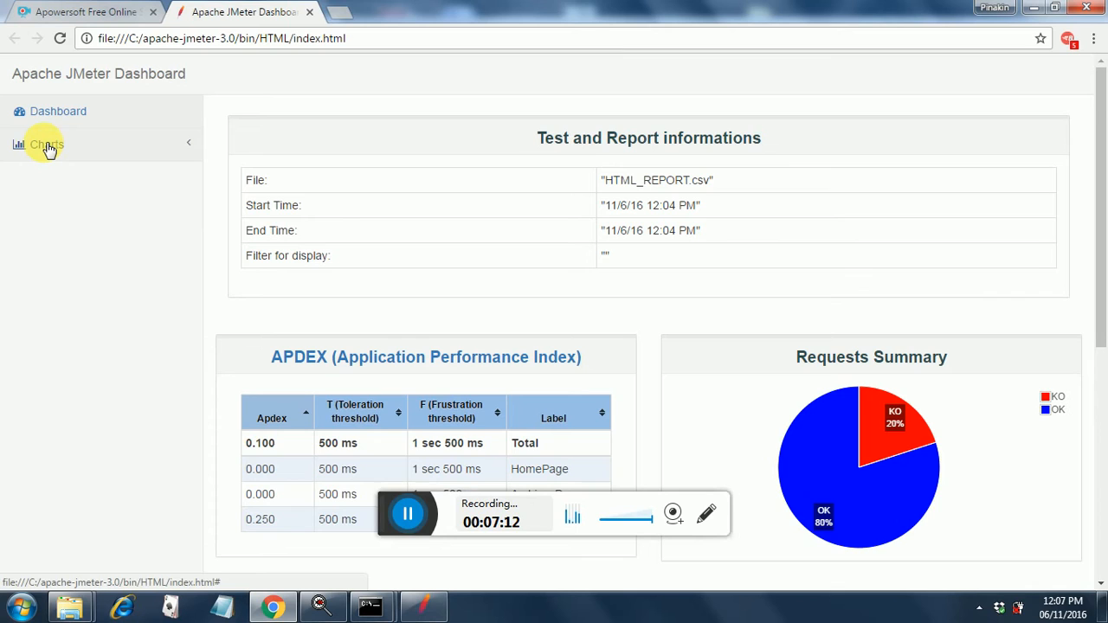
Open Charts > Over Time and scroll through Response Times Over Time.
click(46, 144)
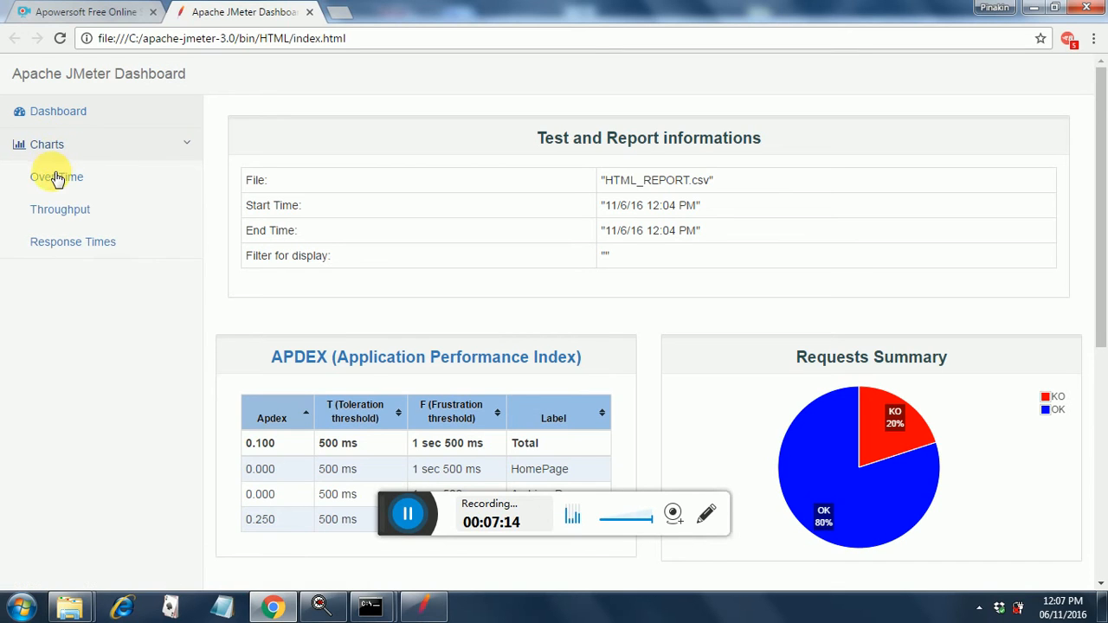
click(55, 177)
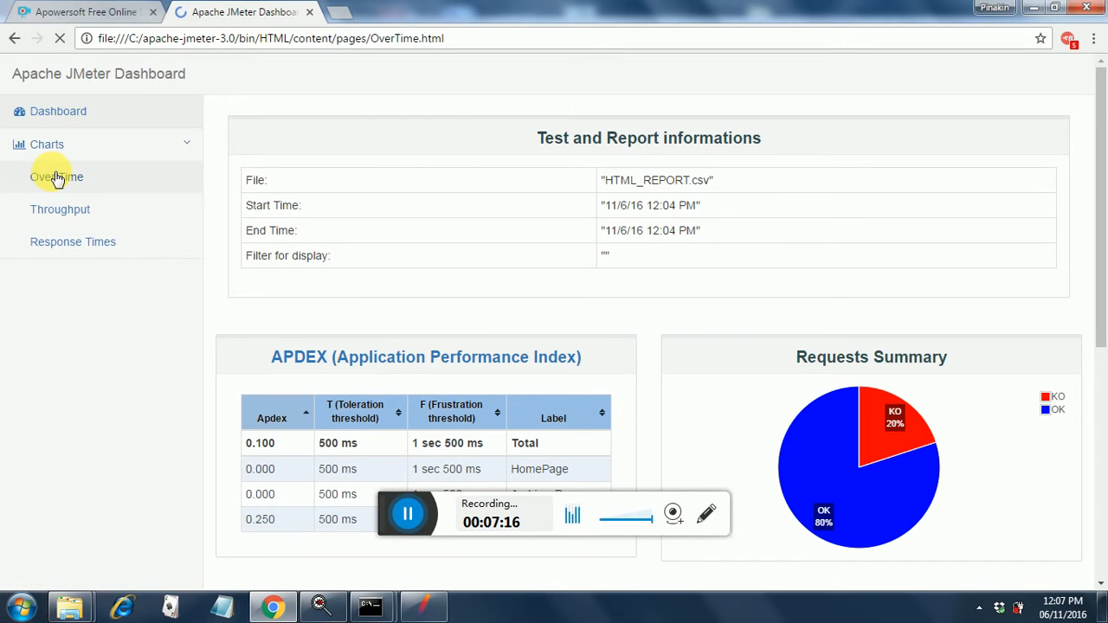
click(57, 176)
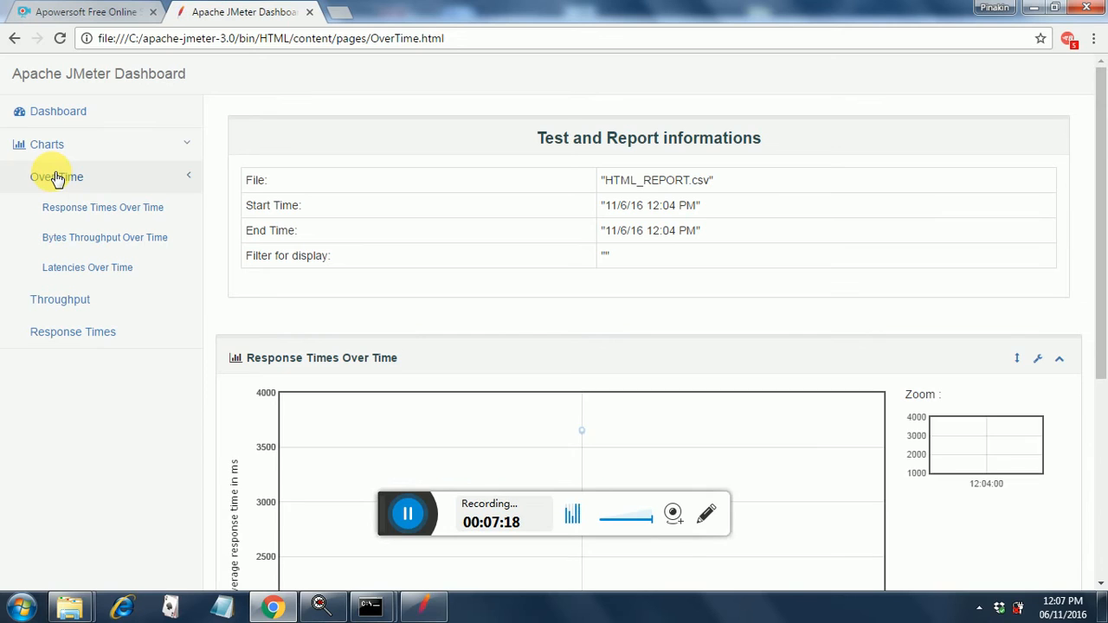
mouse_move(491, 405)
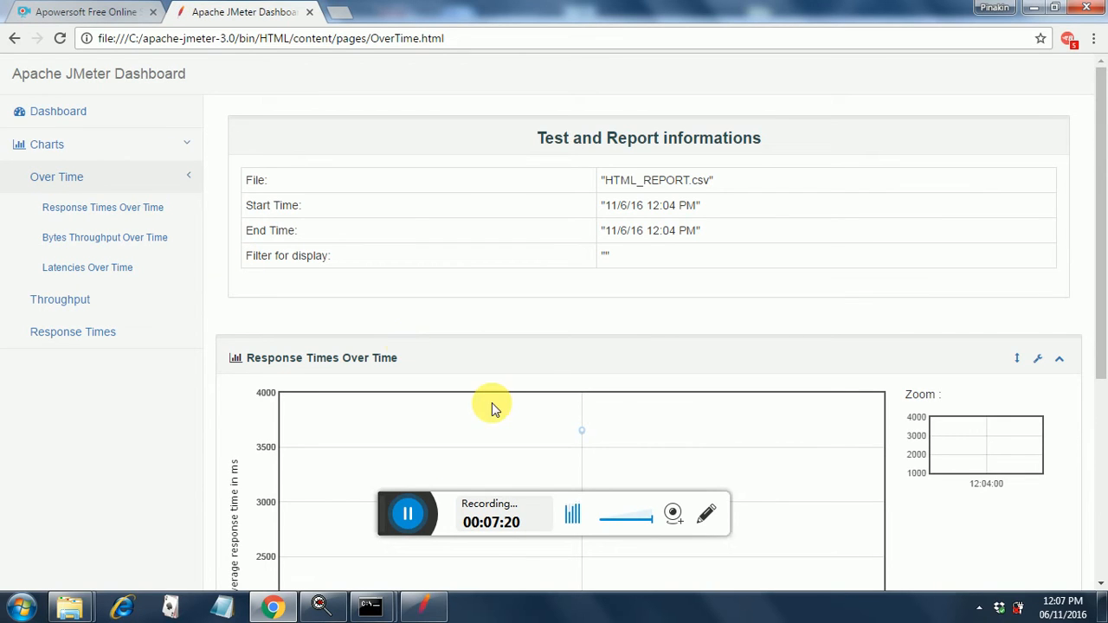
mouse_move(883, 576)
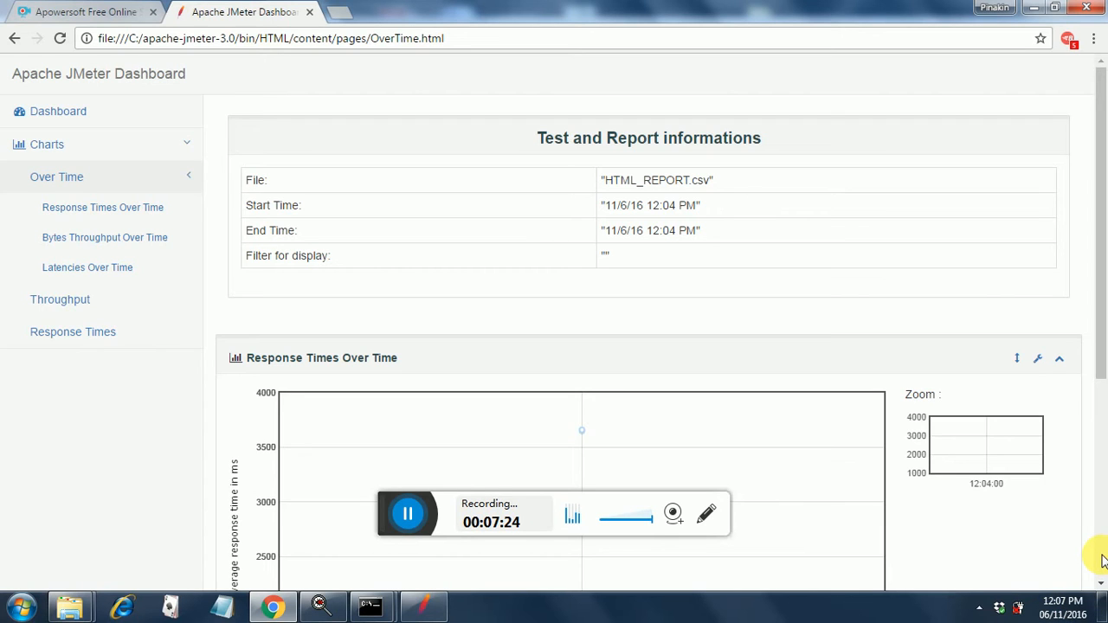
scroll(down, 3)
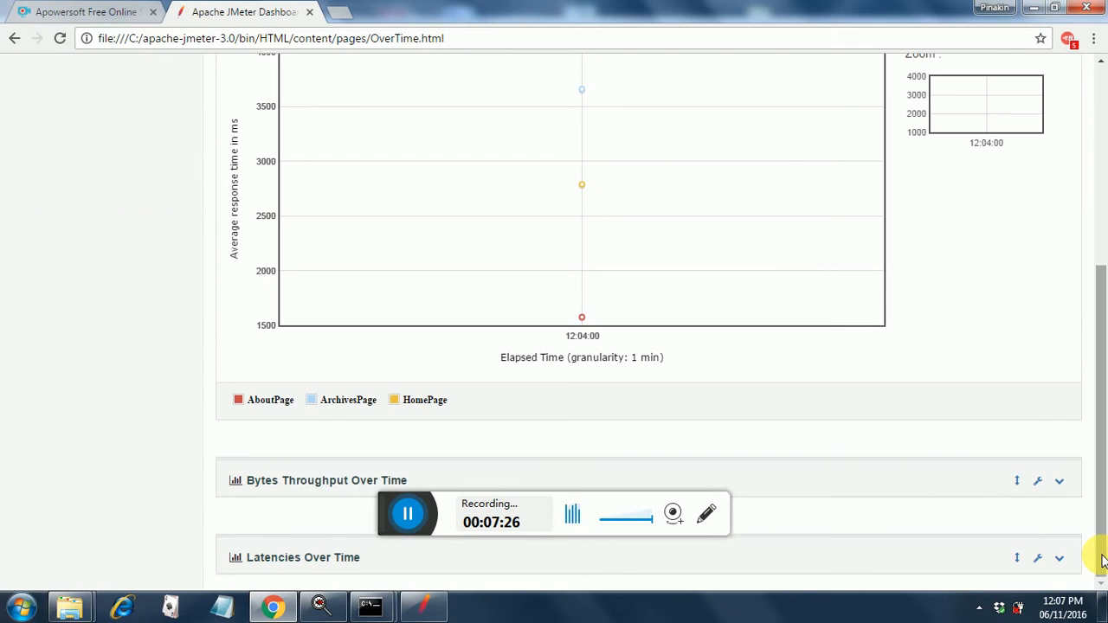
mouse_move(753, 395)
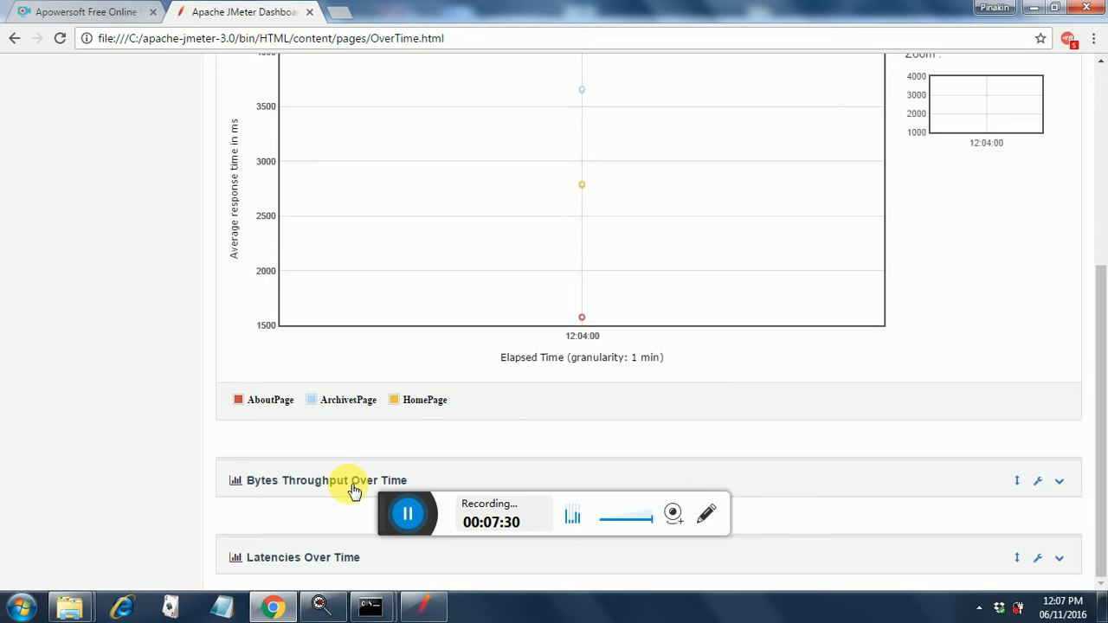
mouse_move(203, 558)
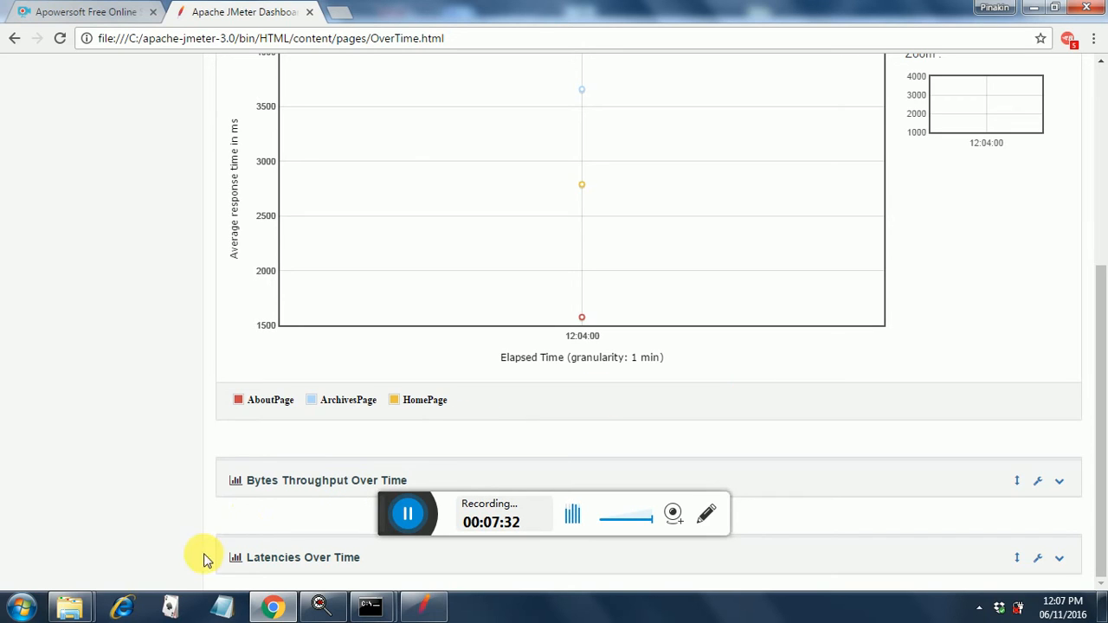
mouse_move(71, 606)
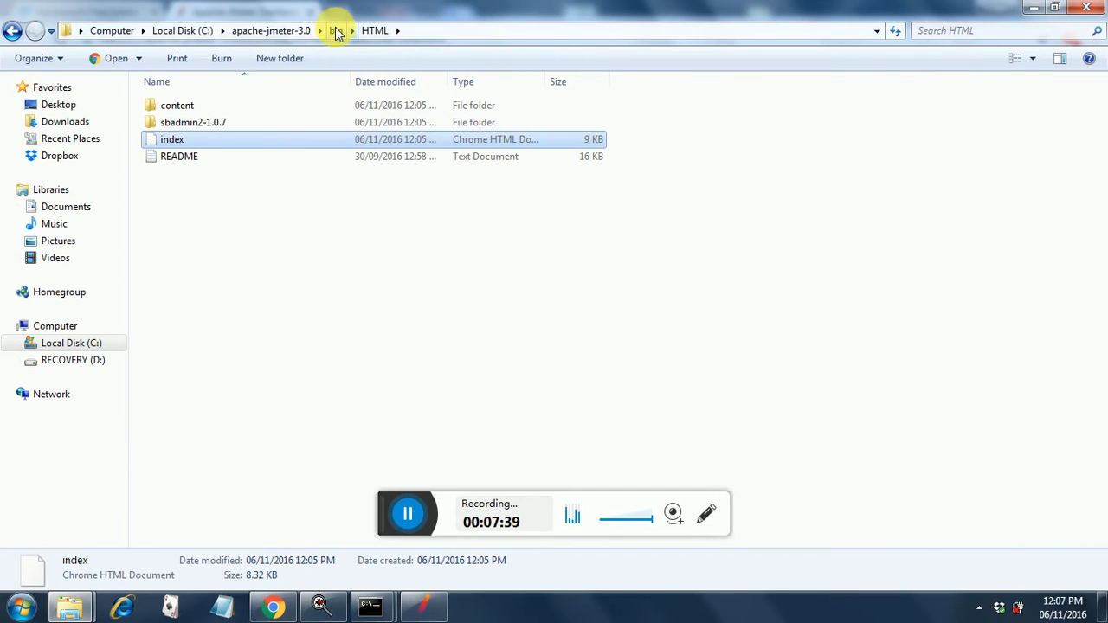
Go up to the bin folder and open reportgenerator.properties in Notepad.
click(336, 30)
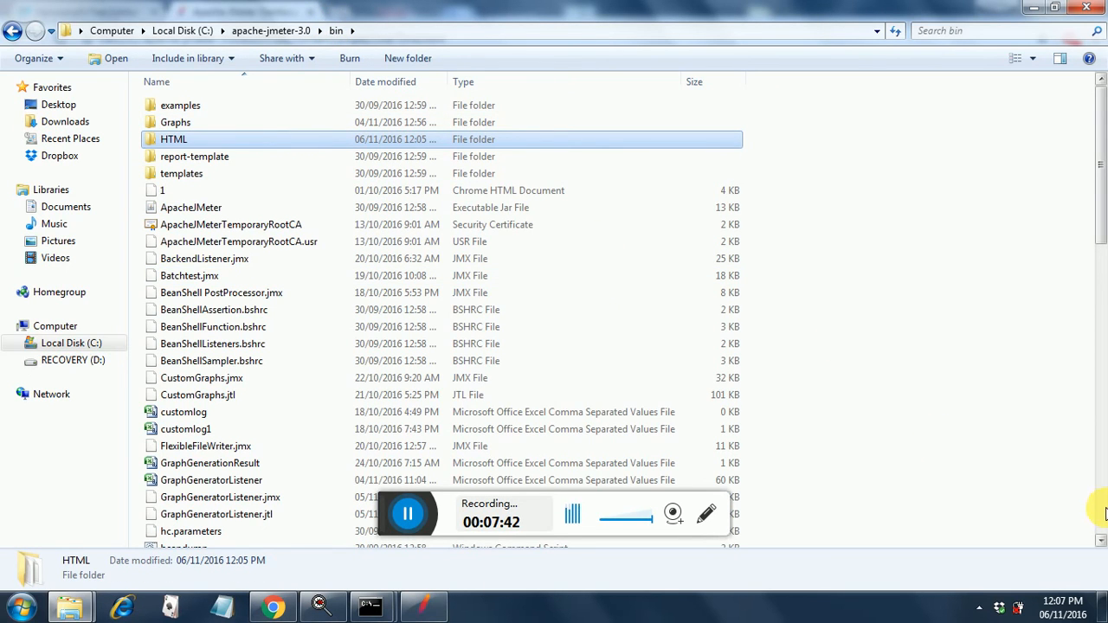
scroll(down, 3)
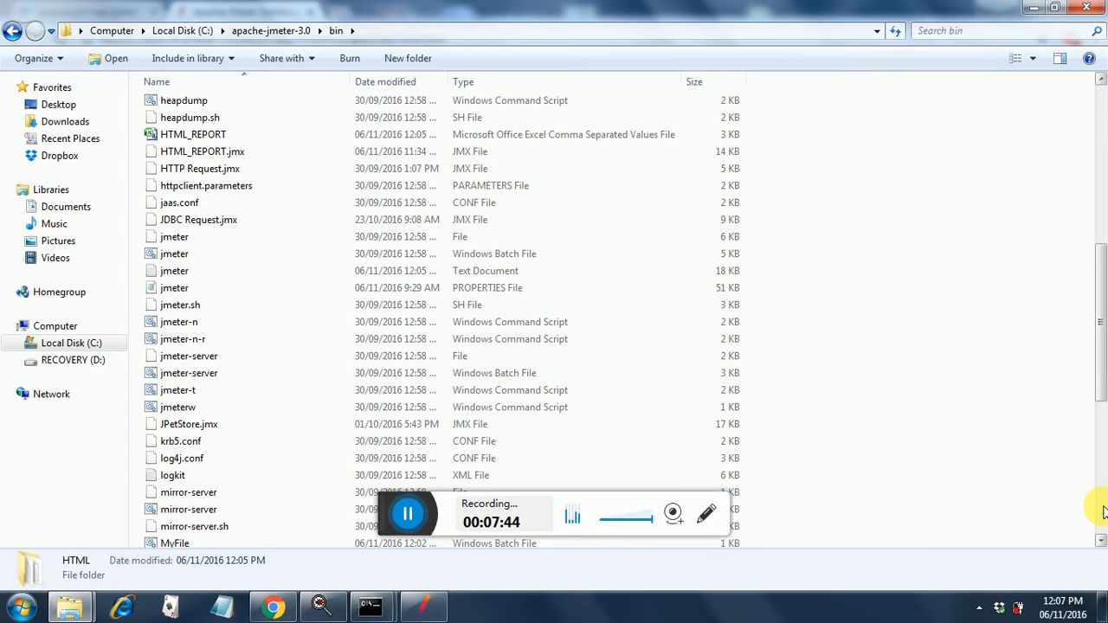
scroll(down, 3)
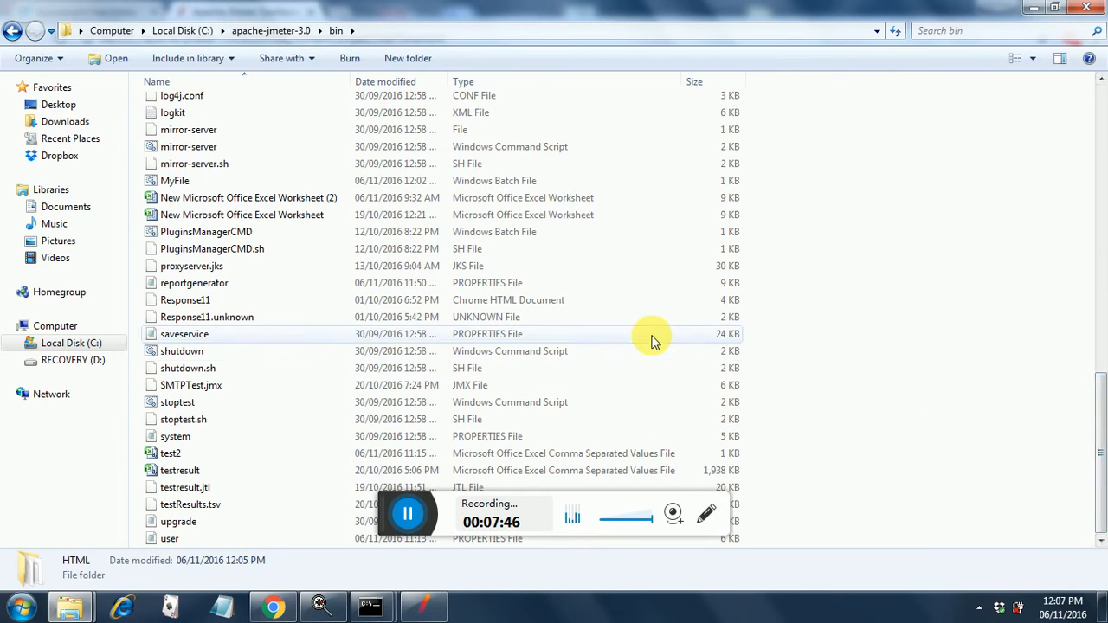
mouse_move(328, 283)
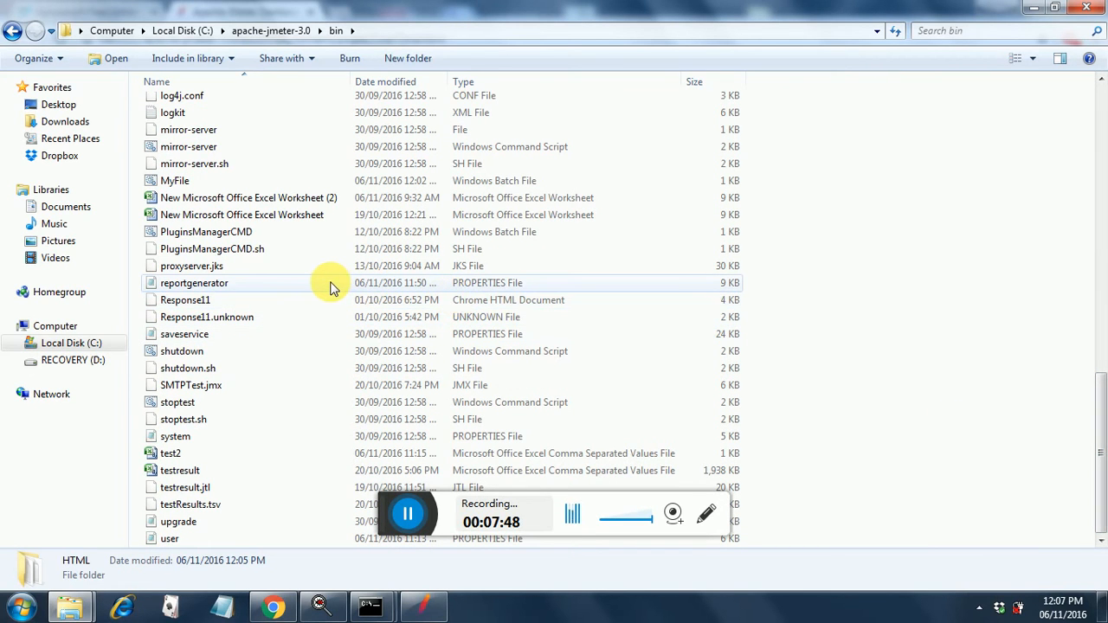
double_click(194, 282)
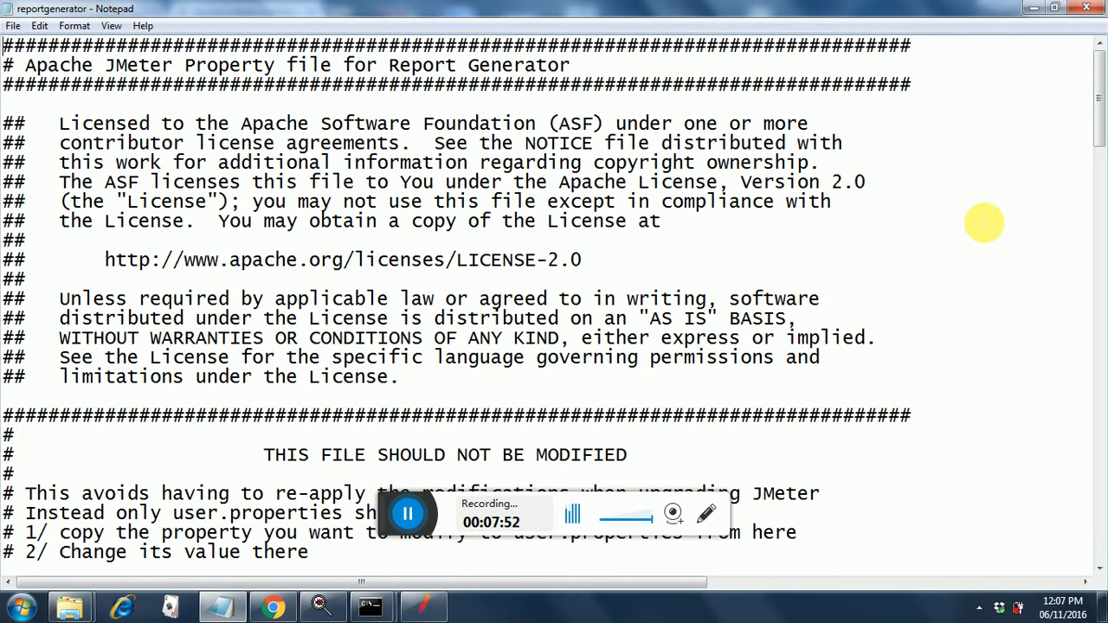
Search 'granu' and set overall_granularity to 1000, then save the file.
key(Ctrl+f)
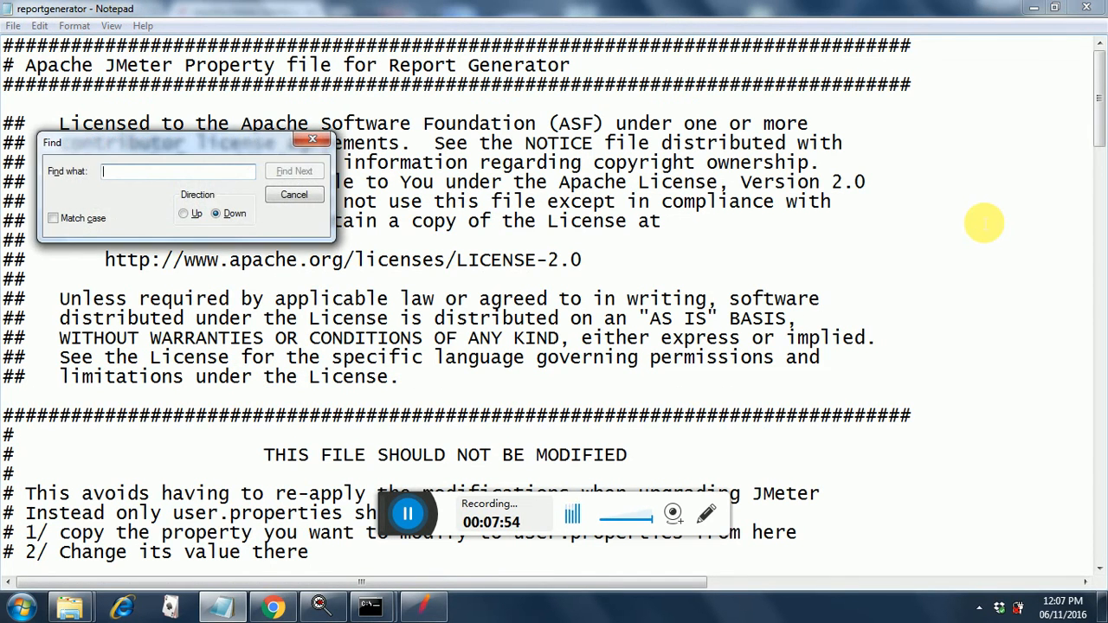
text(gr)
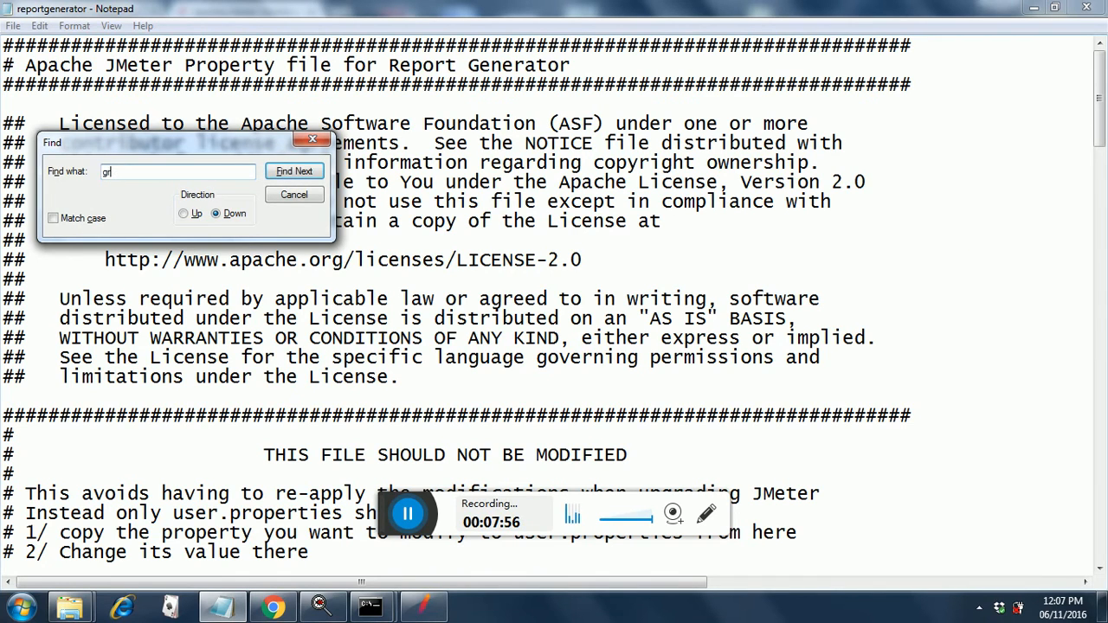
text(anua)
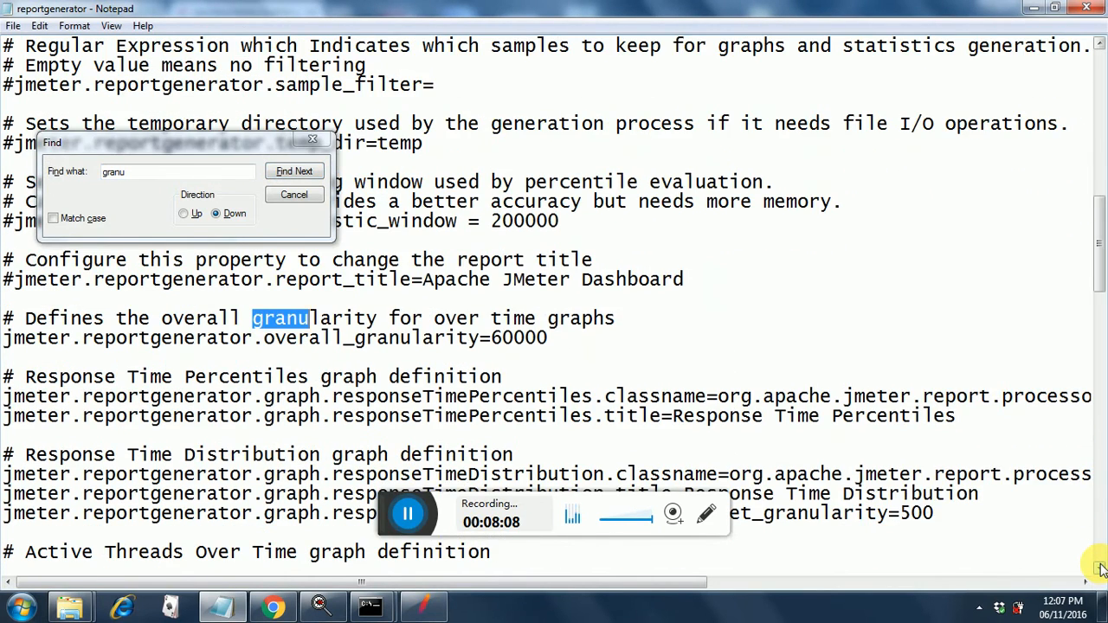
mouse_move(559, 351)
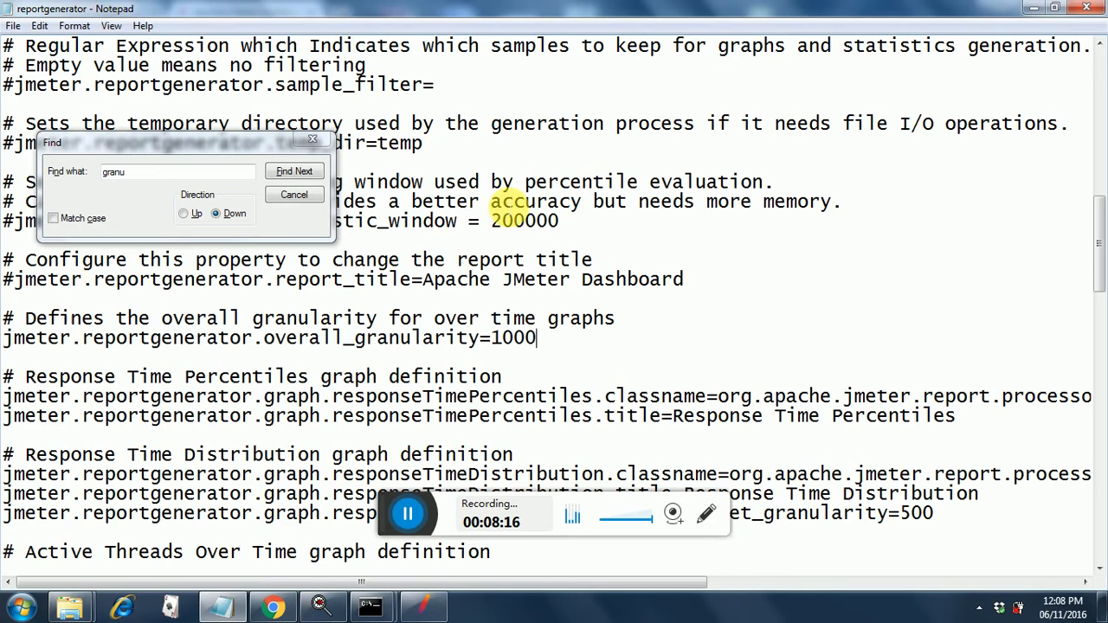
click(294, 170)
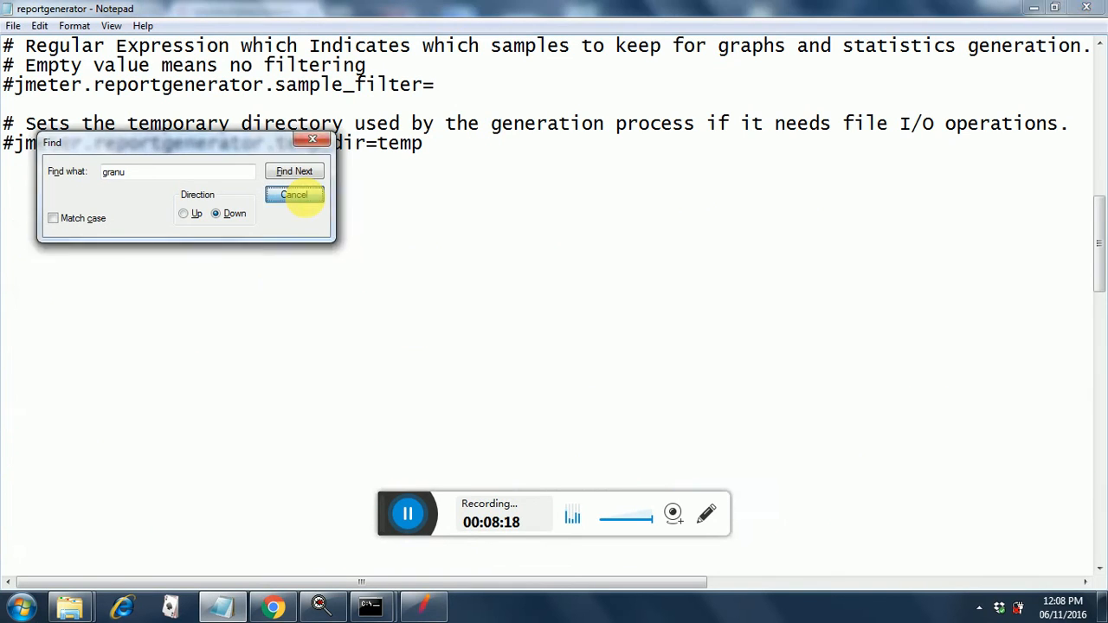
click(295, 194)
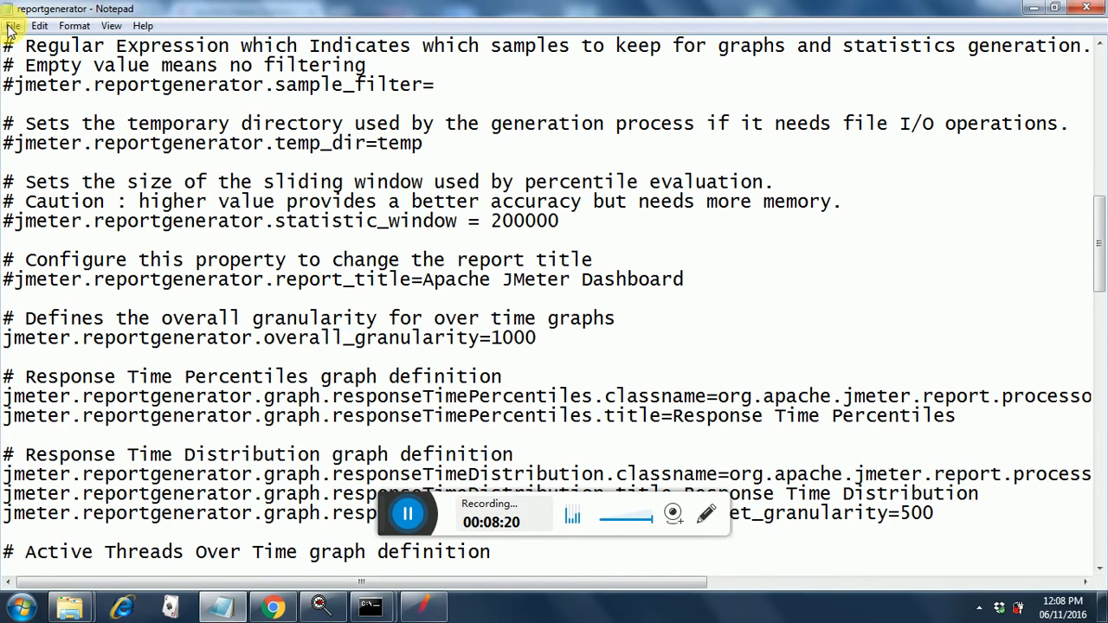
click(13, 25)
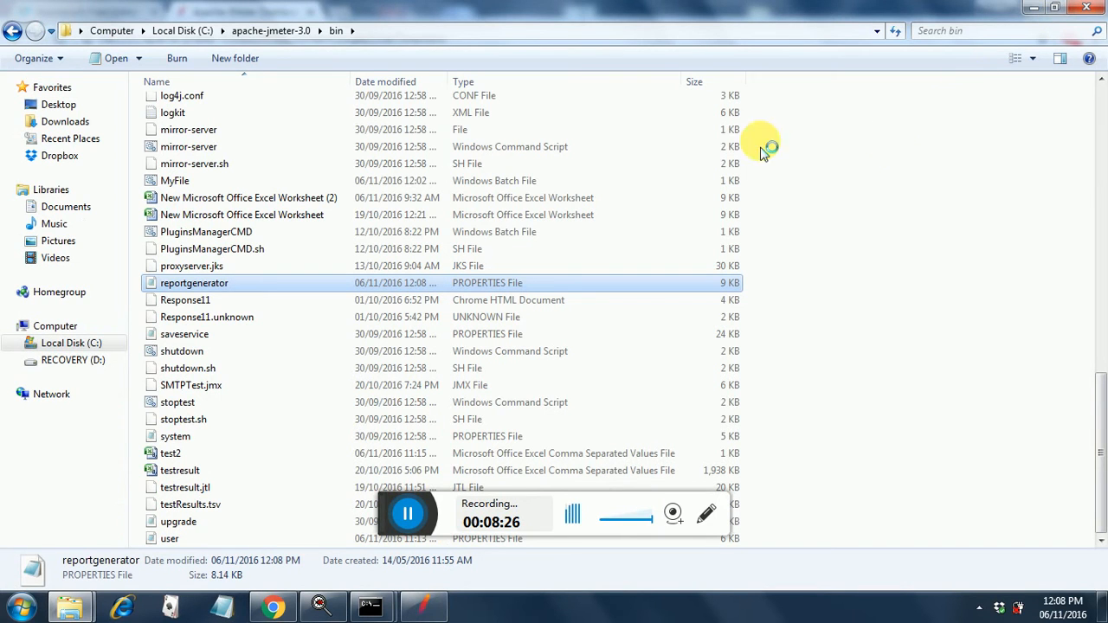
mouse_move(1100, 139)
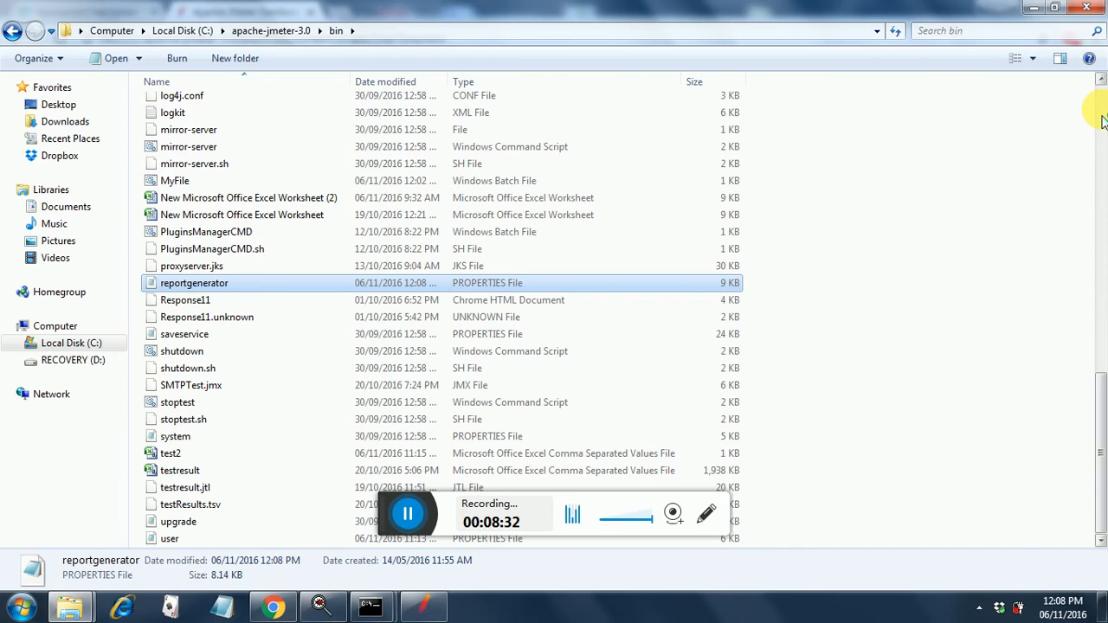
Delete all the old report files inside the bin\HTML folder.
scroll(up, 3)
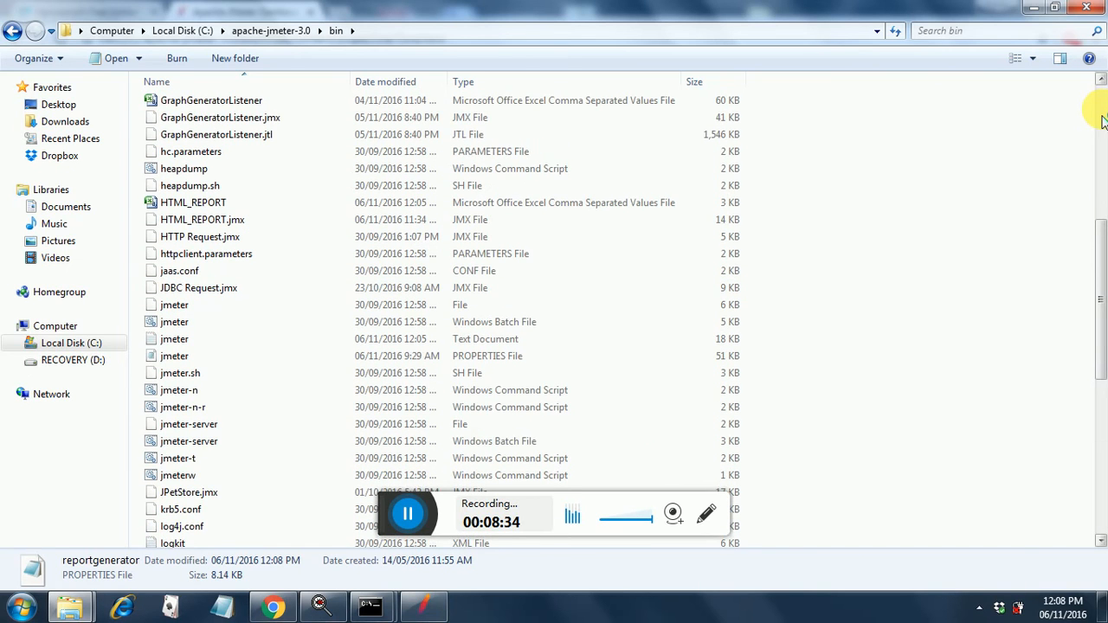
scroll(up, 3)
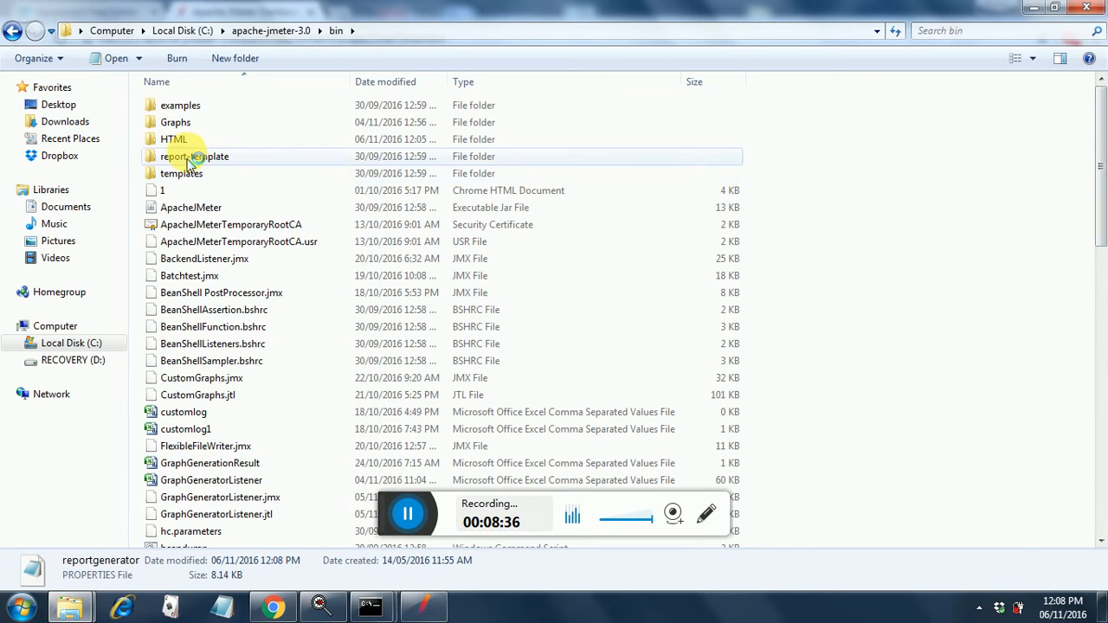
mouse_move(173, 139)
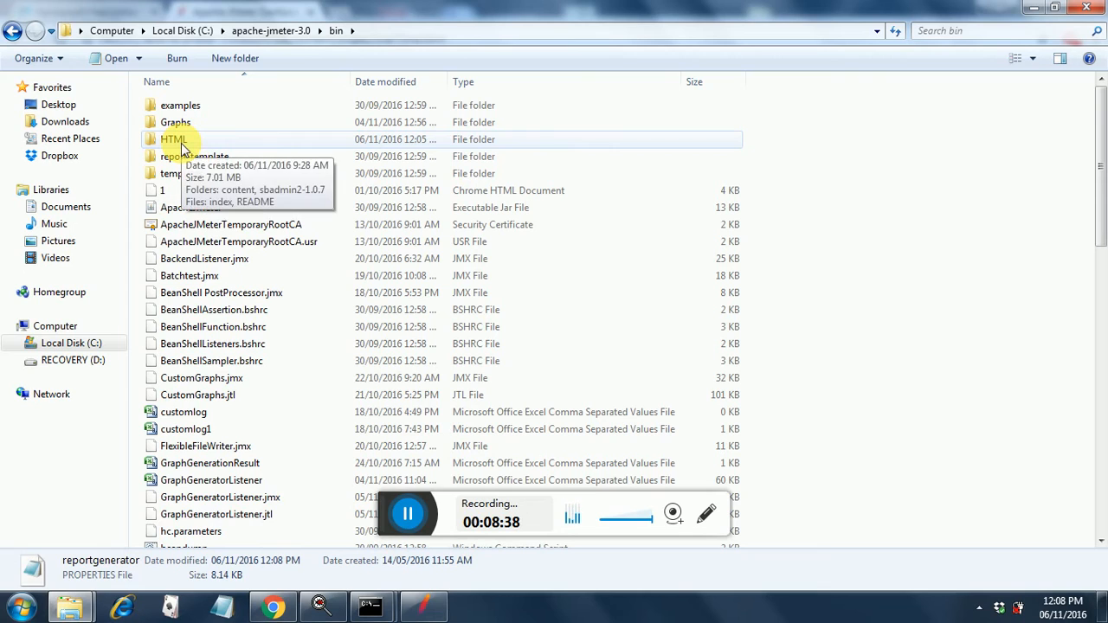
double_click(174, 139)
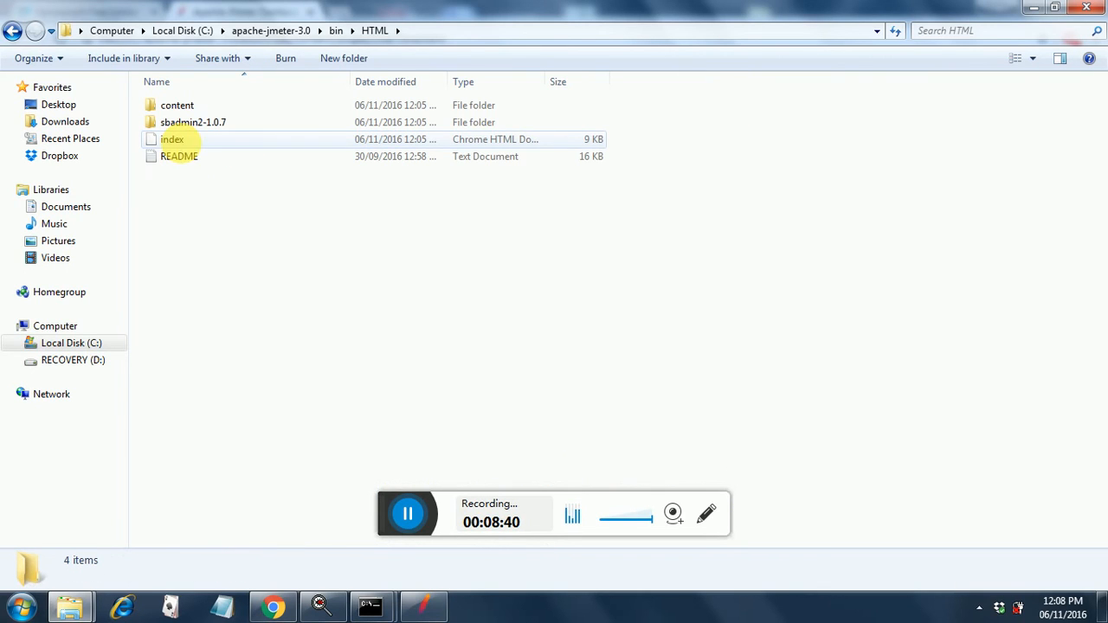
click(178, 105)
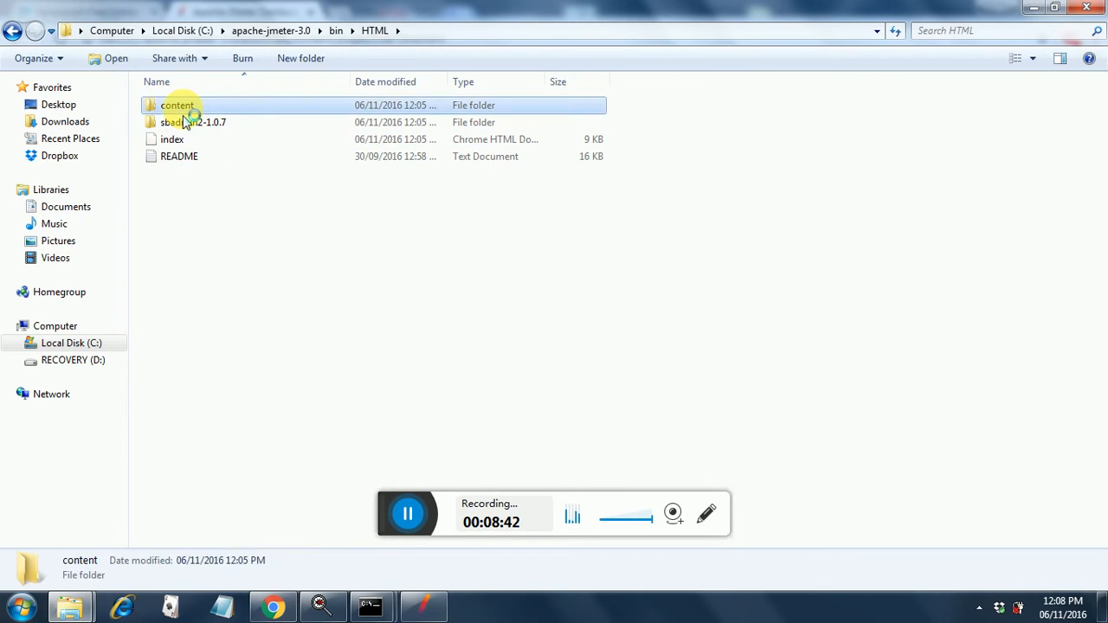
click(171, 138)
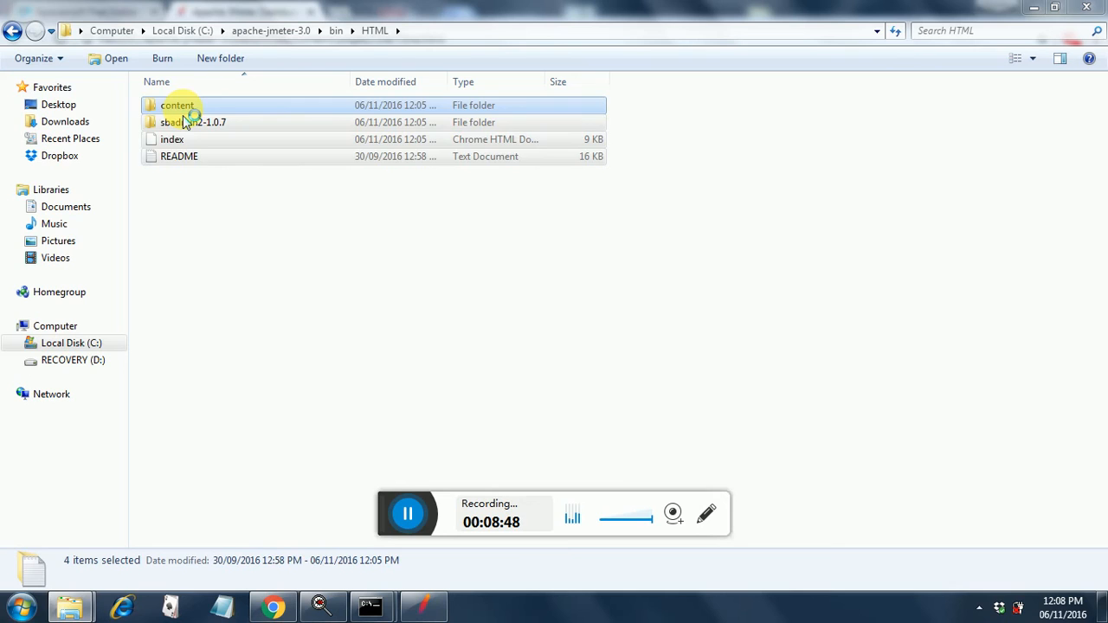
key(Delete)
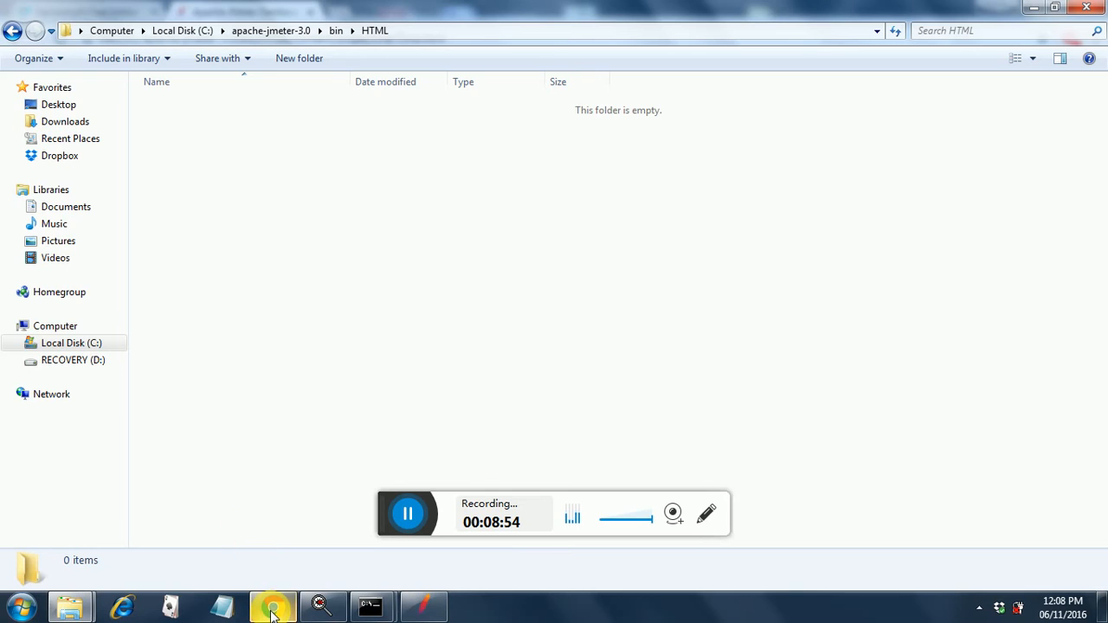
click(273, 605)
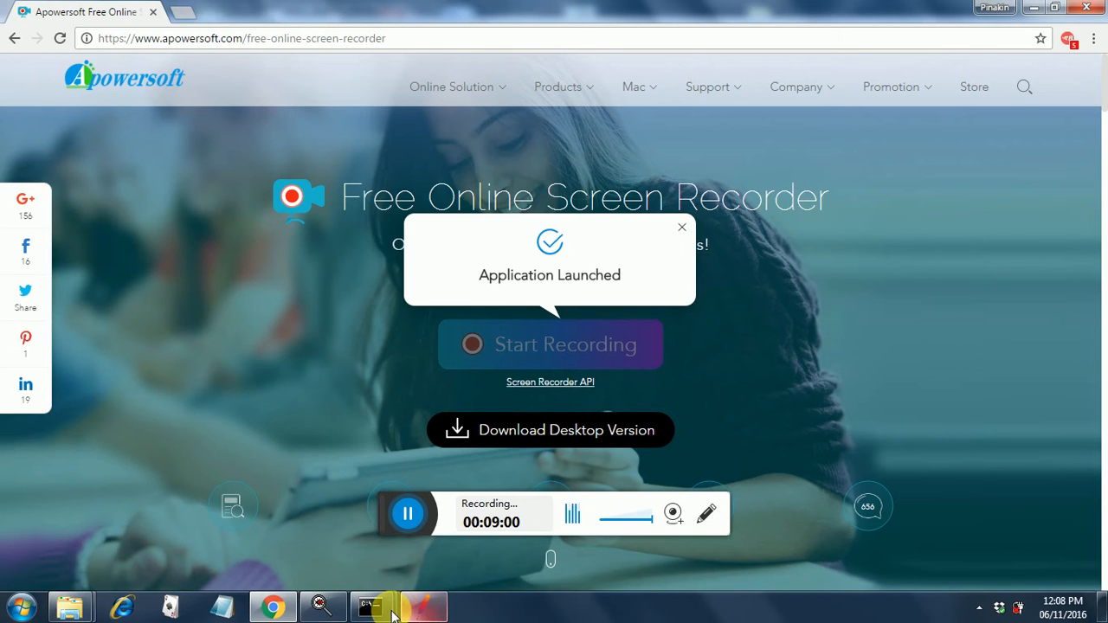
Bring up the console showing the 'HTML_REPORT.csv is not empty' error.
click(372, 605)
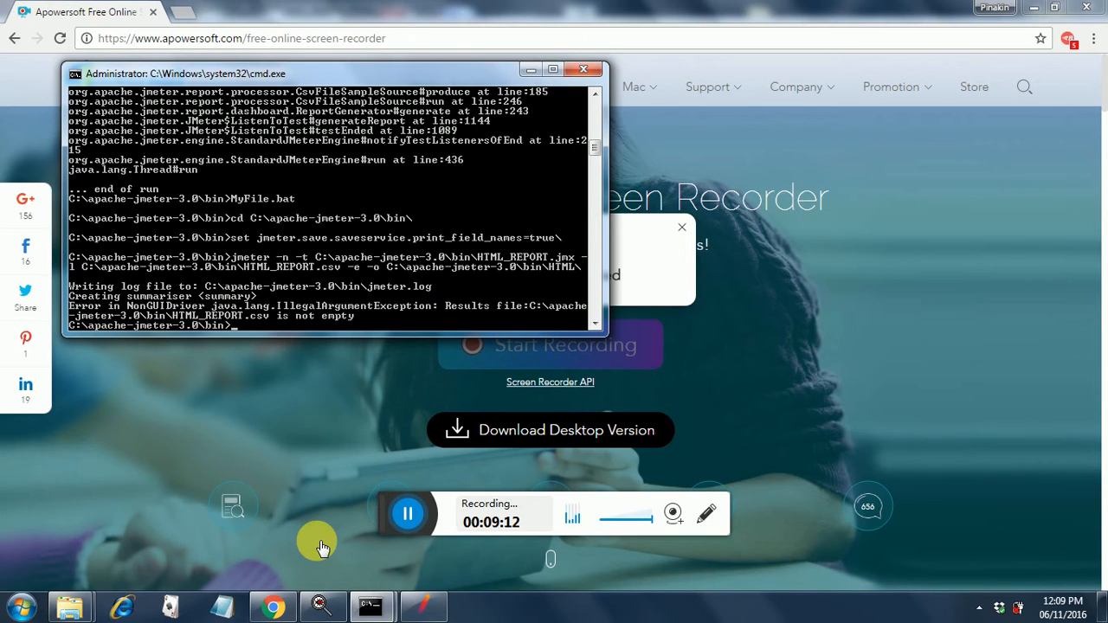
mouse_move(345, 569)
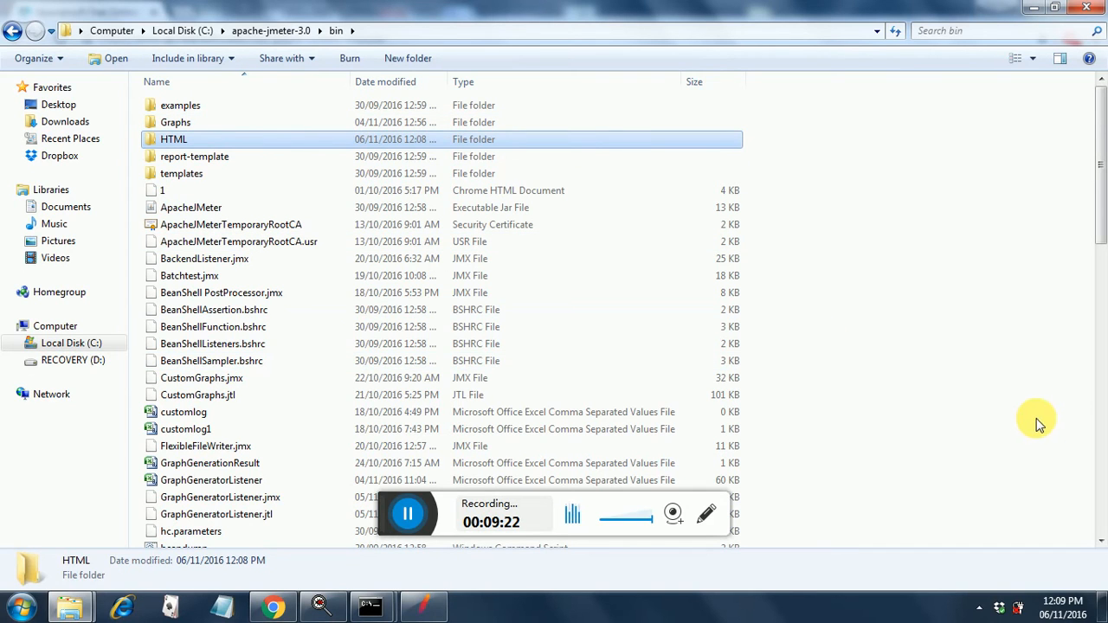
mouse_move(1099, 480)
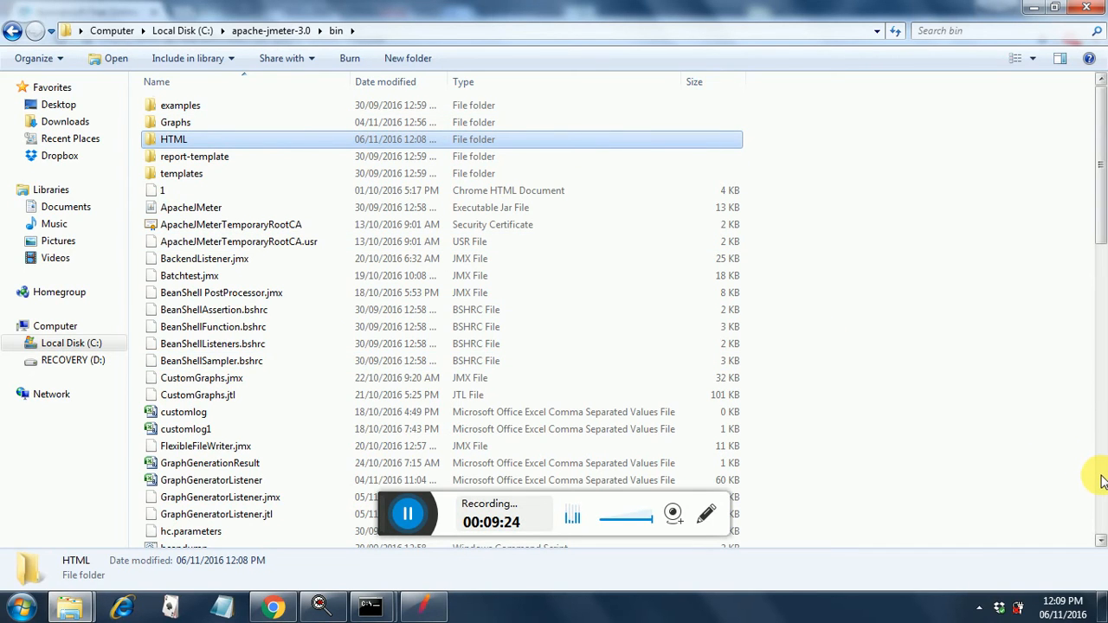
Remove HTML_REPORT.csv from bin, then open the now-empty HTML folder.
scroll(down, 3)
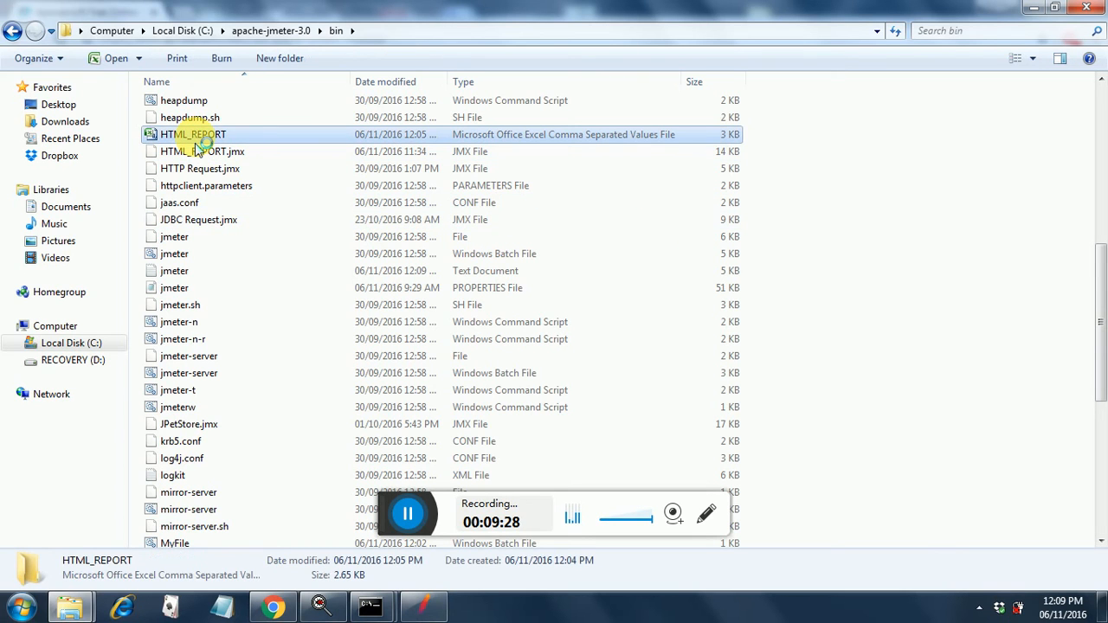
key(Delete)
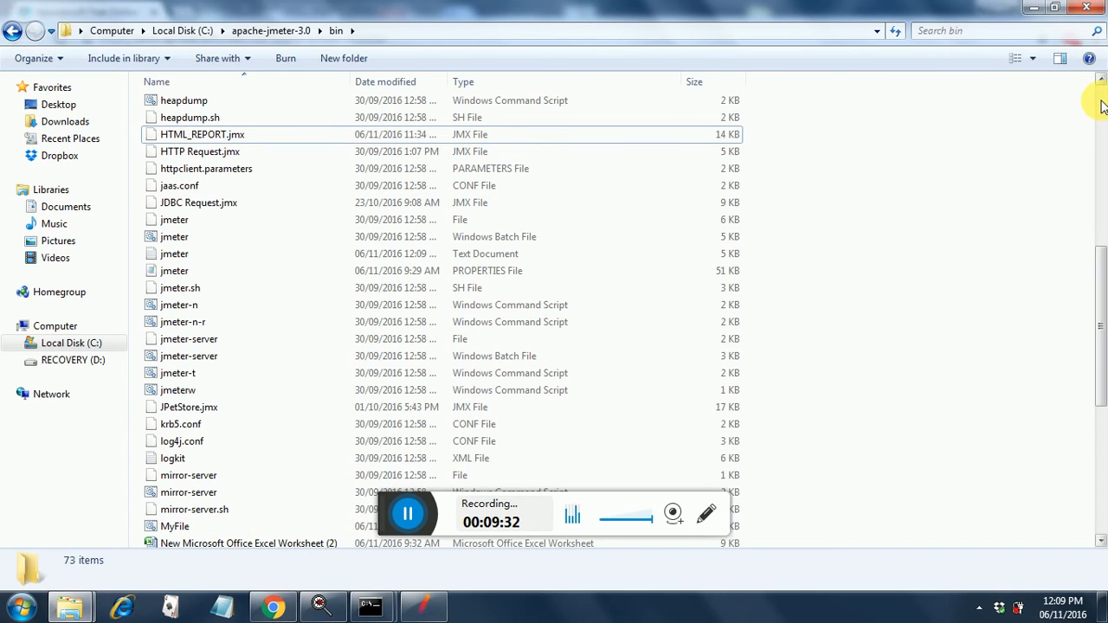
scroll(up, 3)
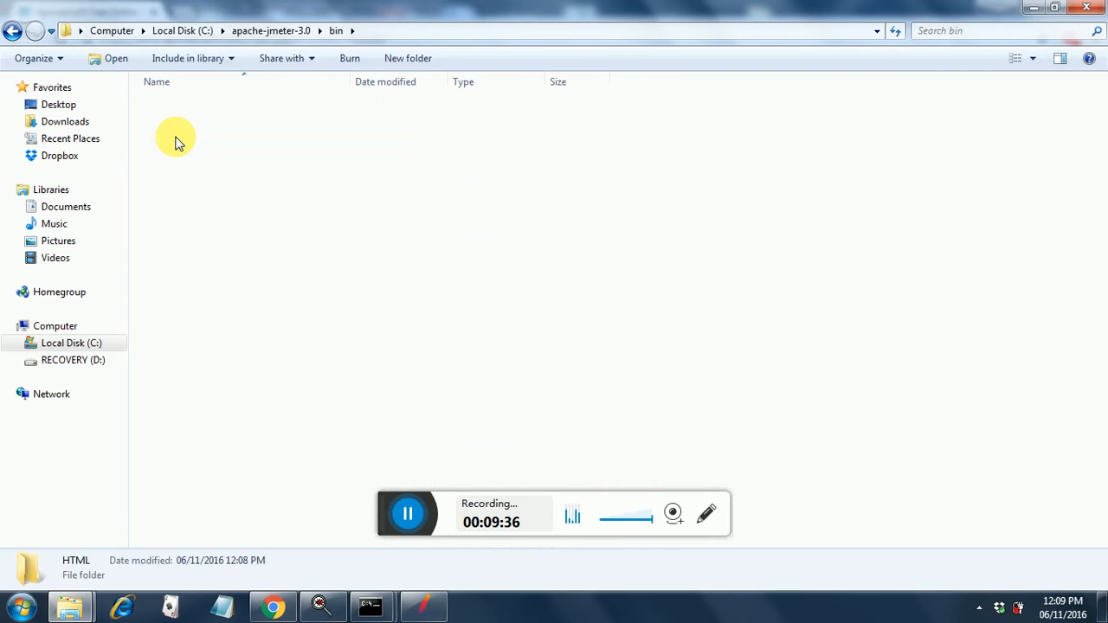
double_click(175, 135)
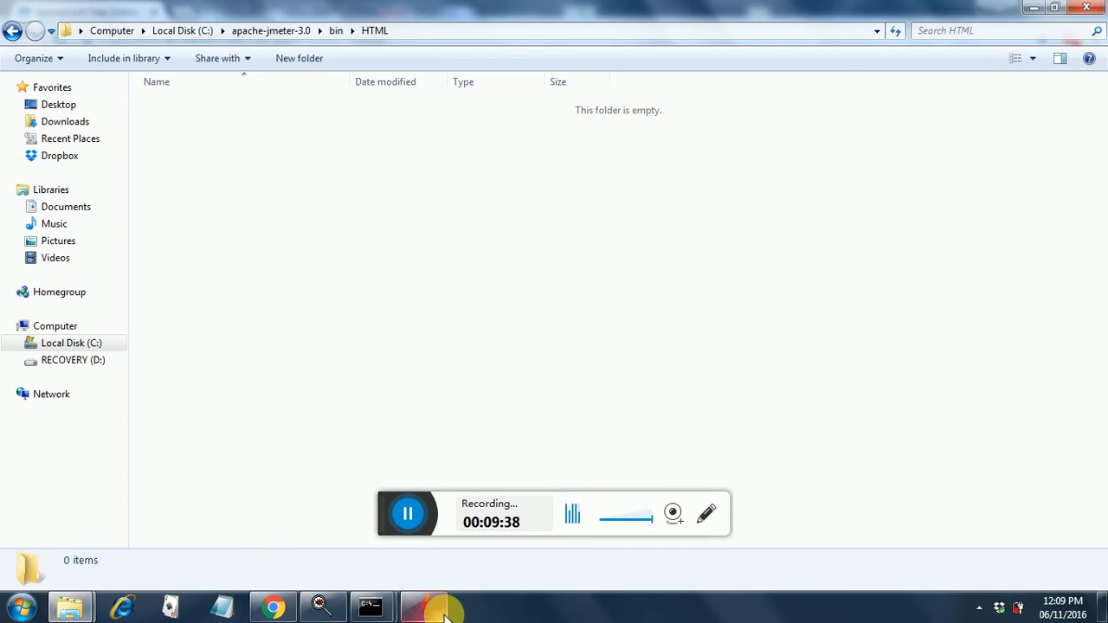
mouse_move(372, 606)
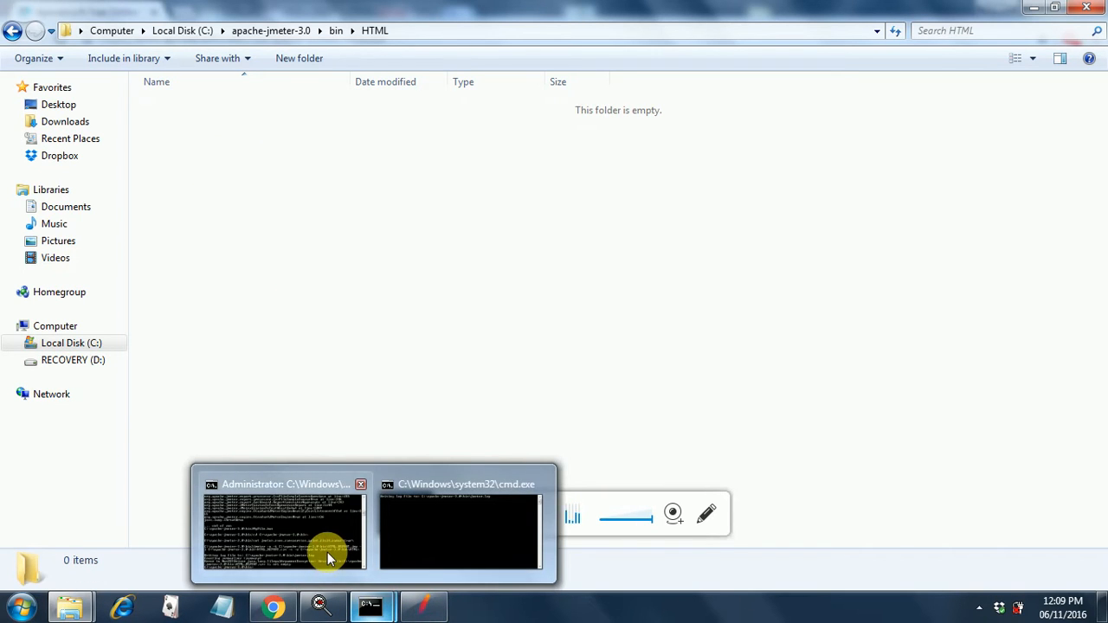
Run MyFile.bat in the Administrator console to execute the 25-sample test.
click(283, 524)
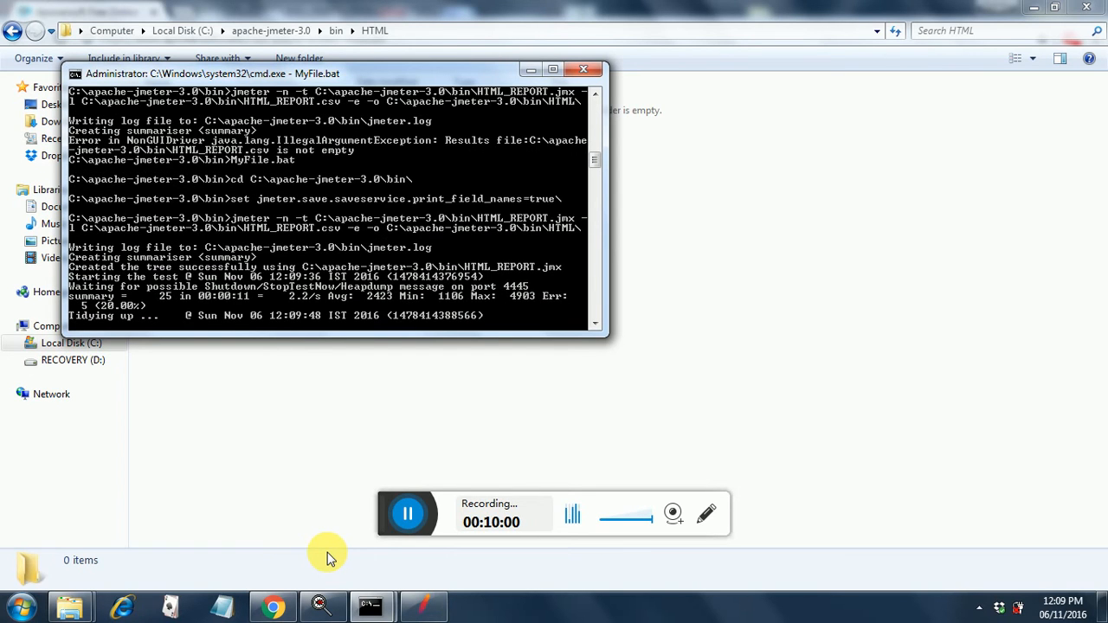
scroll(down, 3)
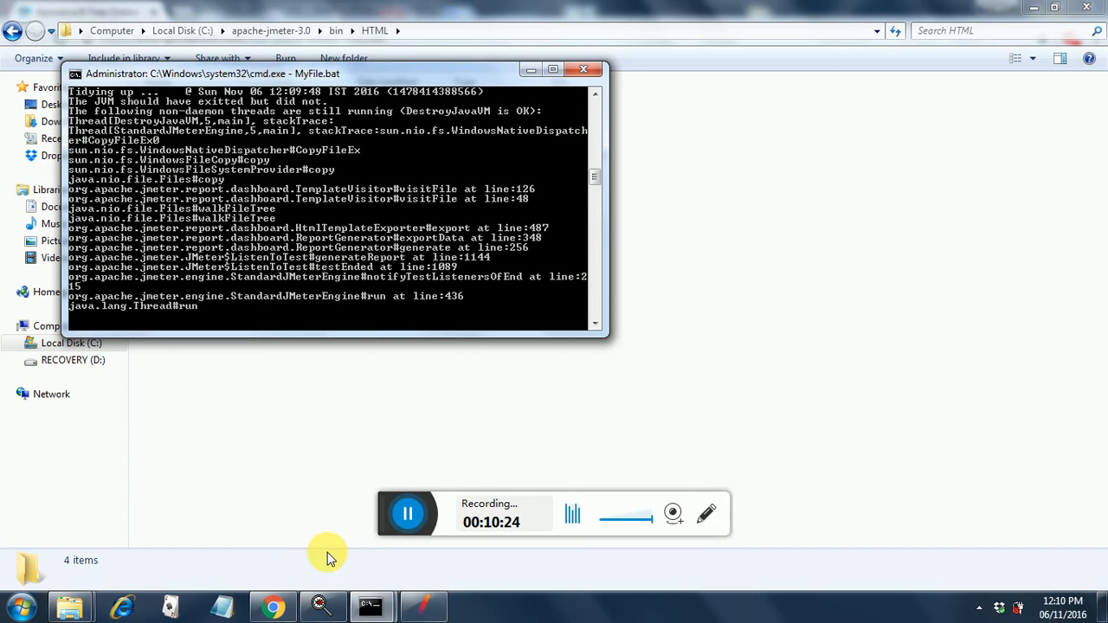
click(583, 69)
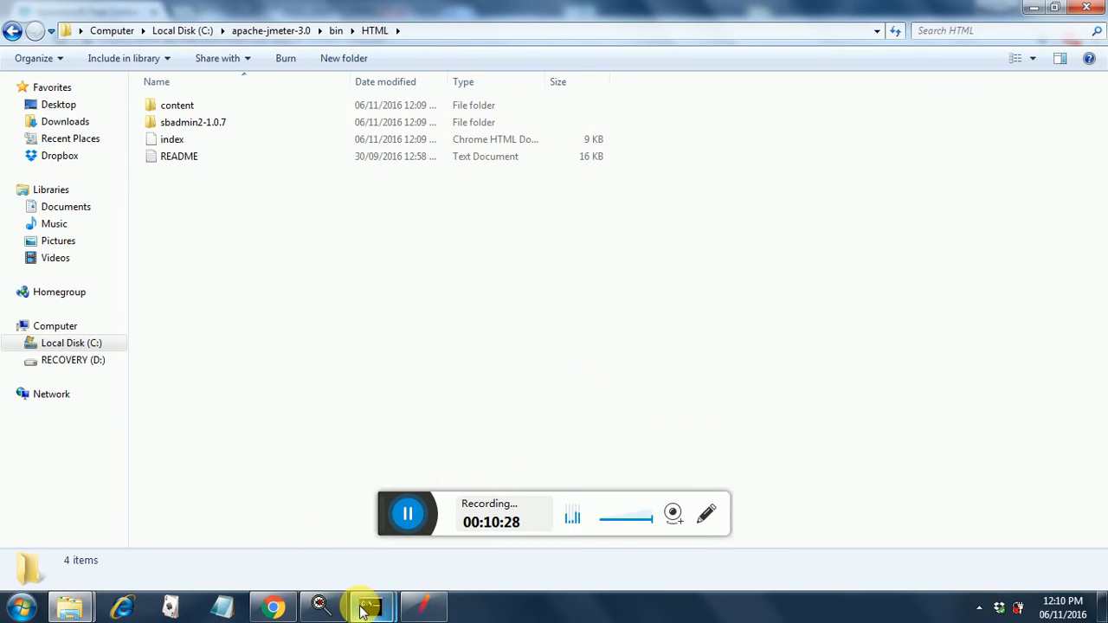
mouse_move(373, 604)
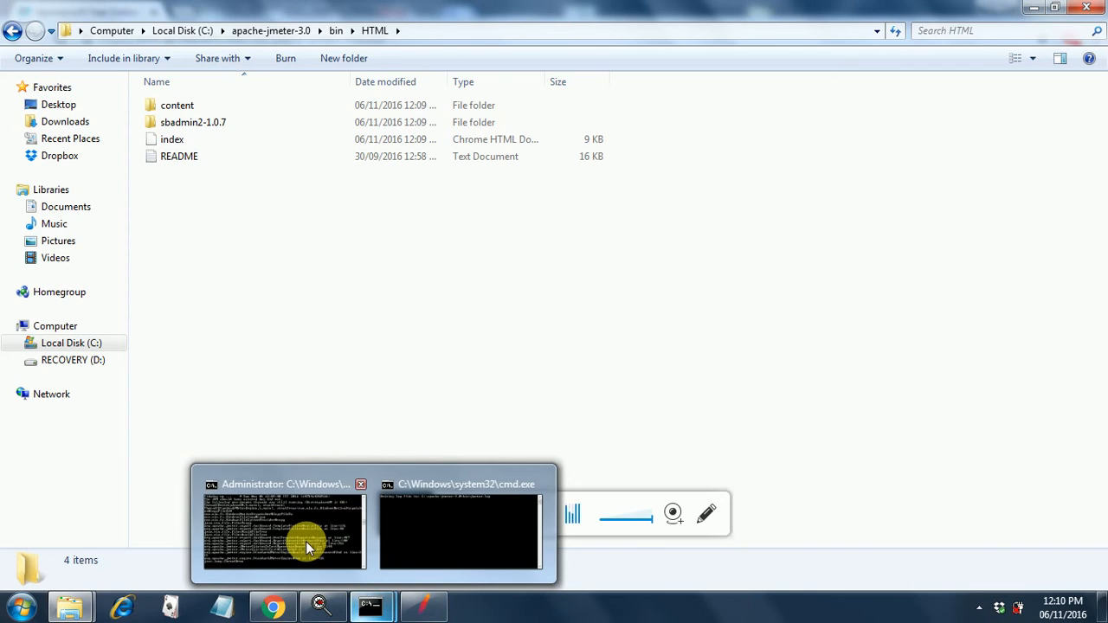
Check the console output, then open index.html from the regenerated HTML folder.
click(284, 528)
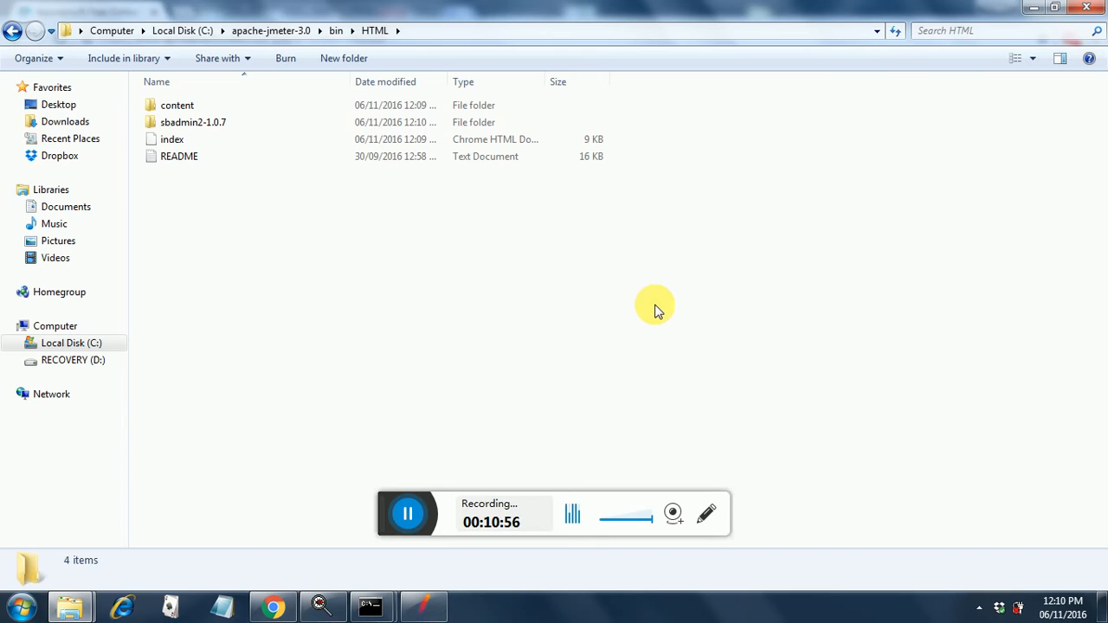
click(171, 140)
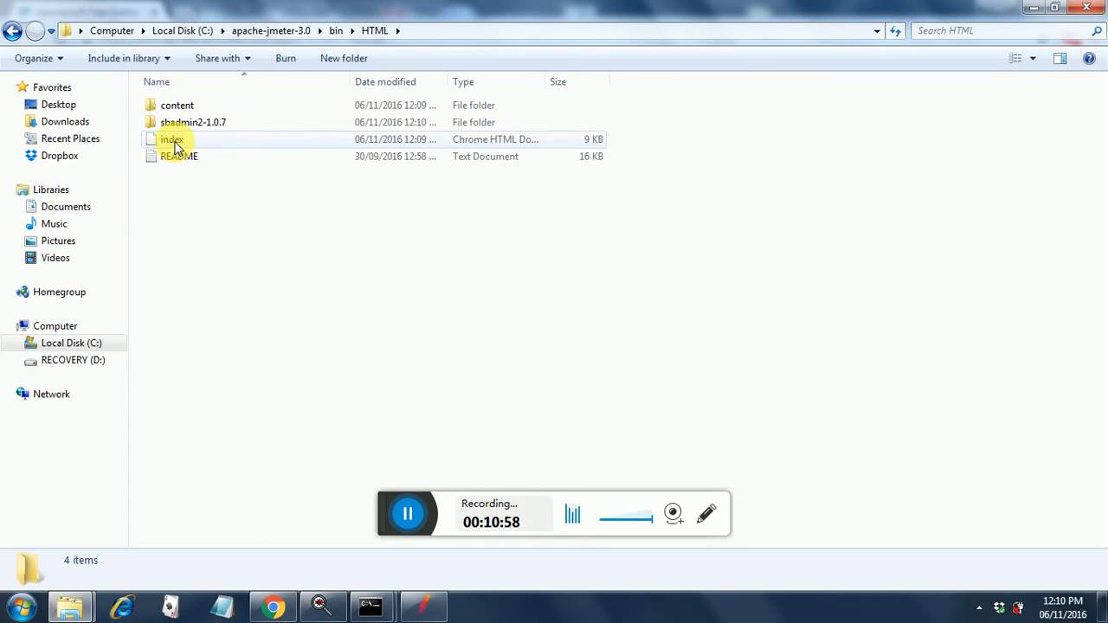
double_click(171, 139)
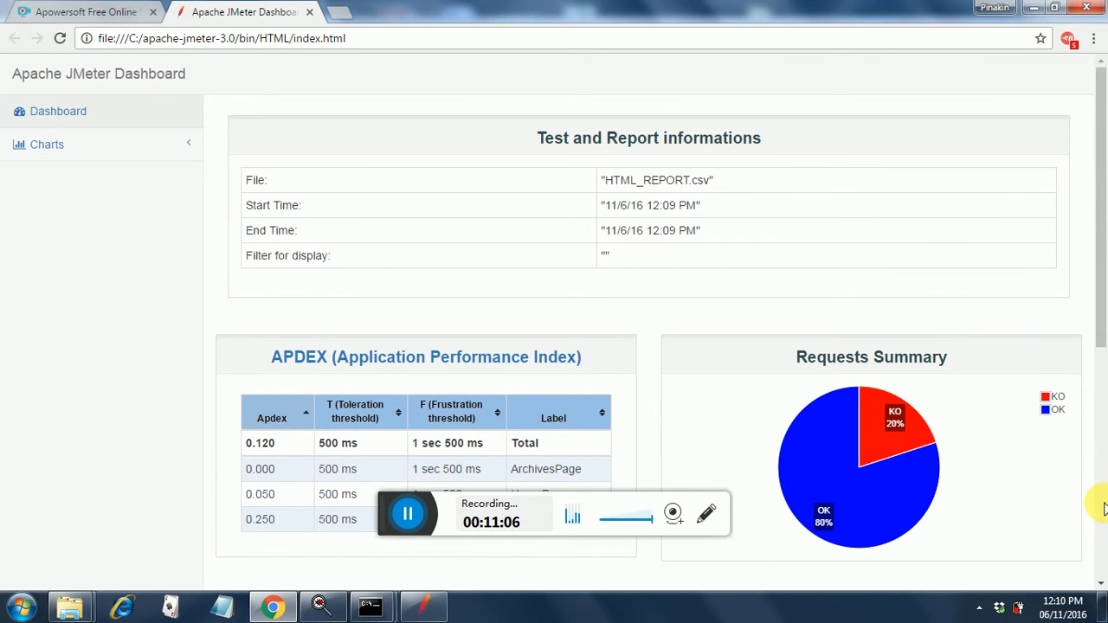
Open the dashboard's APDEX (Application Performance Index) heading link in a new tab.
scroll(down, 3)
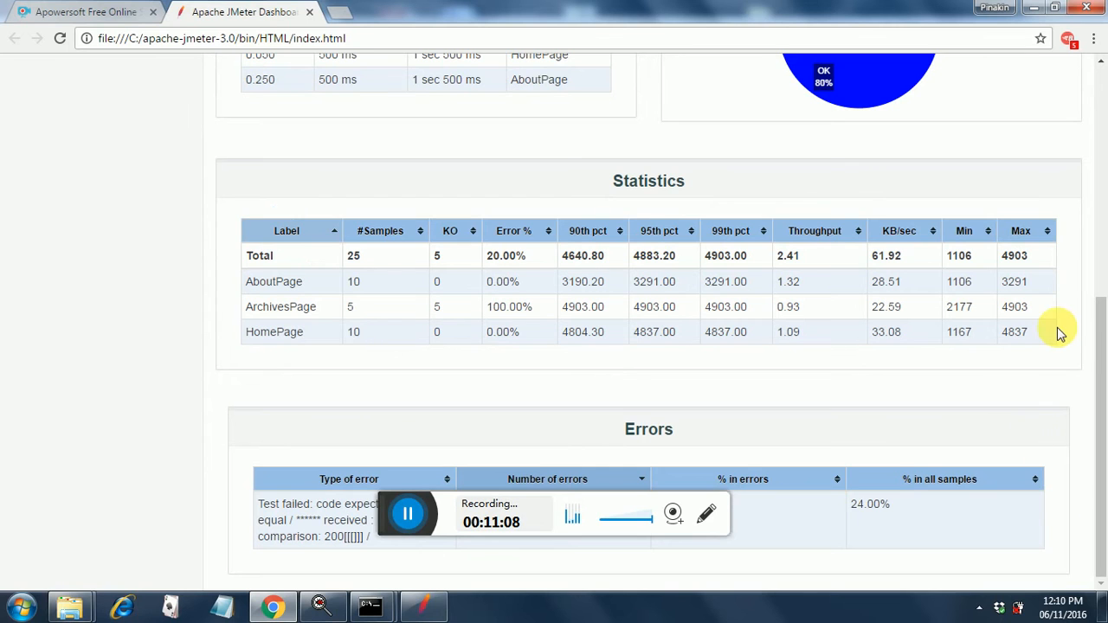
mouse_move(1099, 82)
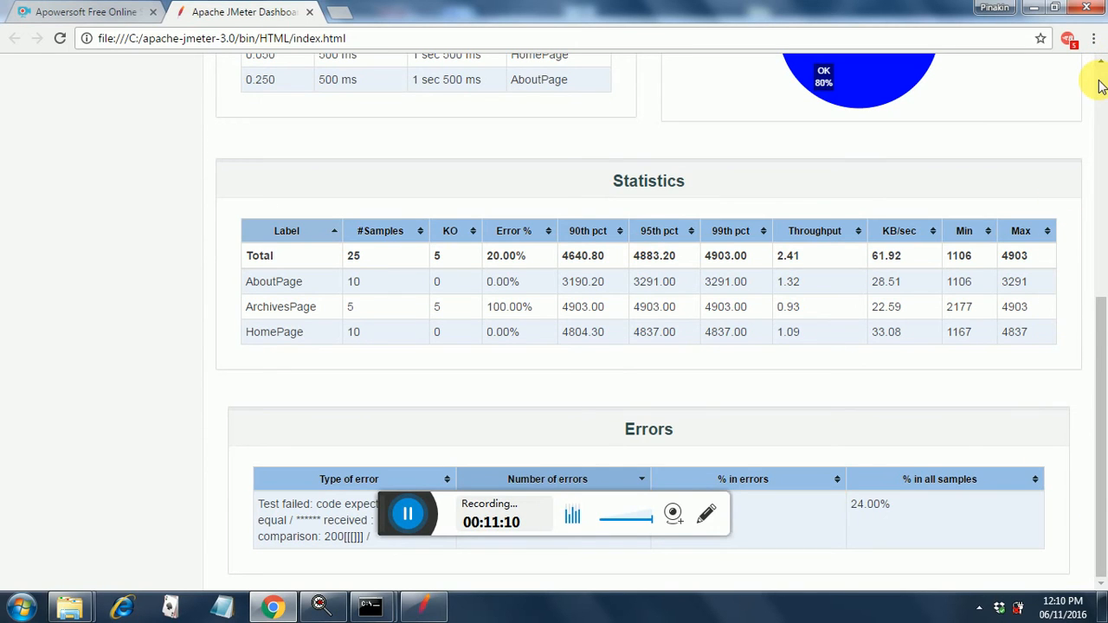
scroll(up, 3)
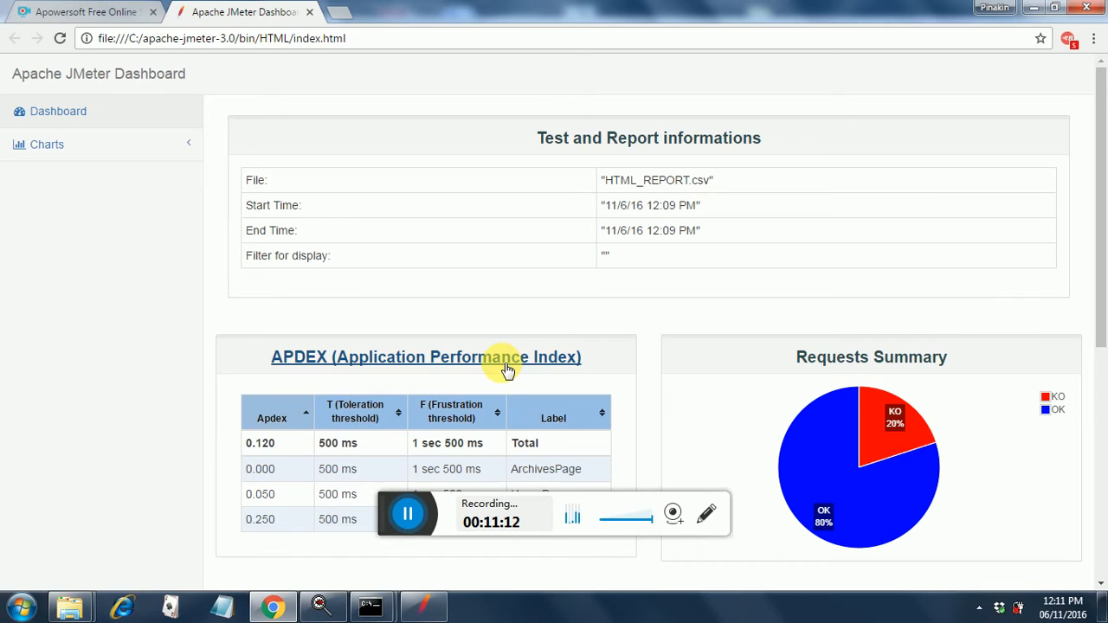
mouse_move(506, 357)
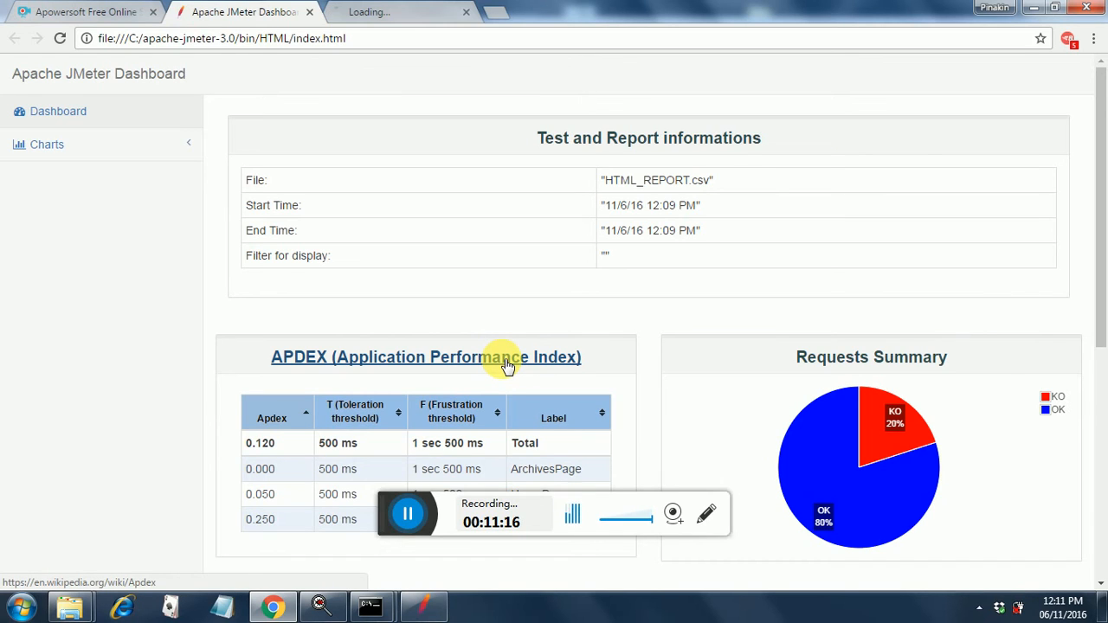
click(507, 356)
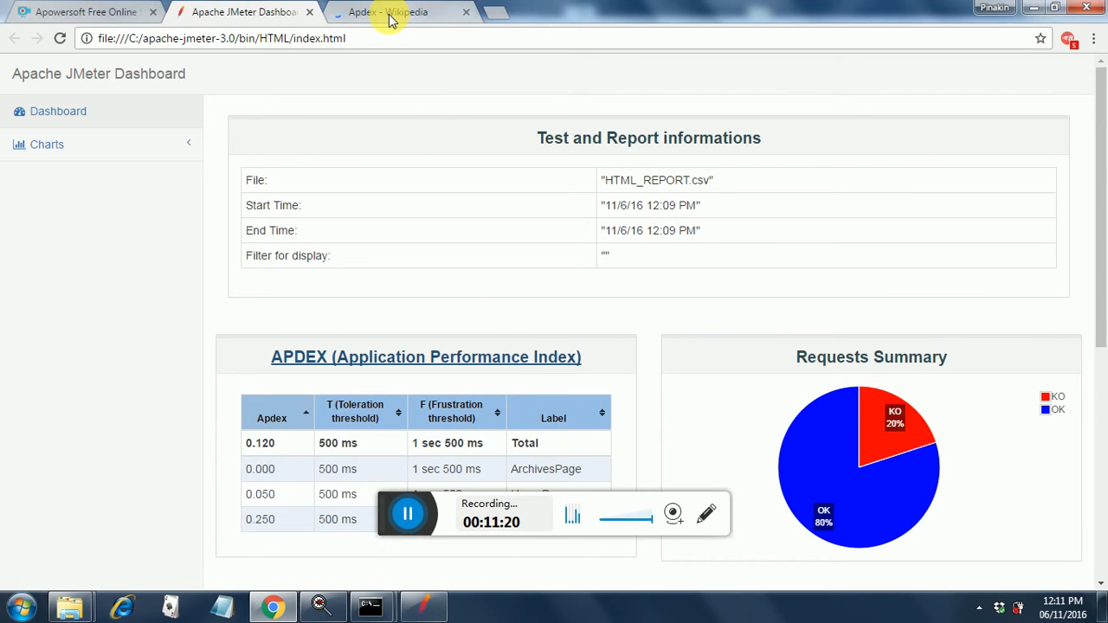
Switch to the 'Apdex - Wikipedia' tab to read the article.
click(388, 11)
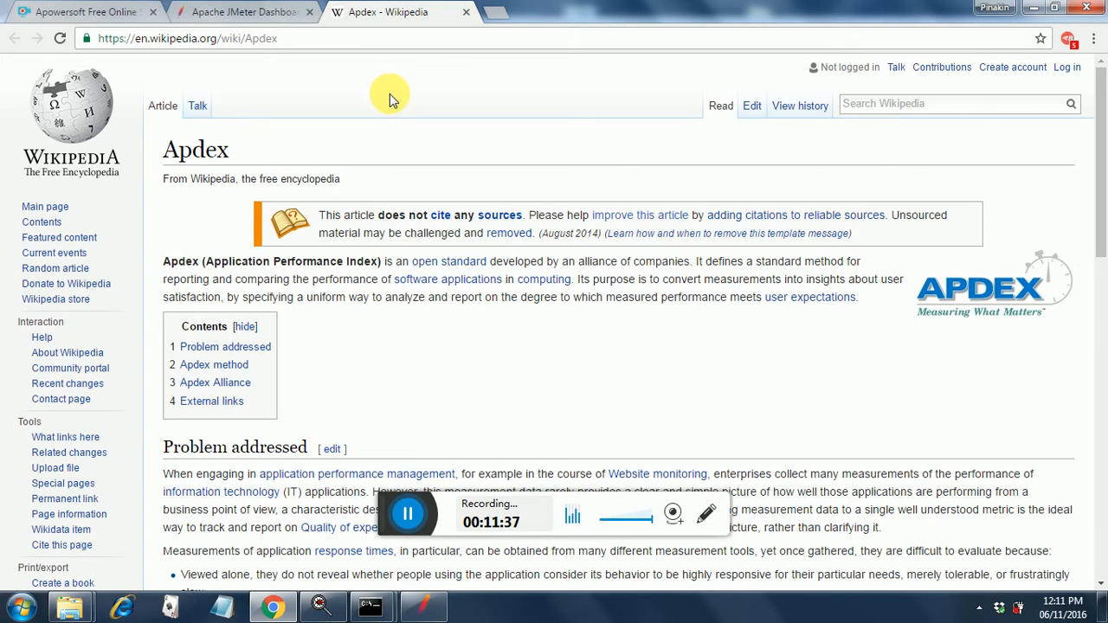
mouse_move(376, 115)
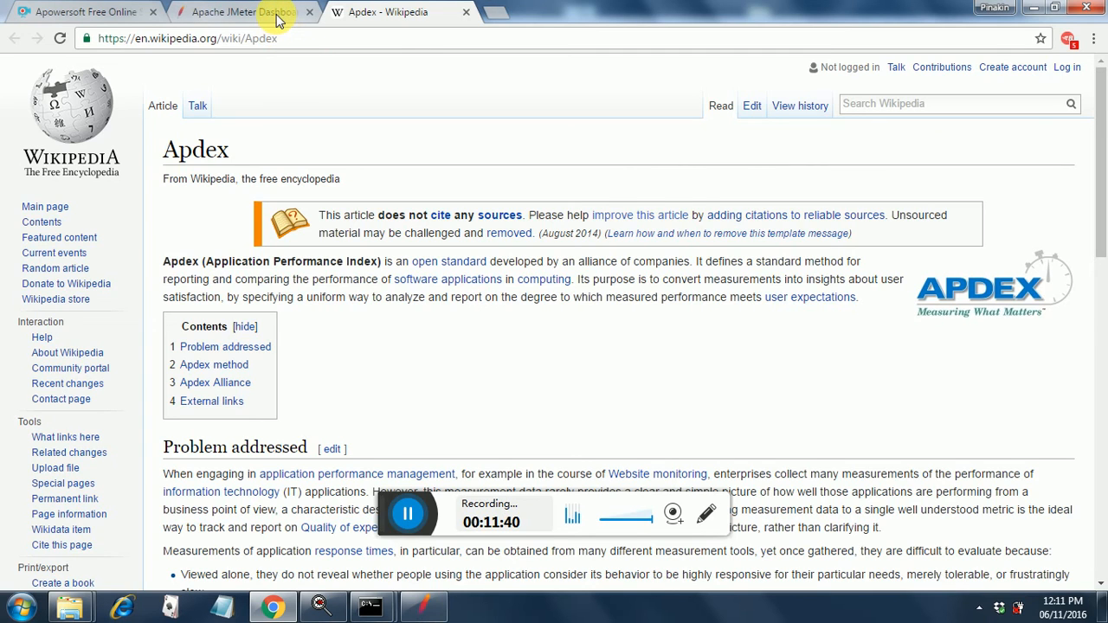
Return to the dashboard tab and open Charts > Over Time.
click(242, 11)
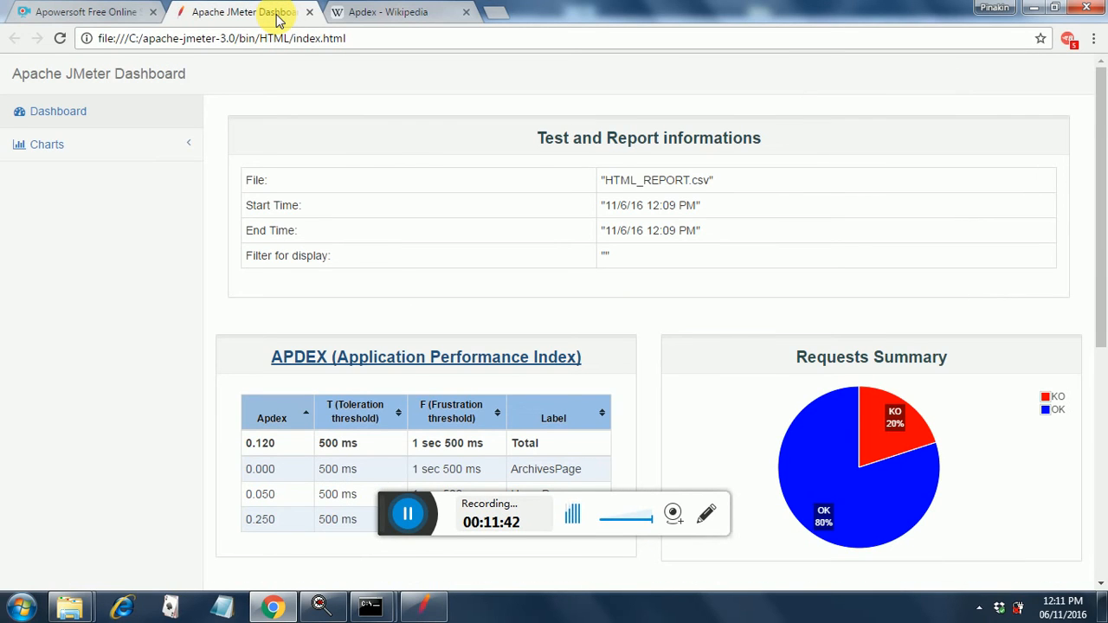
mouse_move(422, 293)
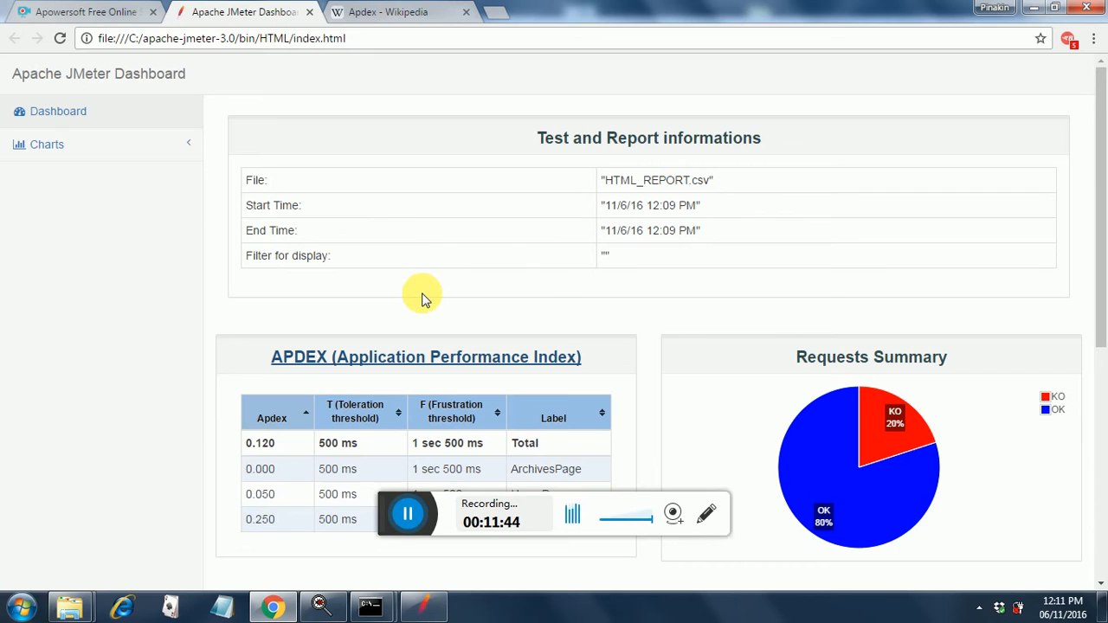
mouse_move(418, 303)
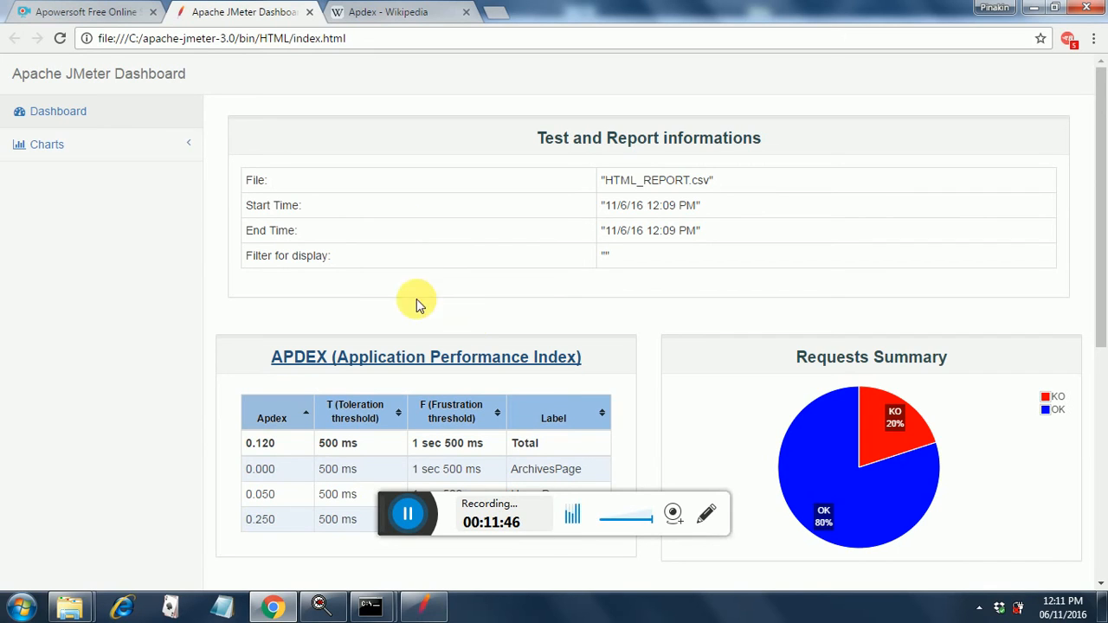
mouse_move(1025, 543)
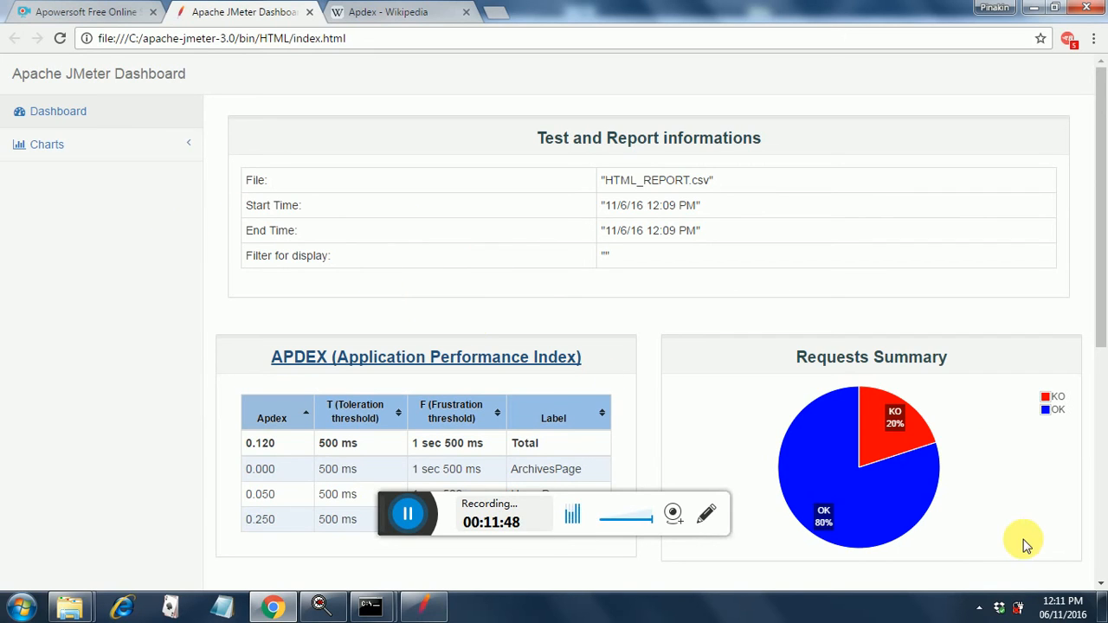
mouse_move(48, 189)
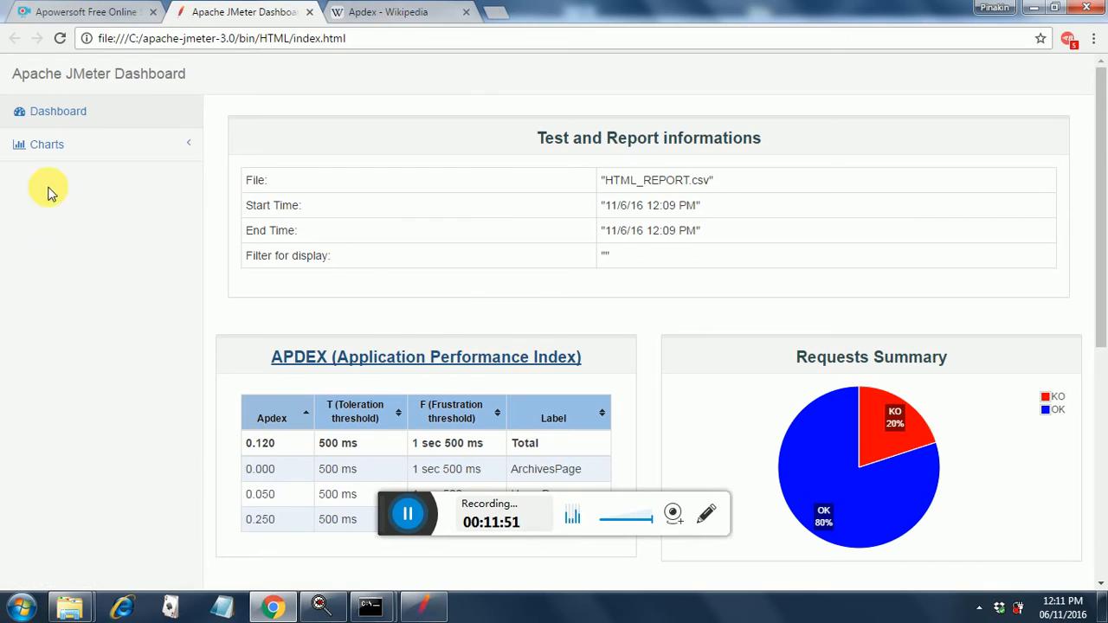
click(46, 144)
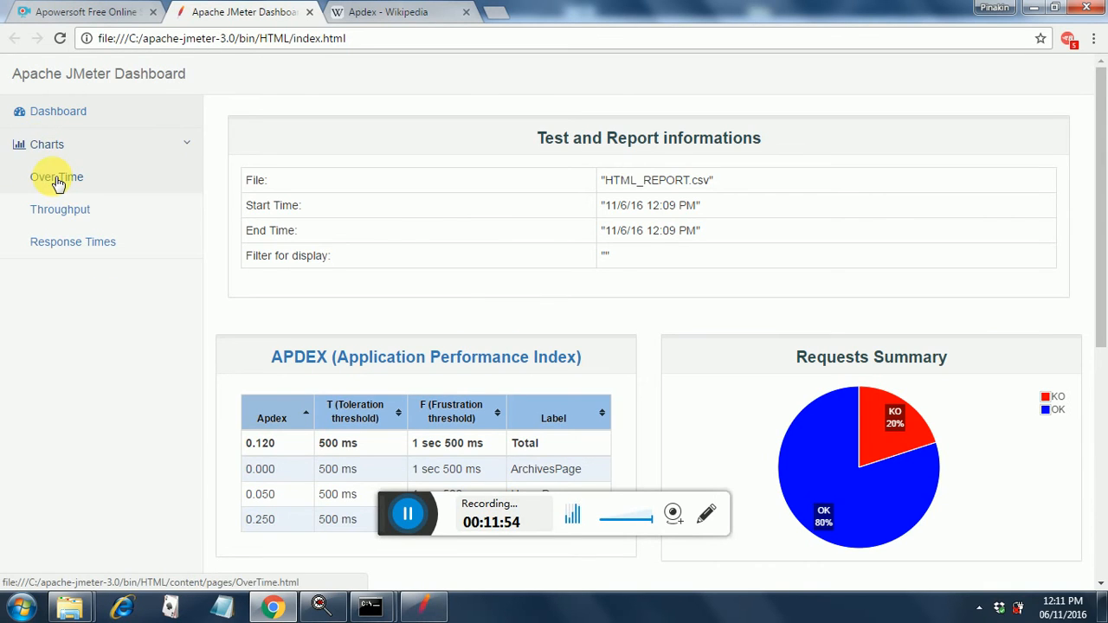
click(57, 177)
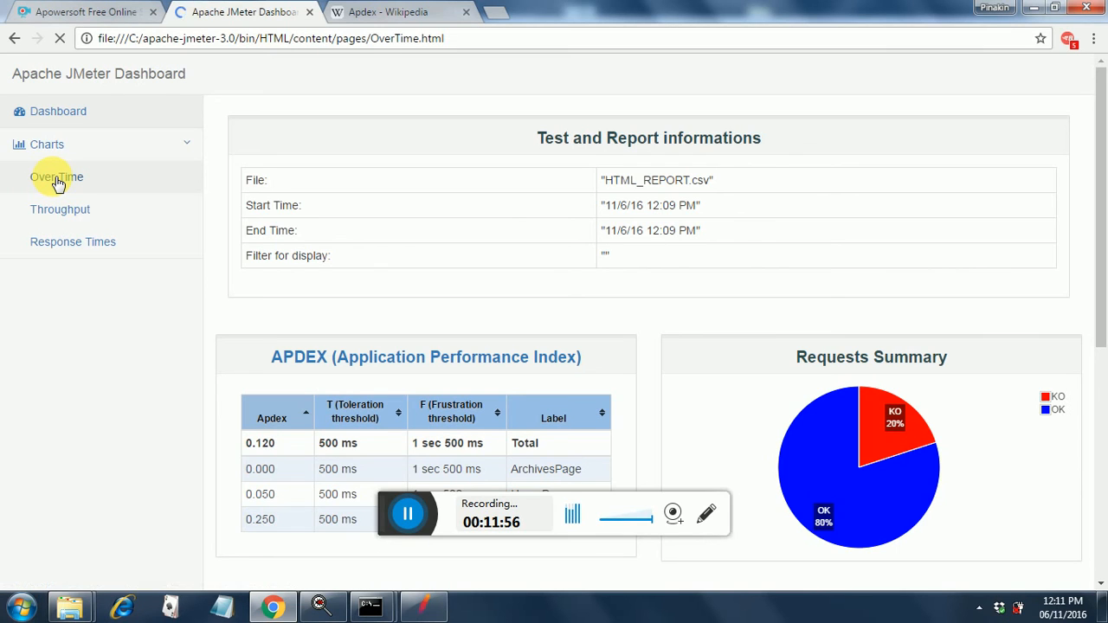
click(56, 176)
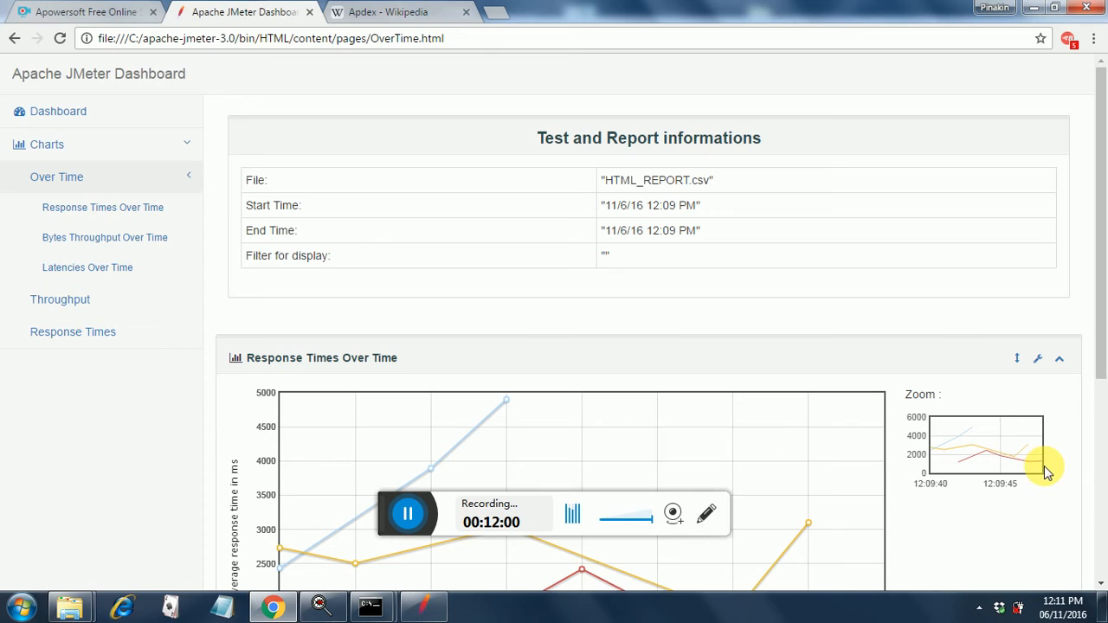
Scroll through the Response Times, Bytes Throughput and Latencies over-time graphs.
scroll(down, 3)
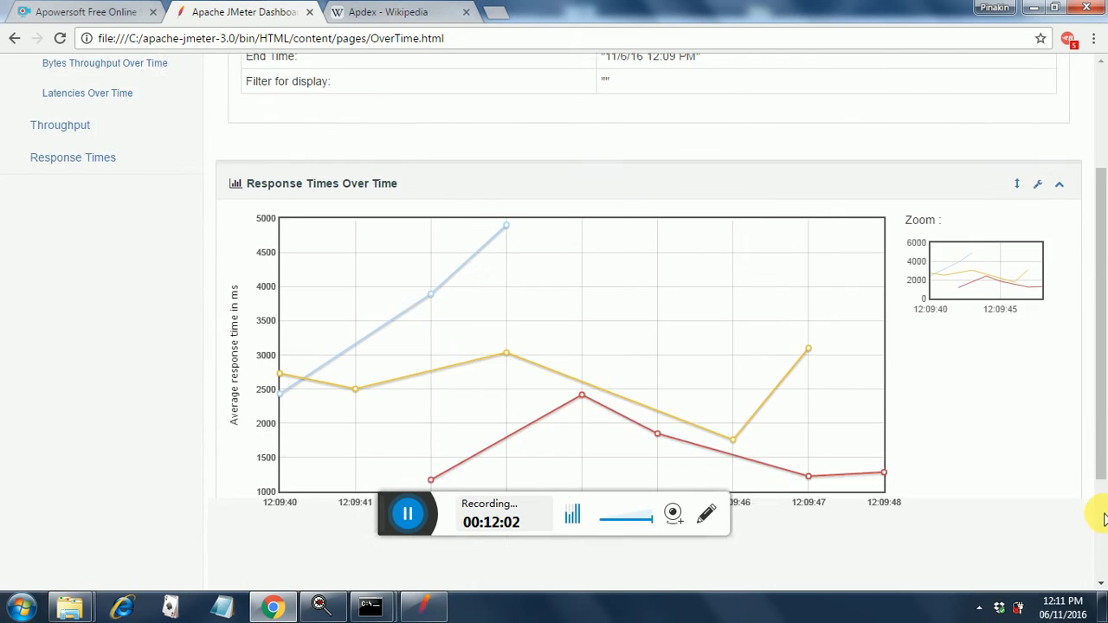
scroll(down, 3)
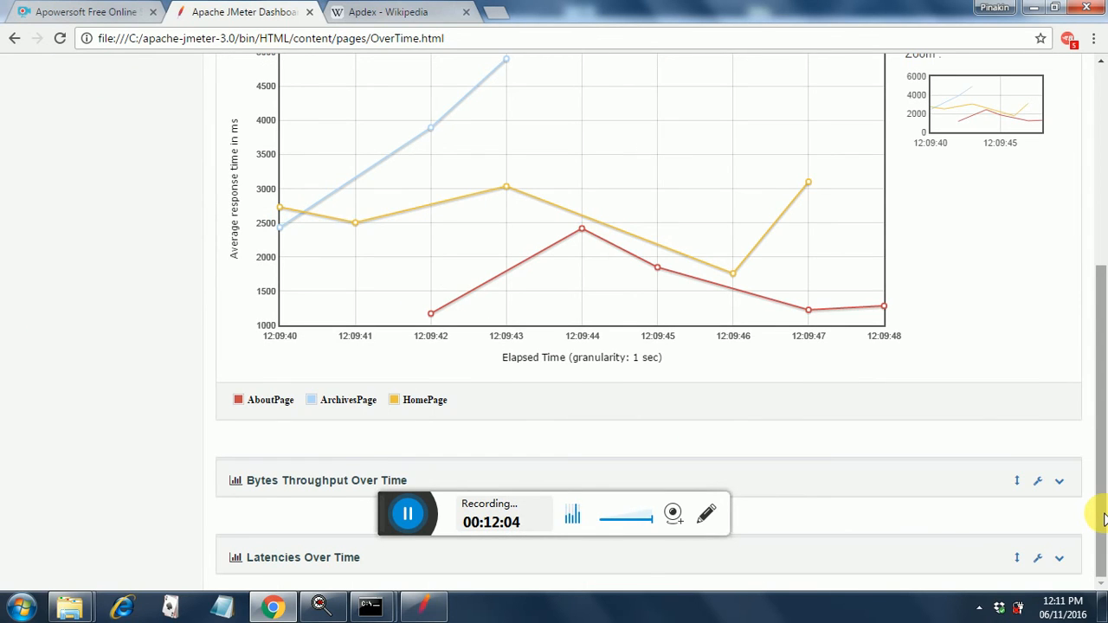
mouse_move(884, 474)
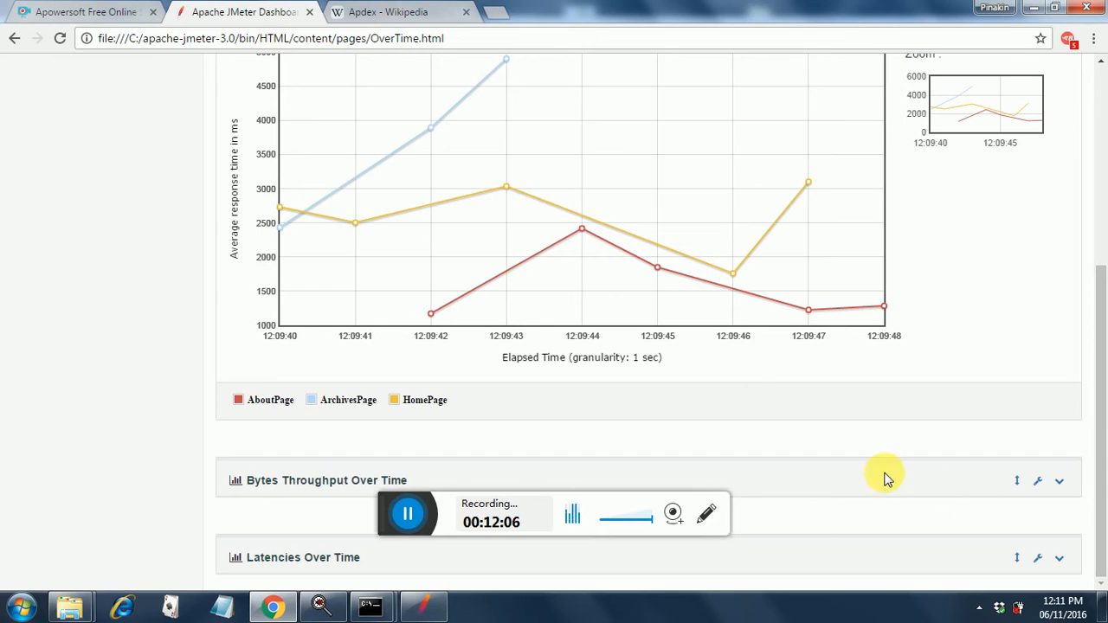
mouse_move(335, 485)
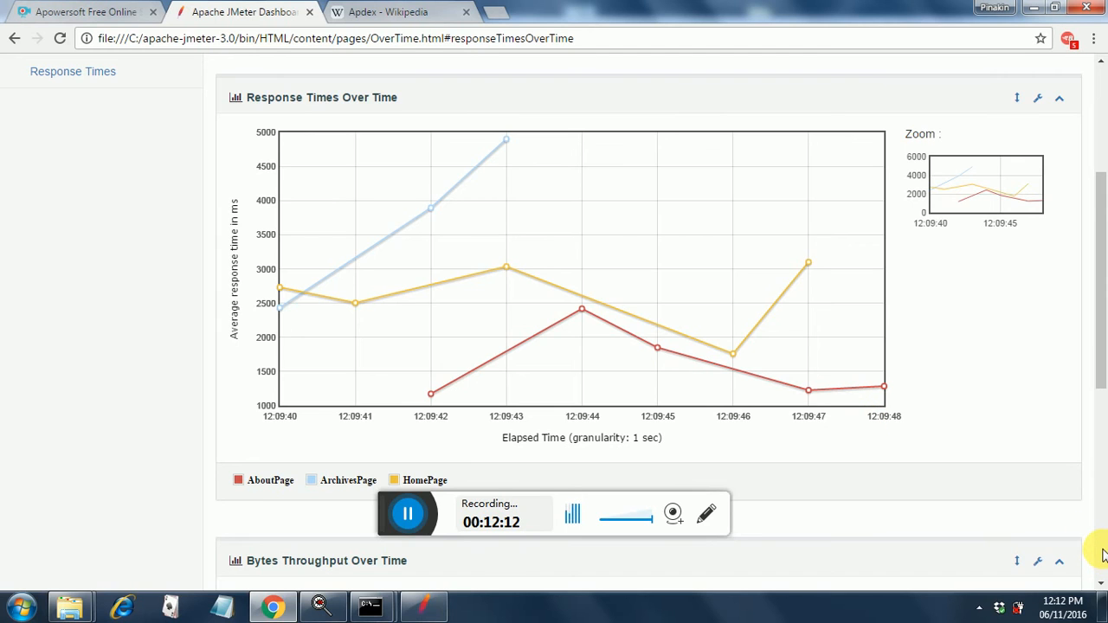
scroll(down, 3)
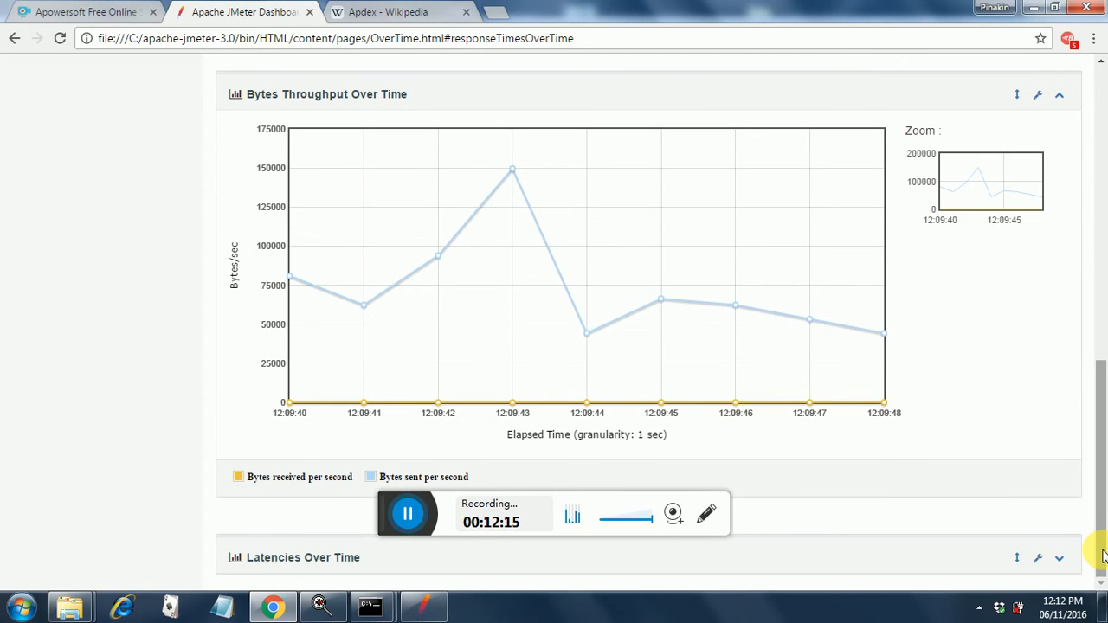
mouse_move(611, 584)
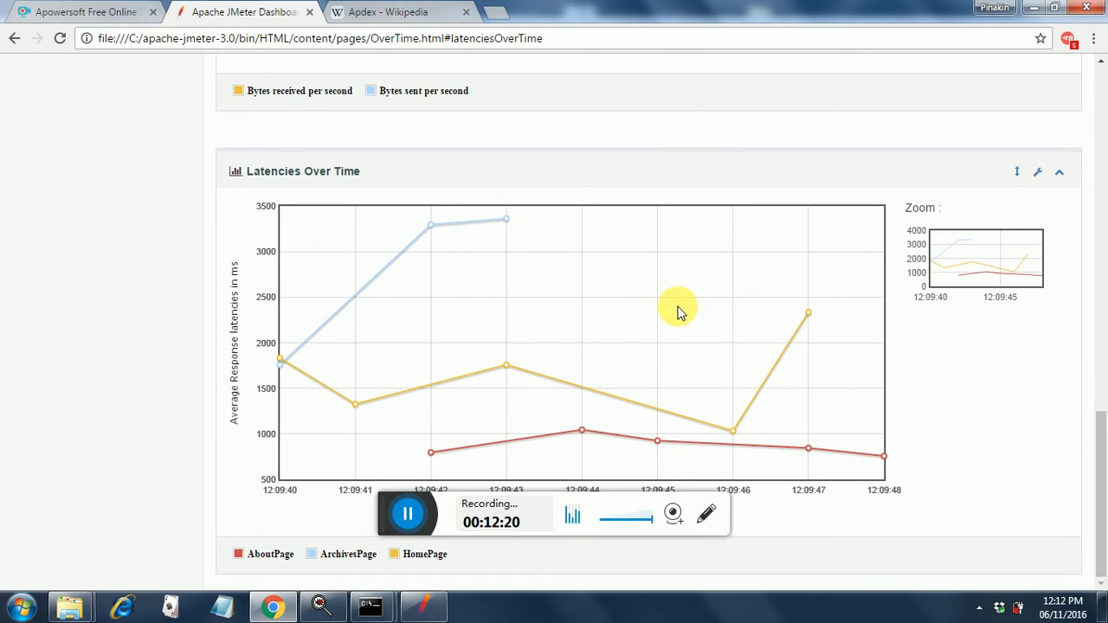
mouse_move(1100, 100)
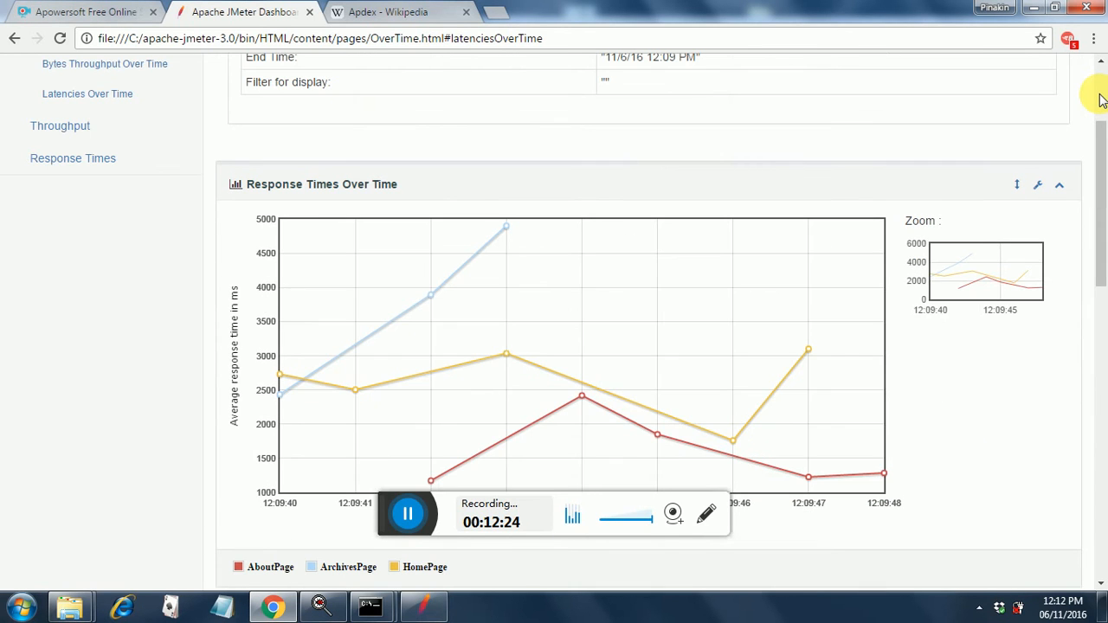
scroll(up, 3)
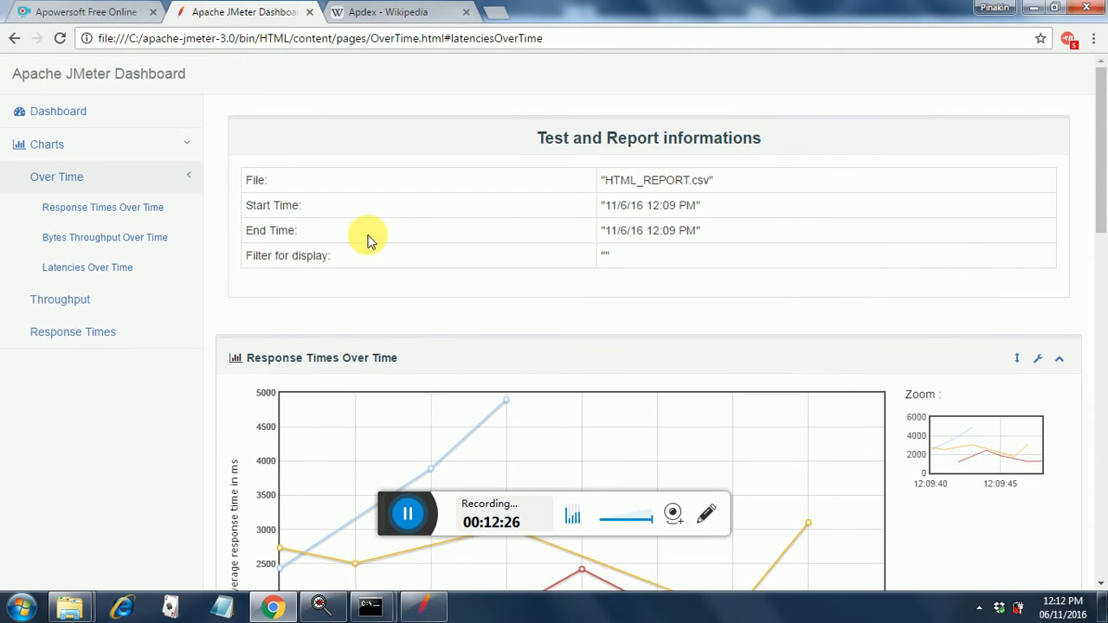
mouse_move(60, 299)
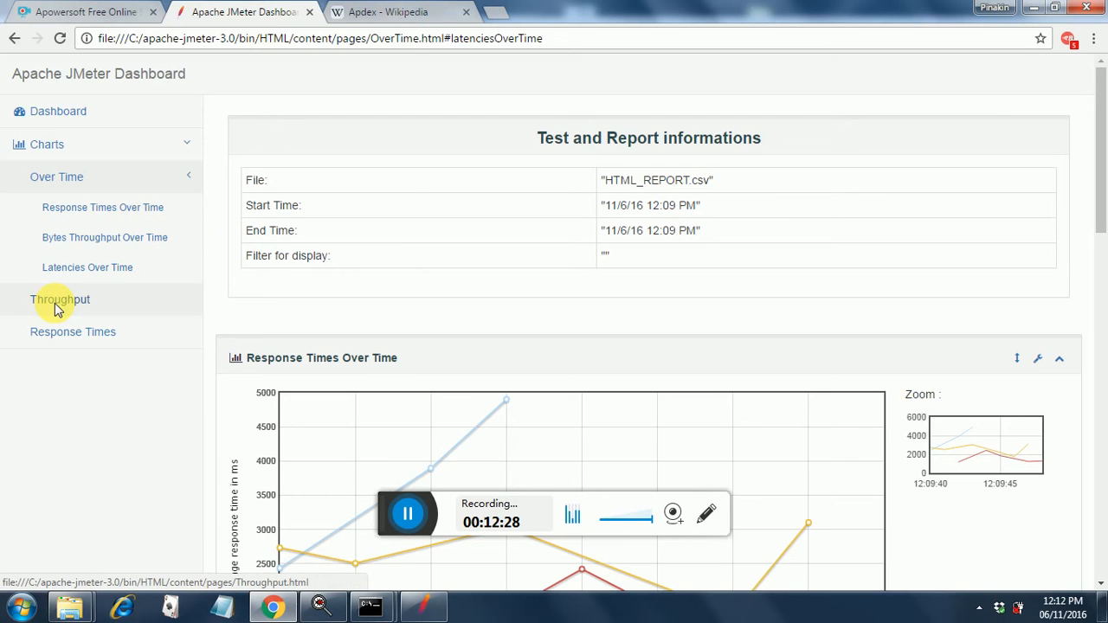
Open Charts > Throughput and browse Hits, Codes and Transactions Per Second graphs.
click(60, 299)
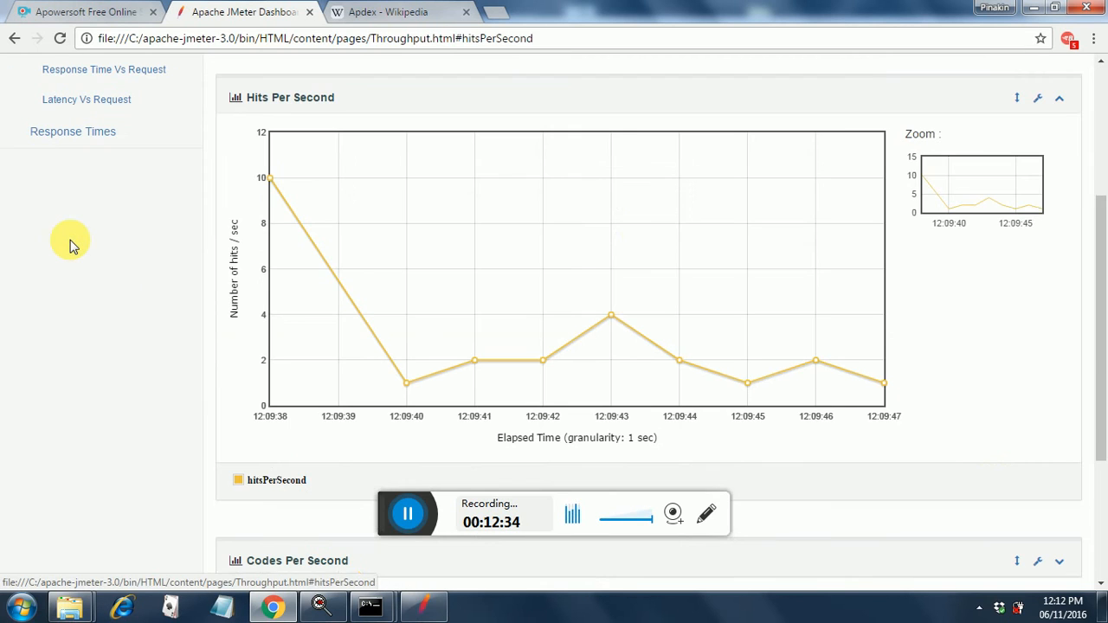
mouse_move(1062, 536)
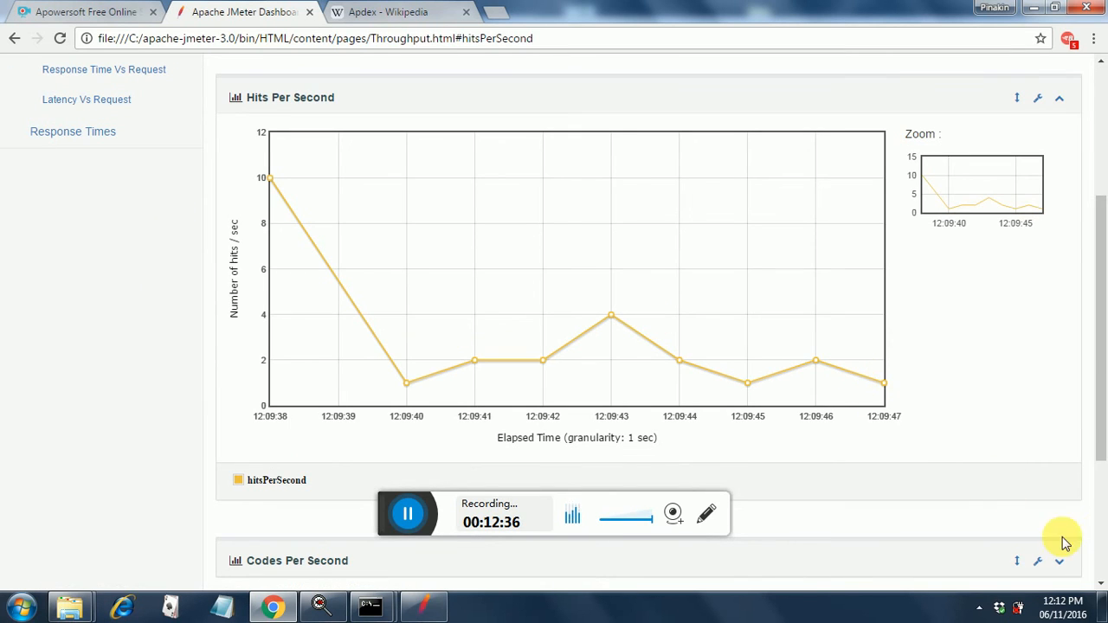
scroll(down, 3)
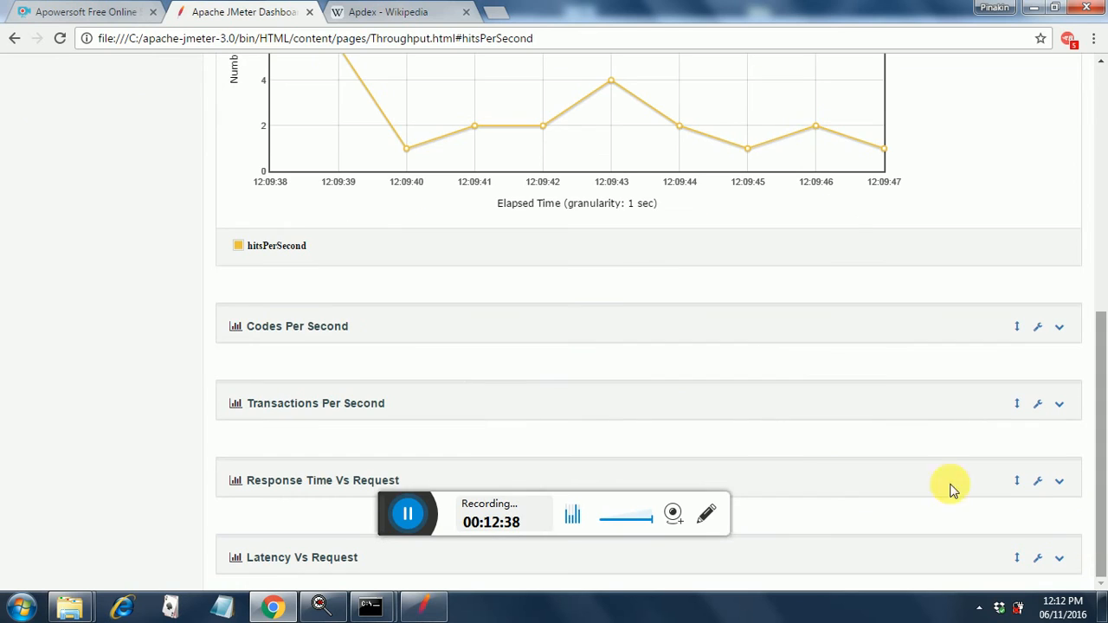
mouse_move(319, 329)
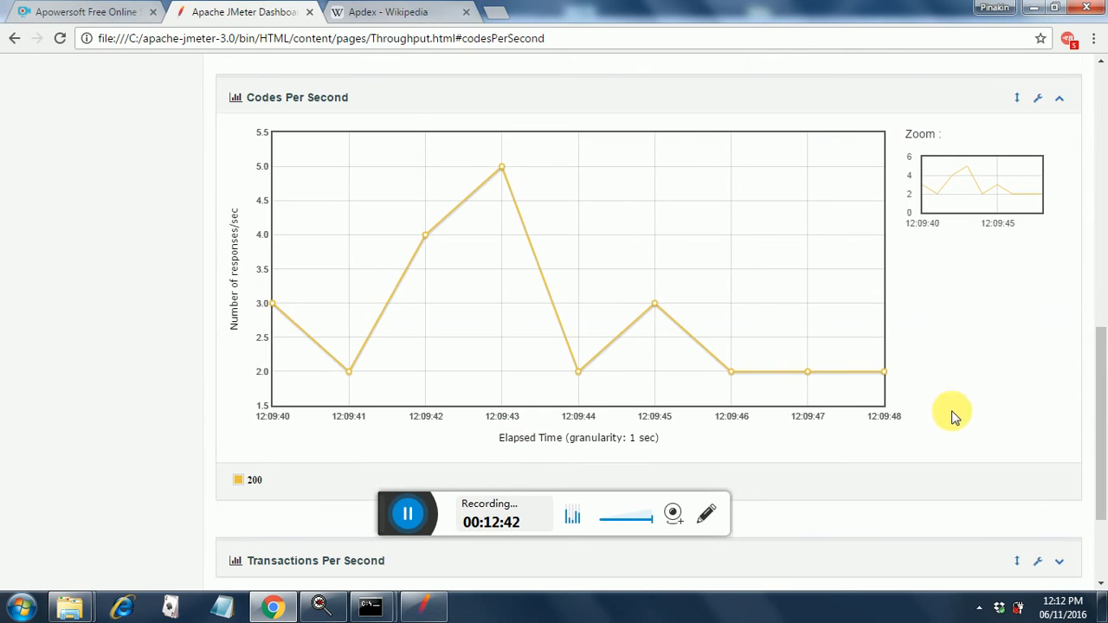
mouse_move(407, 593)
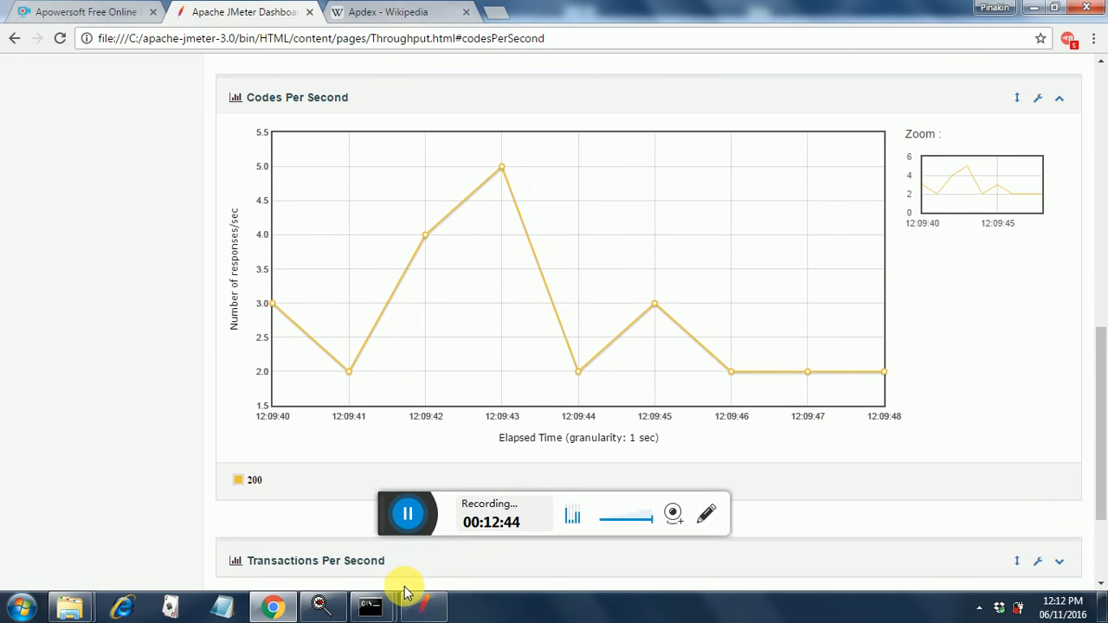
mouse_move(362, 569)
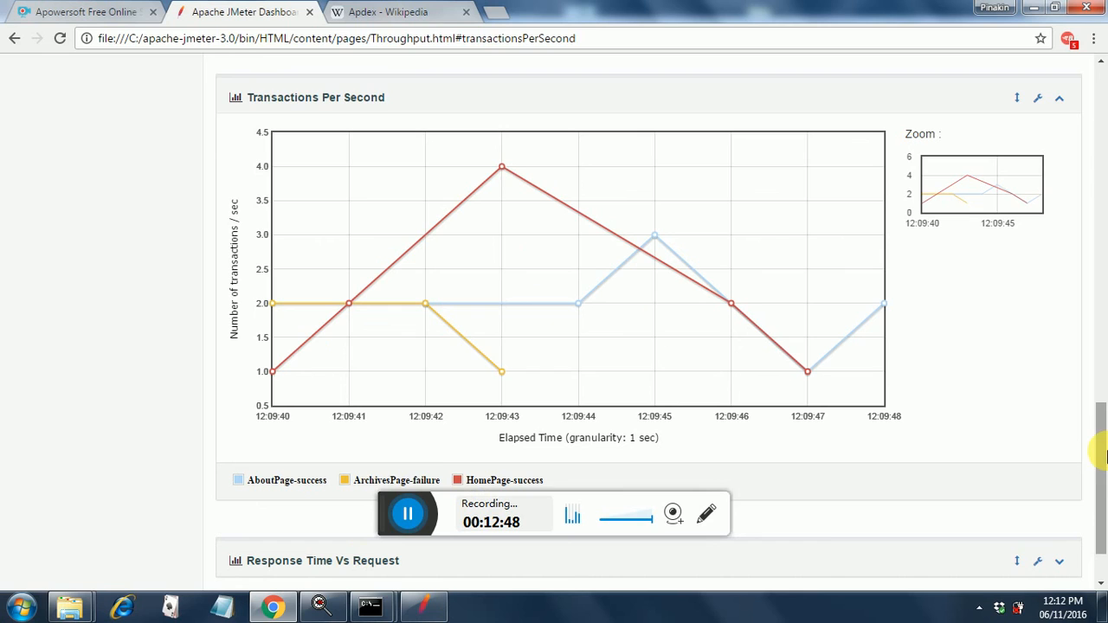
scroll(down, 3)
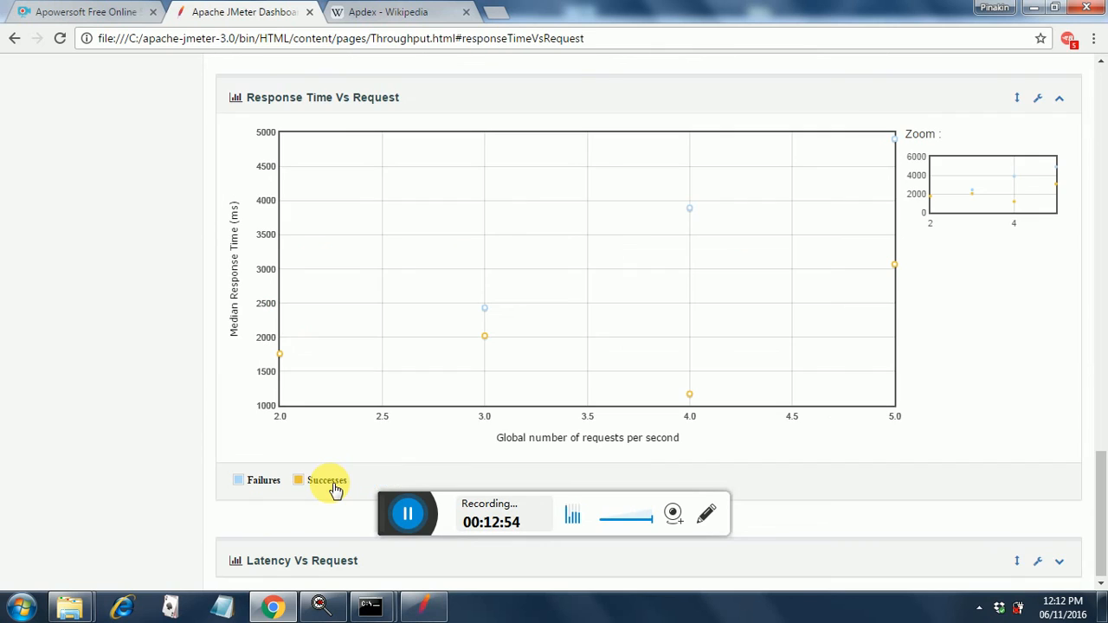
mouse_move(697, 329)
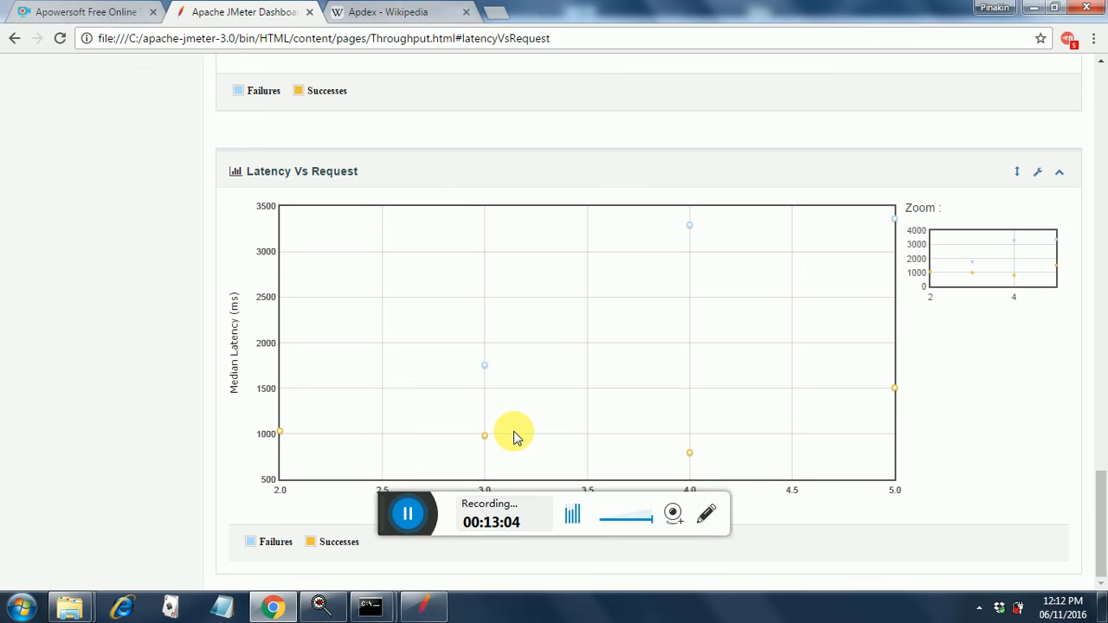
mouse_move(1102, 93)
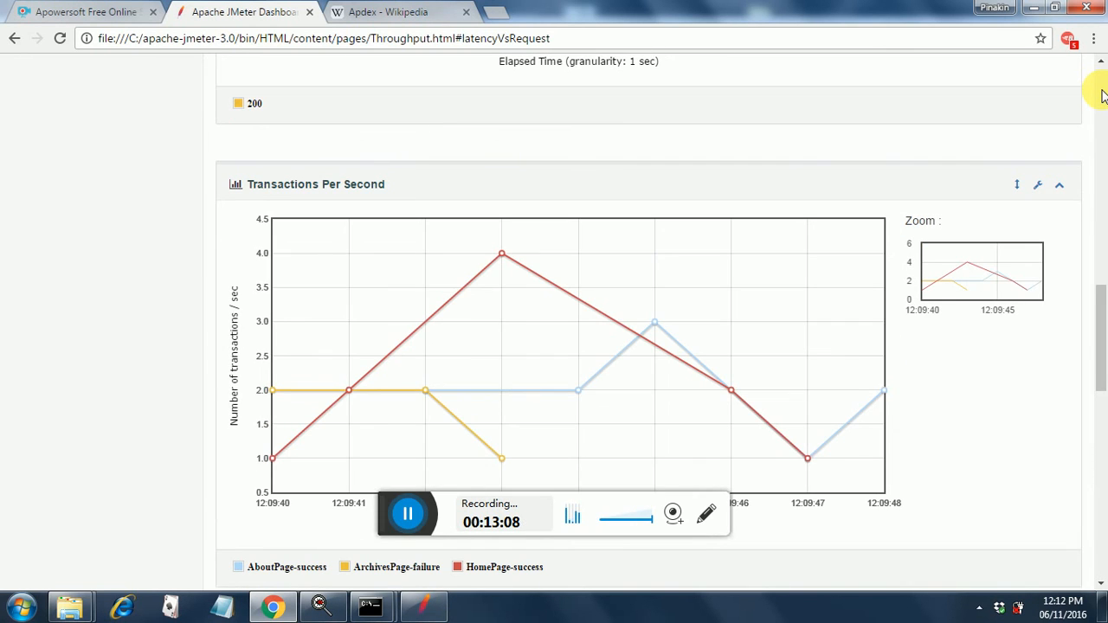
scroll(down, 3)
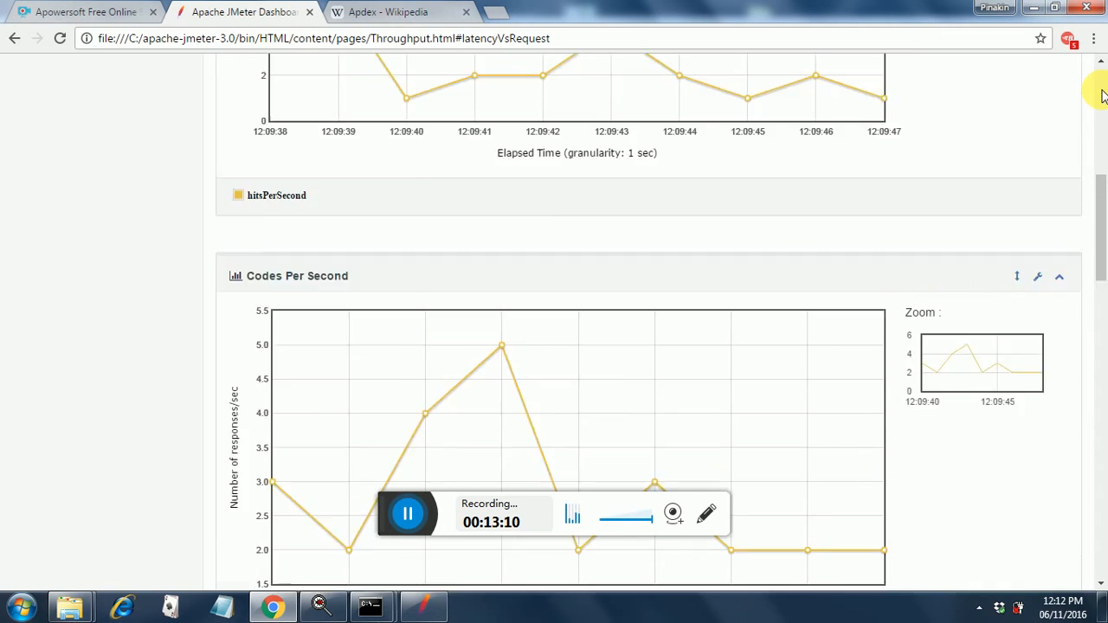
scroll(up, 3)
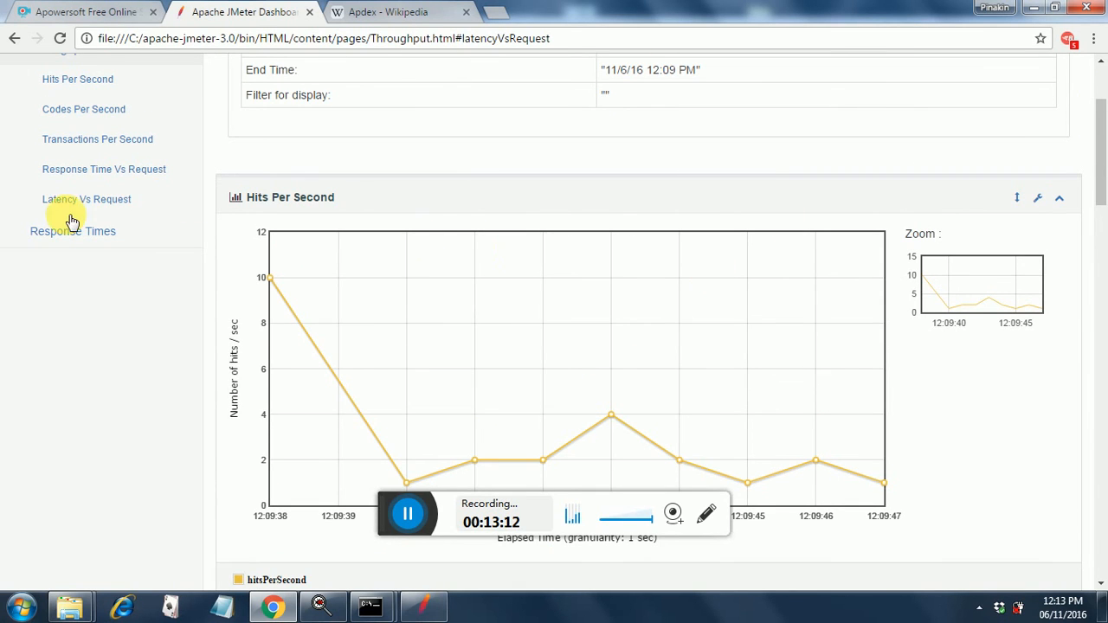
Open Response Times charts and expand the Active Threads Over Time and Time Vs Threads panels.
click(72, 231)
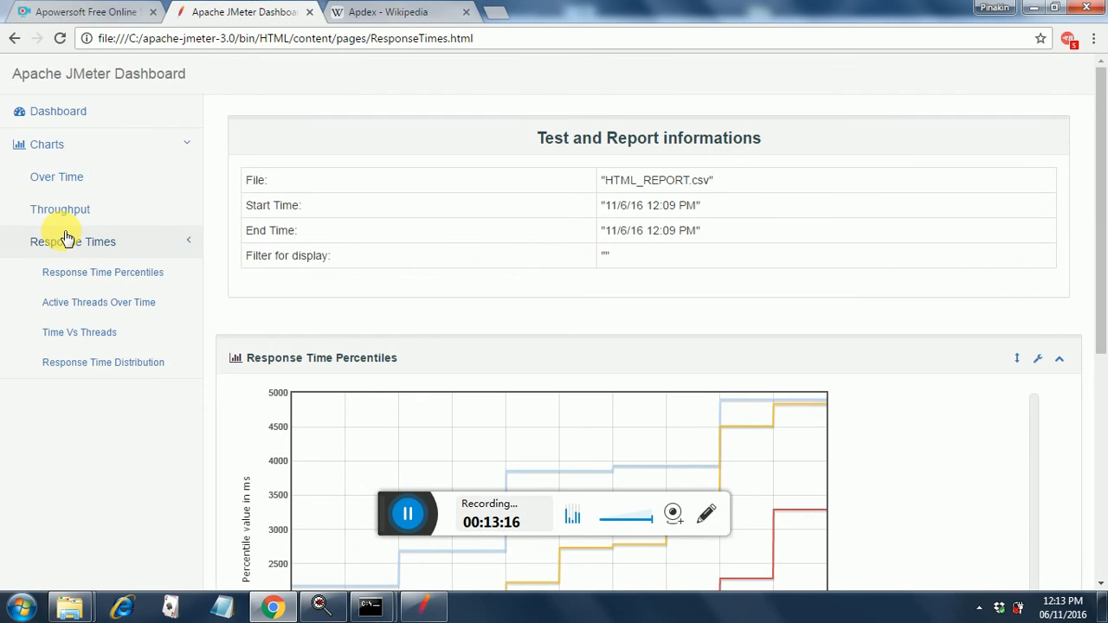
mouse_move(1095, 489)
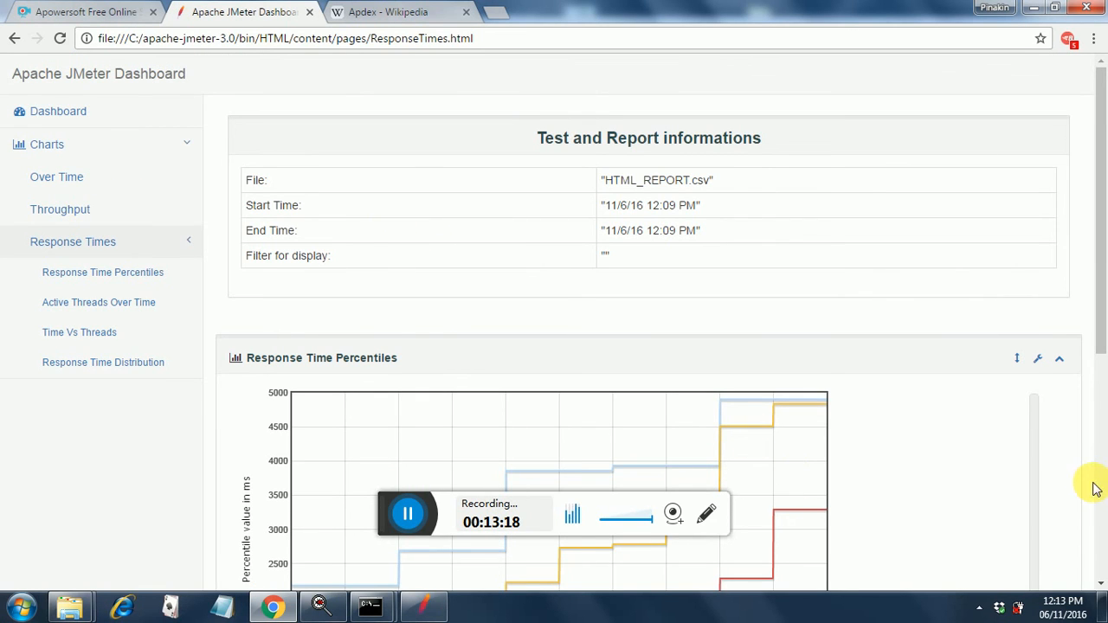
scroll(down, 3)
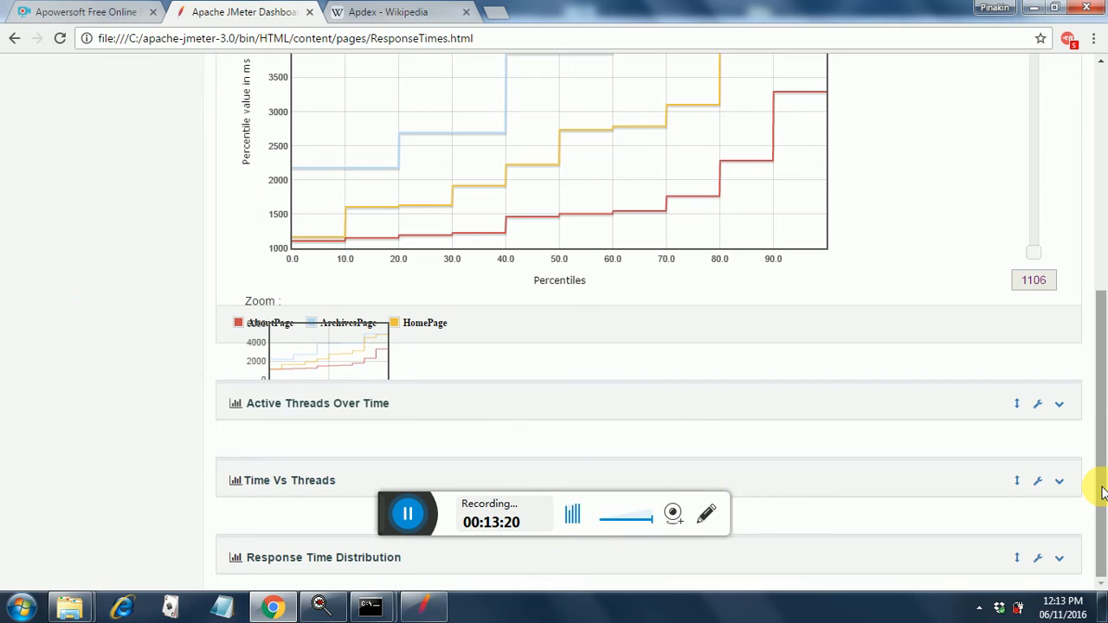
mouse_move(829, 414)
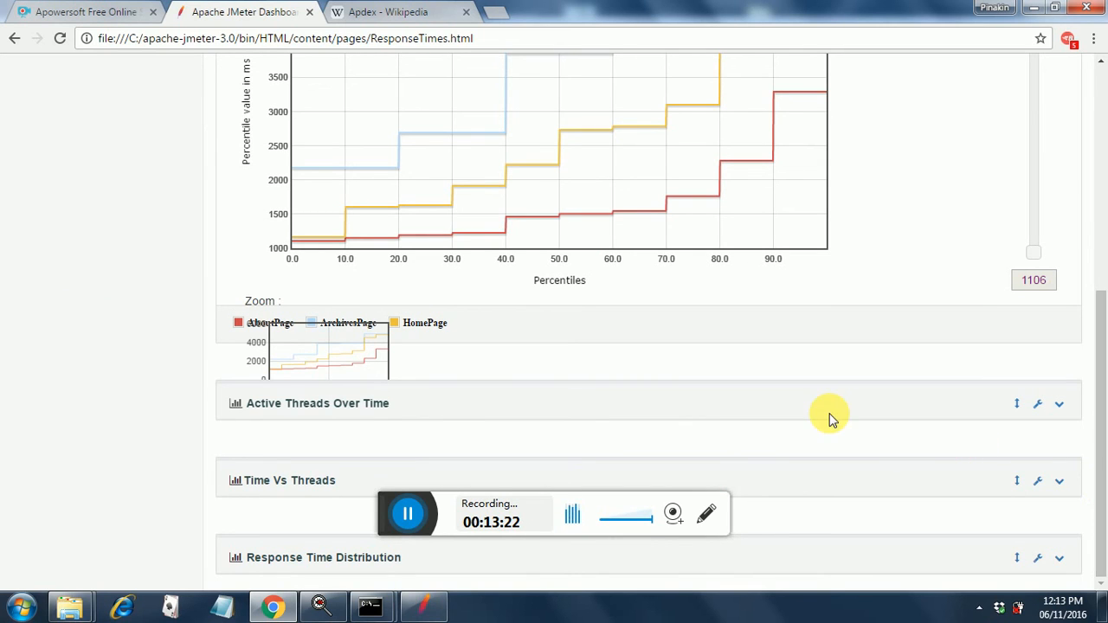
mouse_move(363, 410)
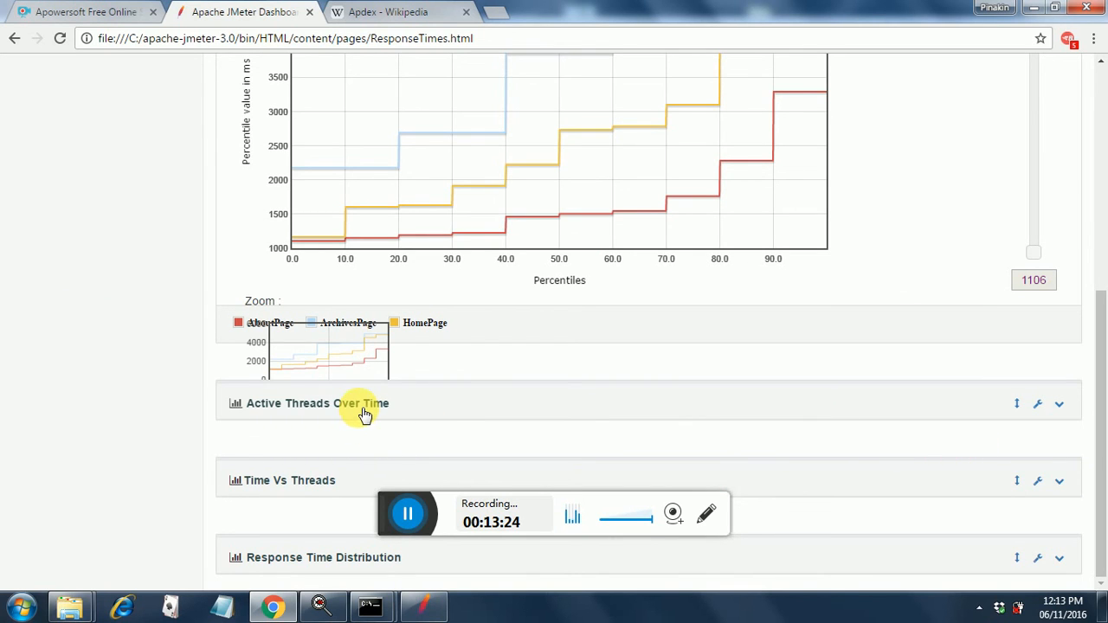
click(317, 404)
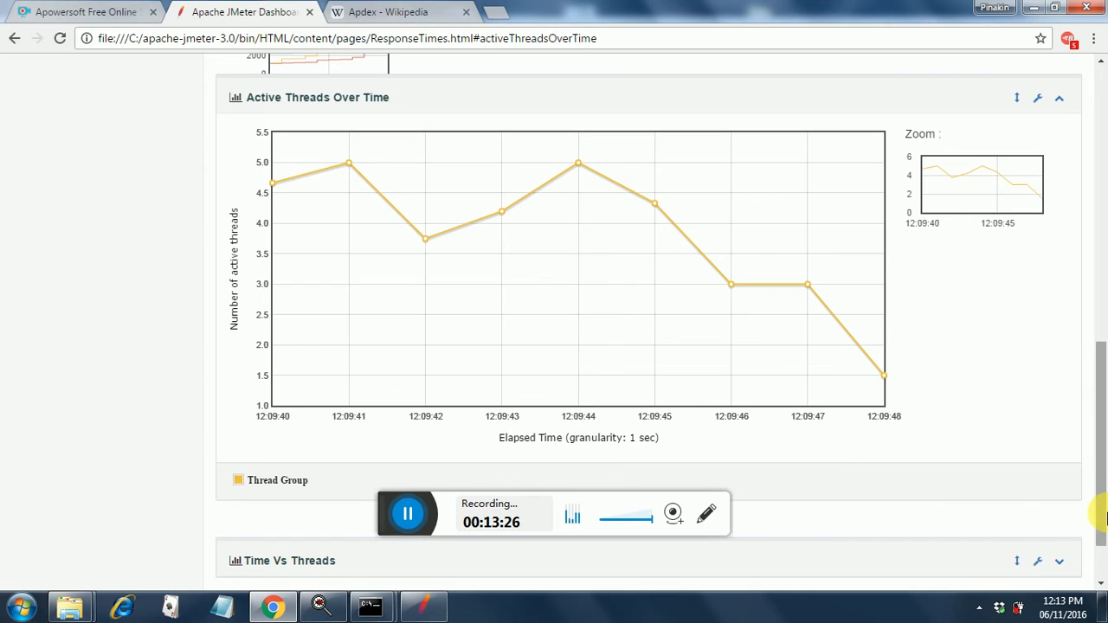
scroll(down, 3)
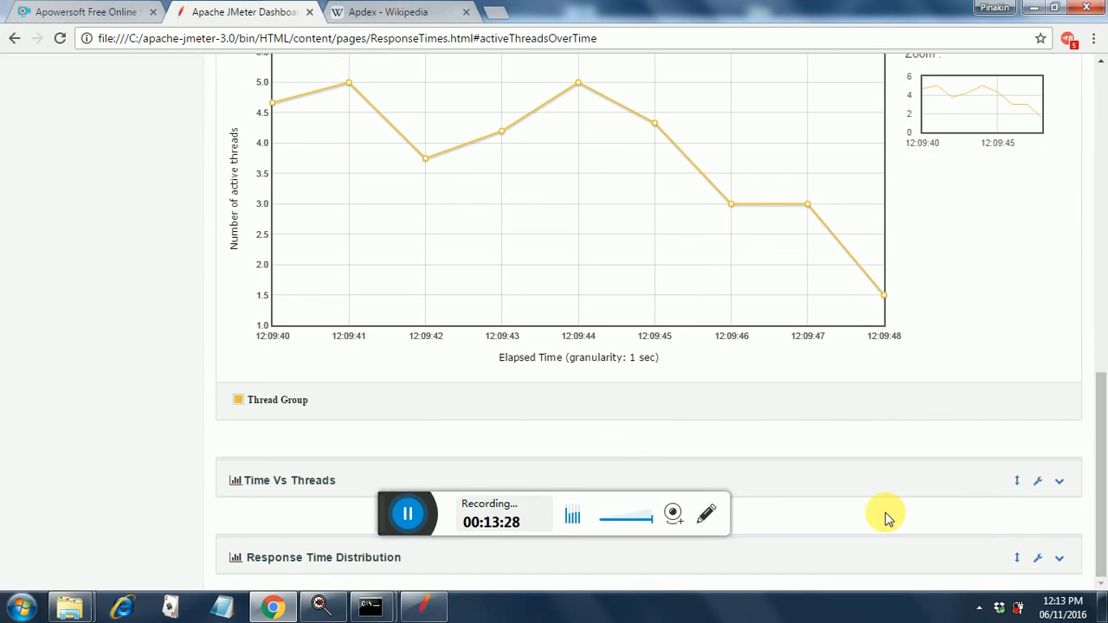
mouse_move(320, 485)
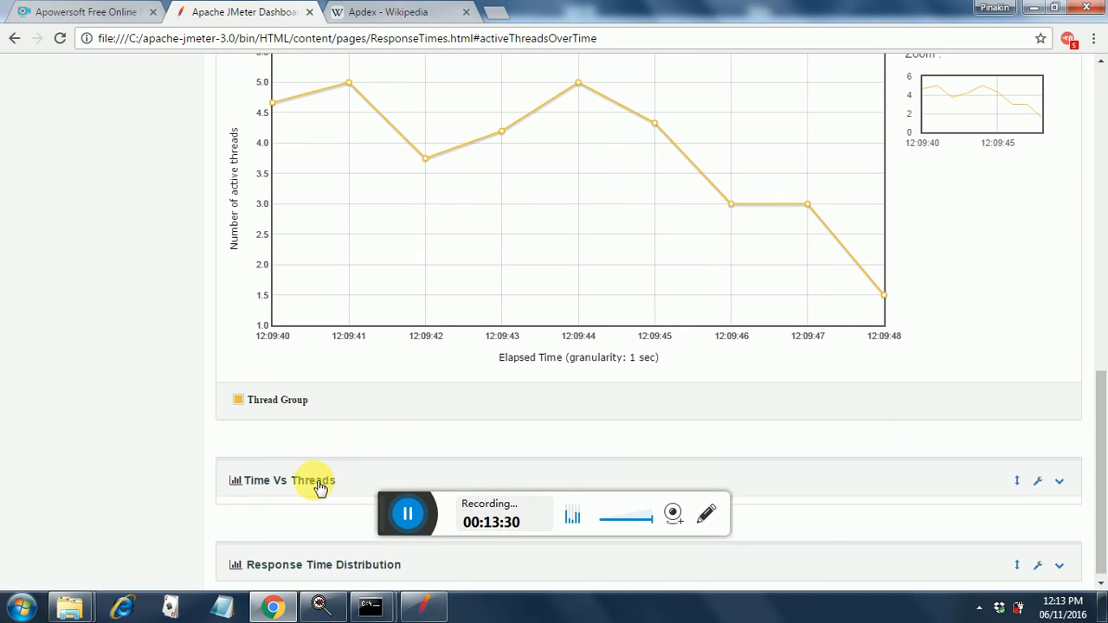
click(316, 480)
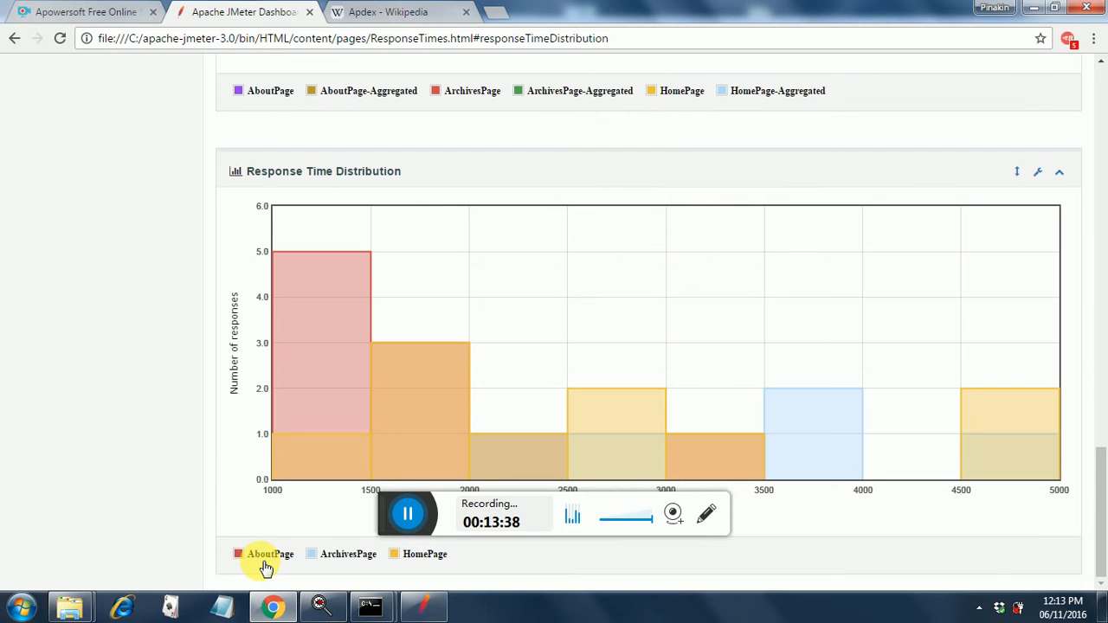
mouse_move(504, 409)
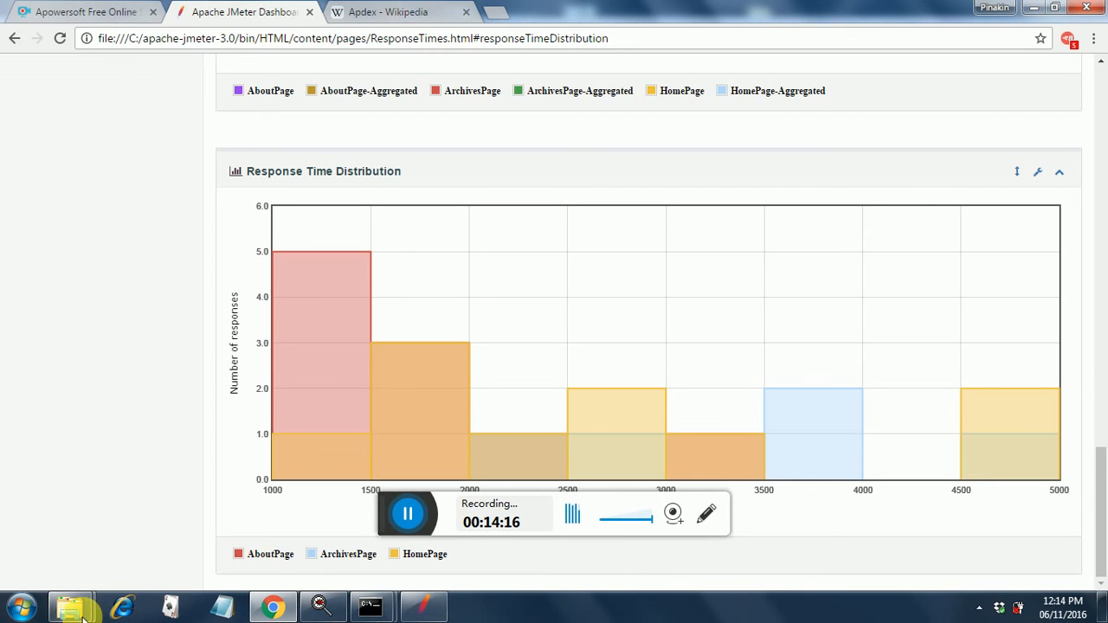
mouse_move(71, 606)
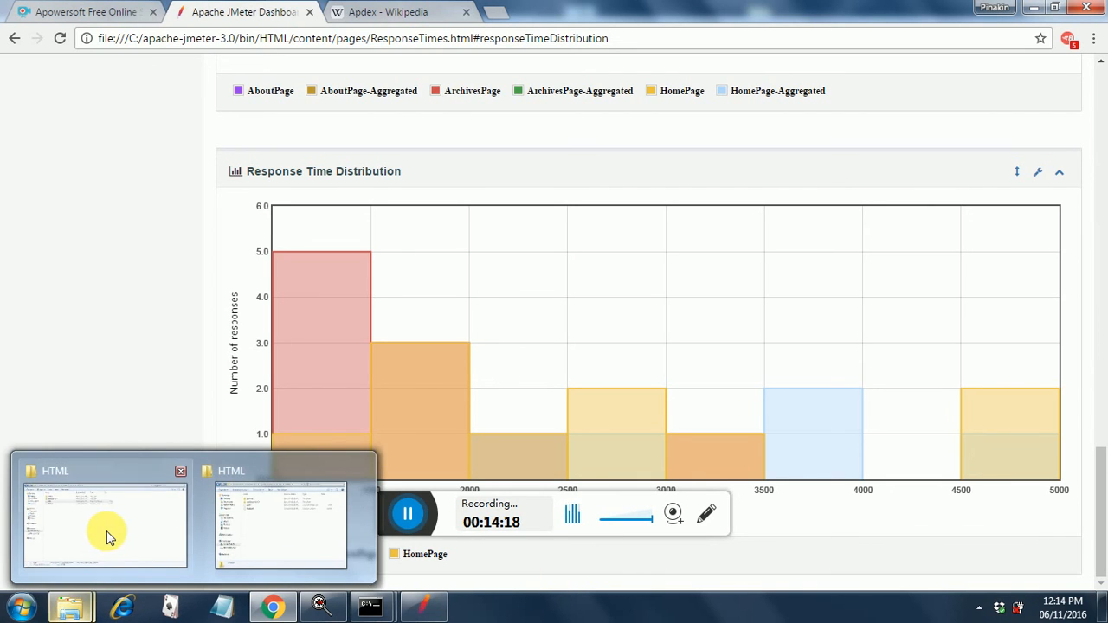
Open user.properties from the JMeter bin folder in Notepad.
click(104, 525)
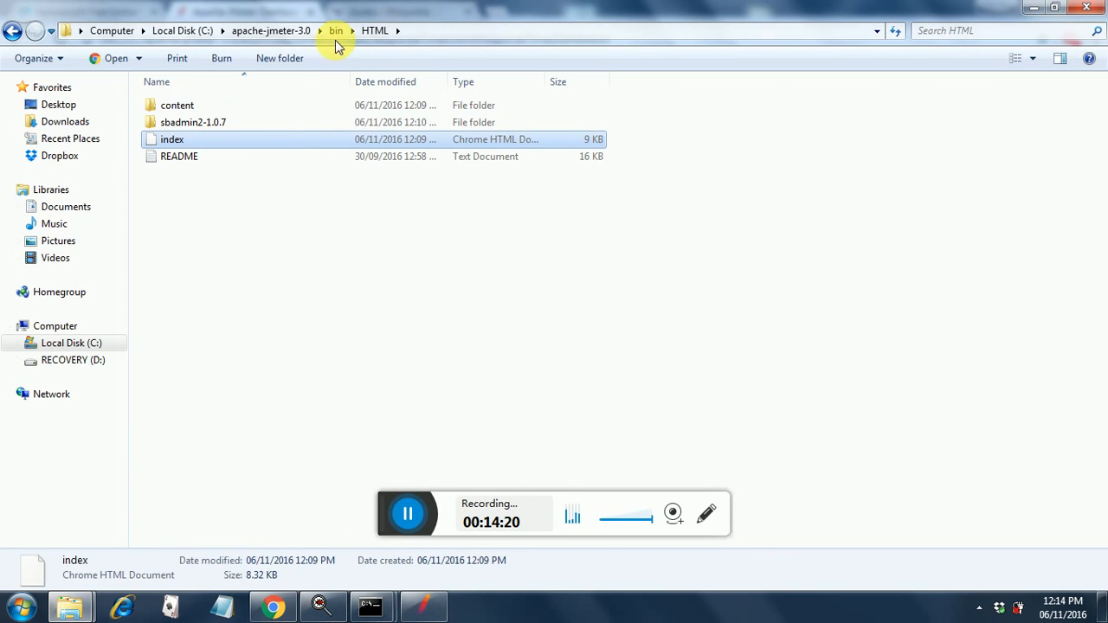
click(336, 30)
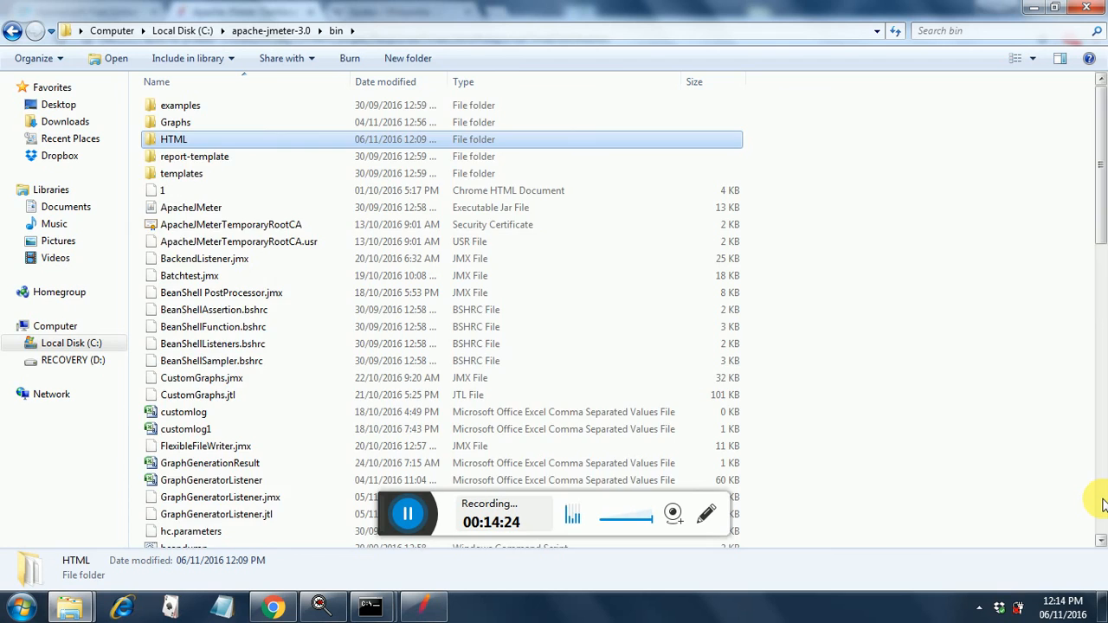
scroll(down, 3)
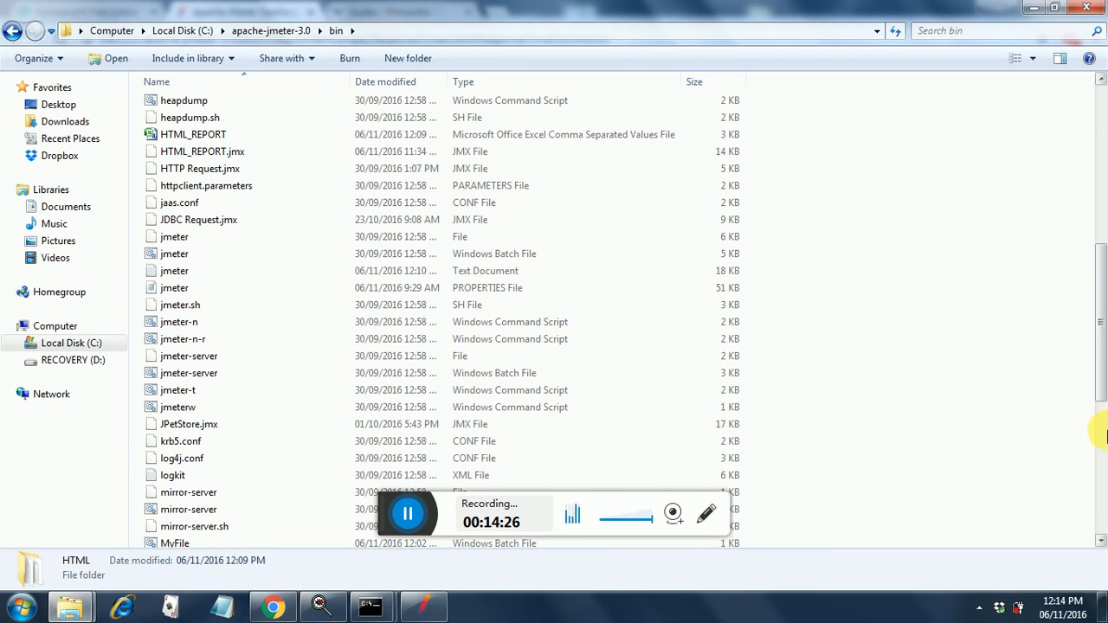
scroll(down, 3)
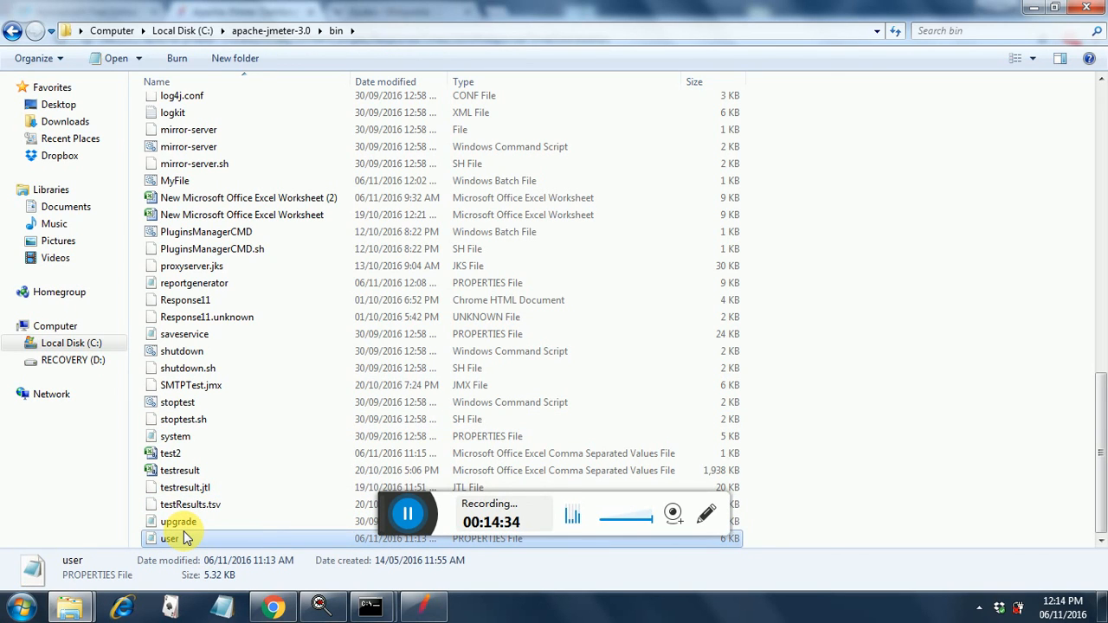
mouse_move(171, 539)
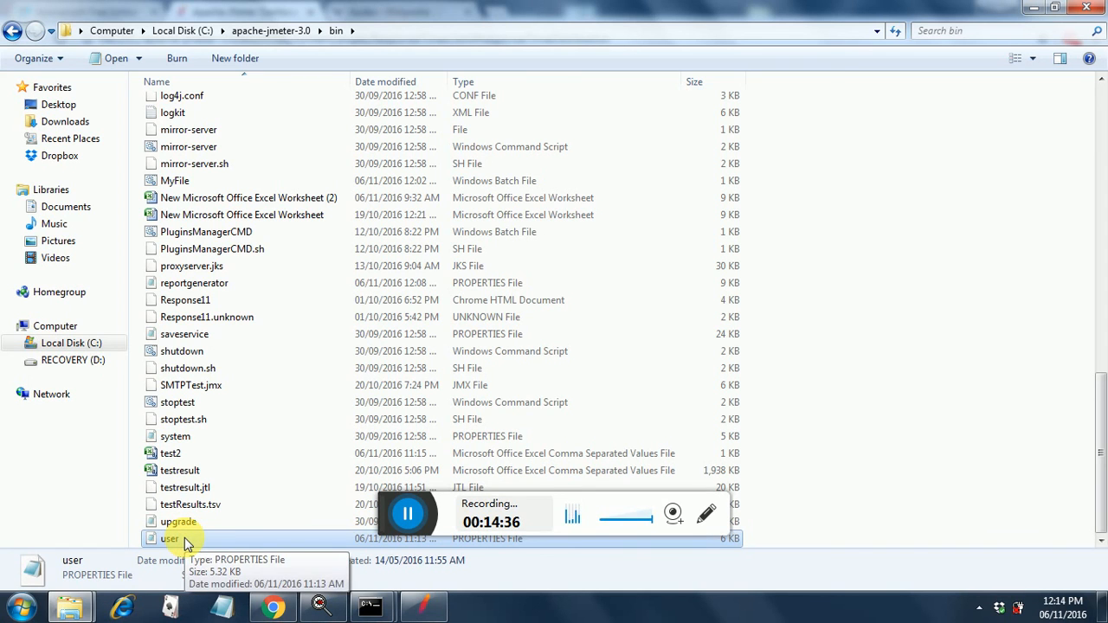
double_click(170, 538)
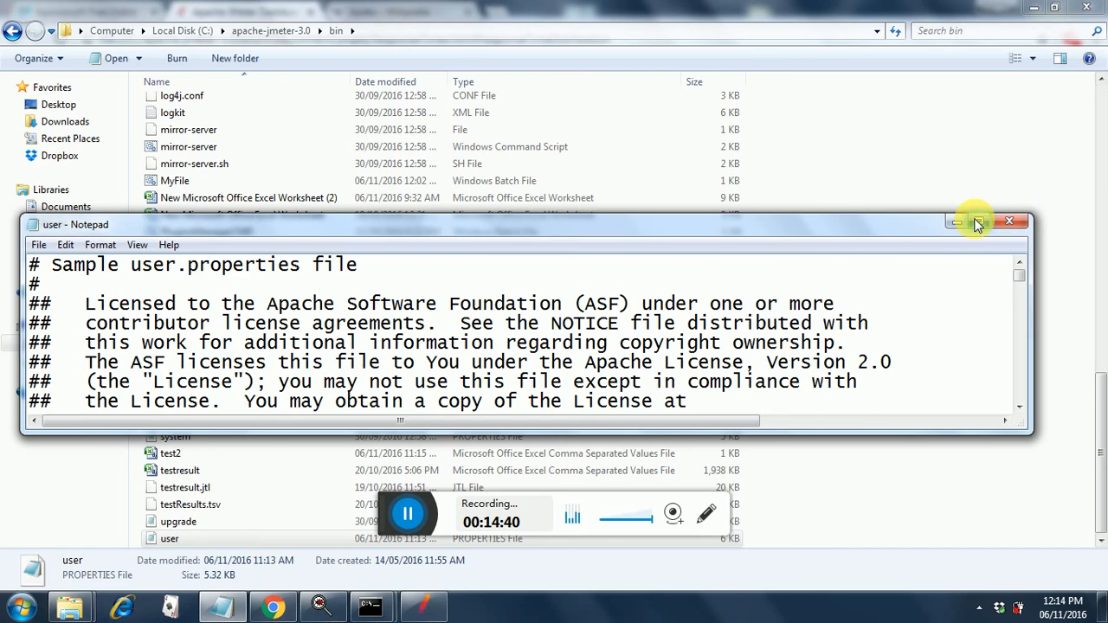
Search the maximized file for 'csv' to locate jmeter.save.saveservice.output_format=csv.
click(976, 223)
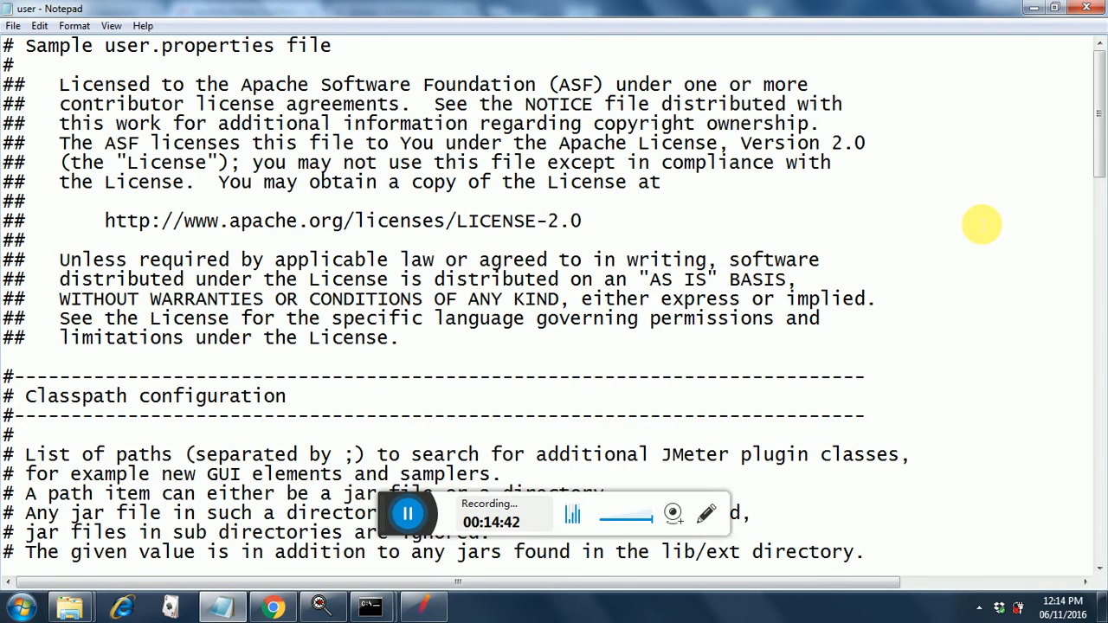
key(Ctrl+f)
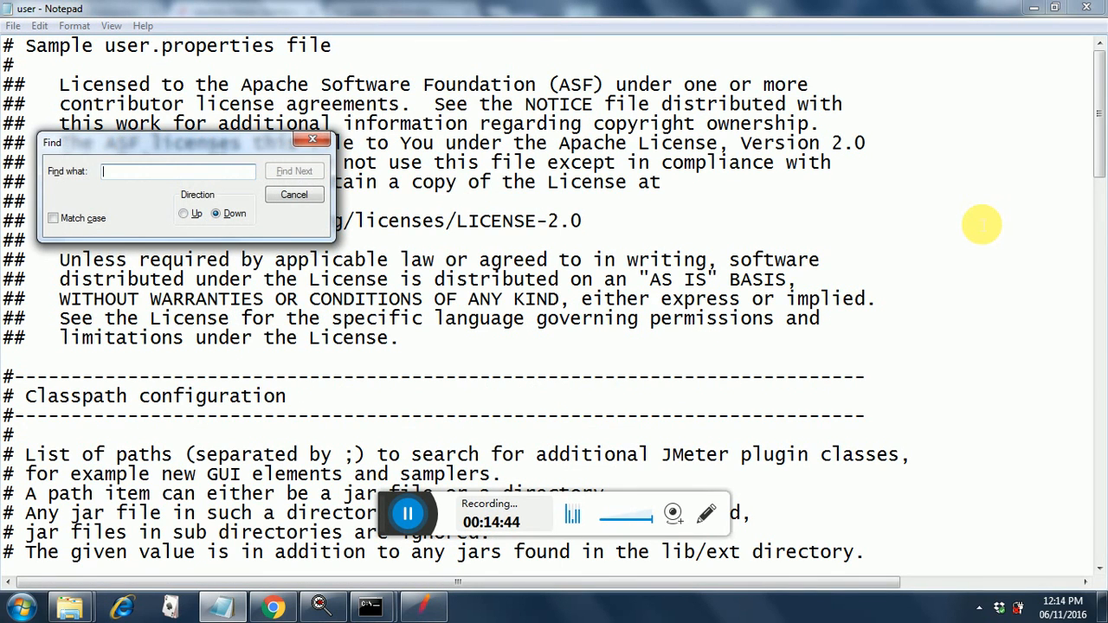
text(csv)
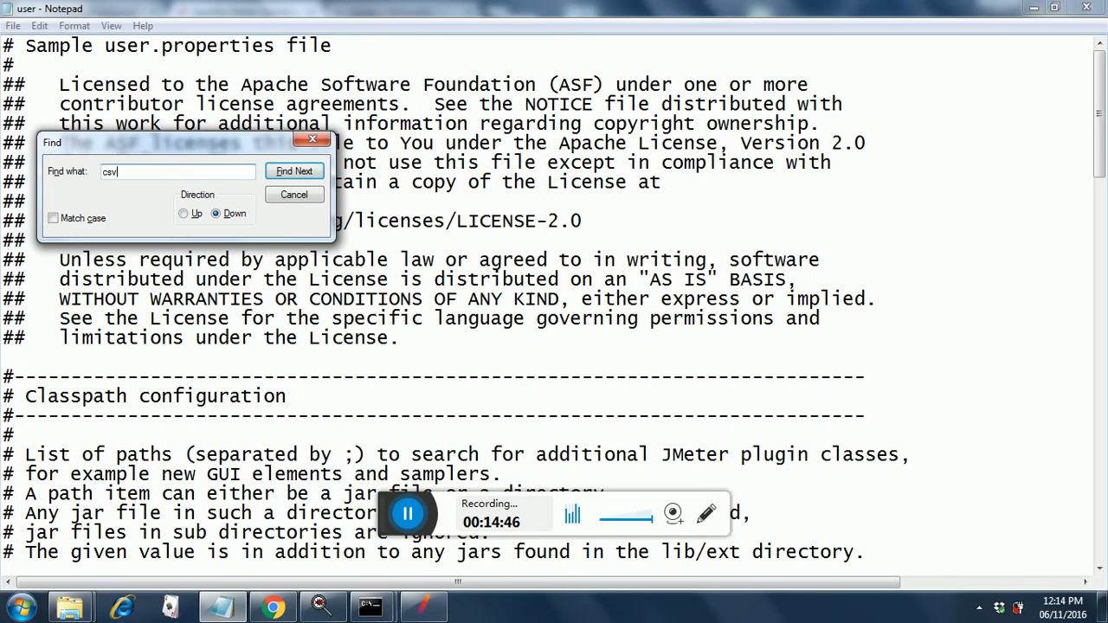
click(294, 170)
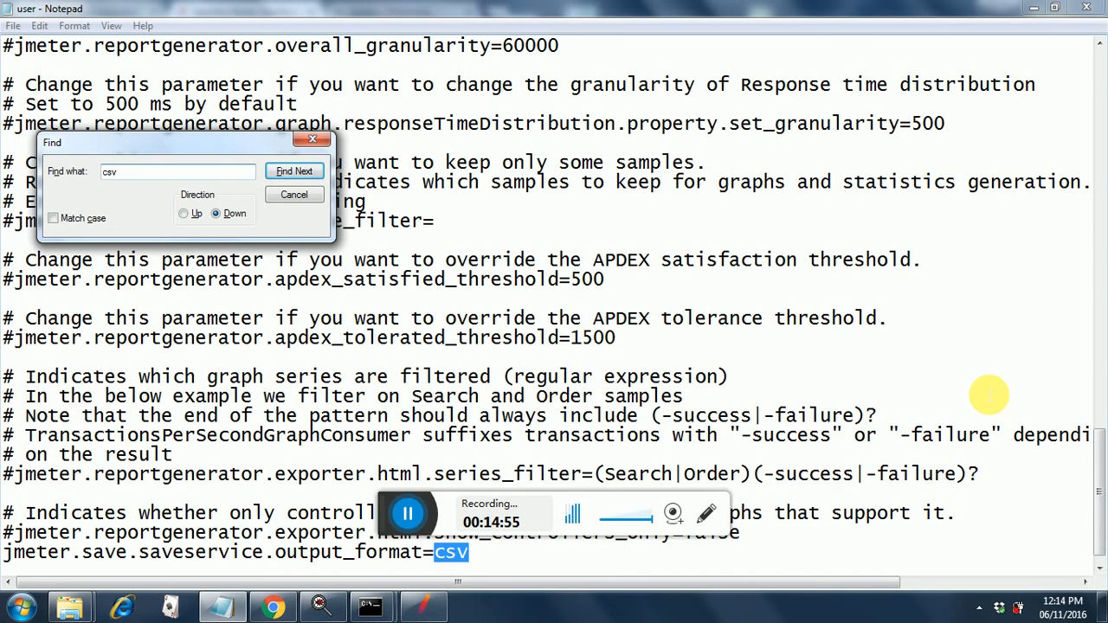
mouse_move(779, 298)
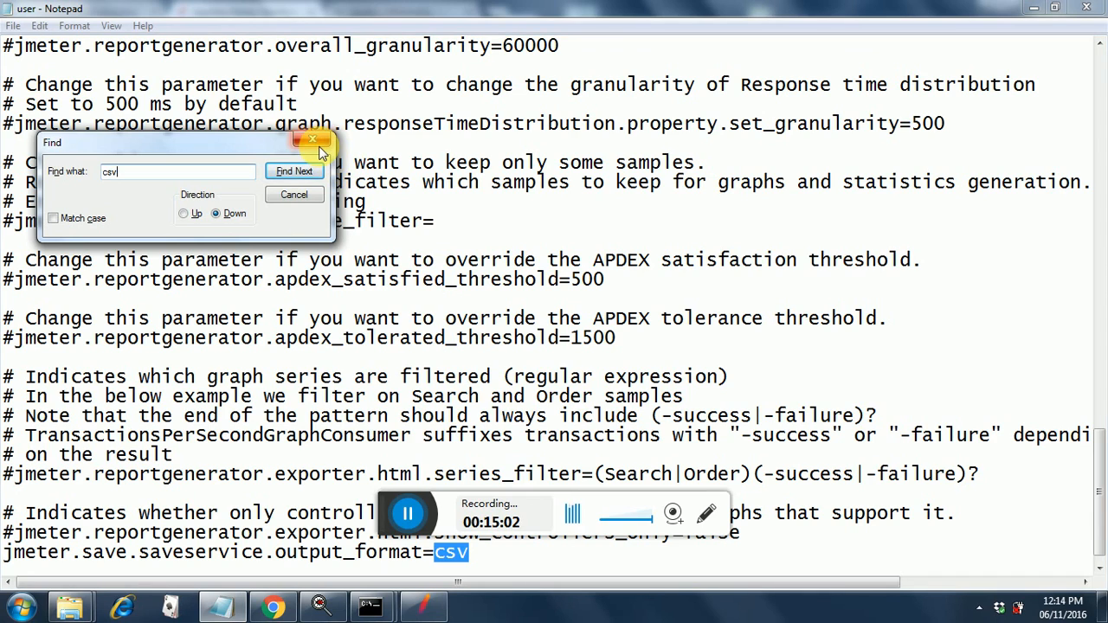
mouse_move(313, 140)
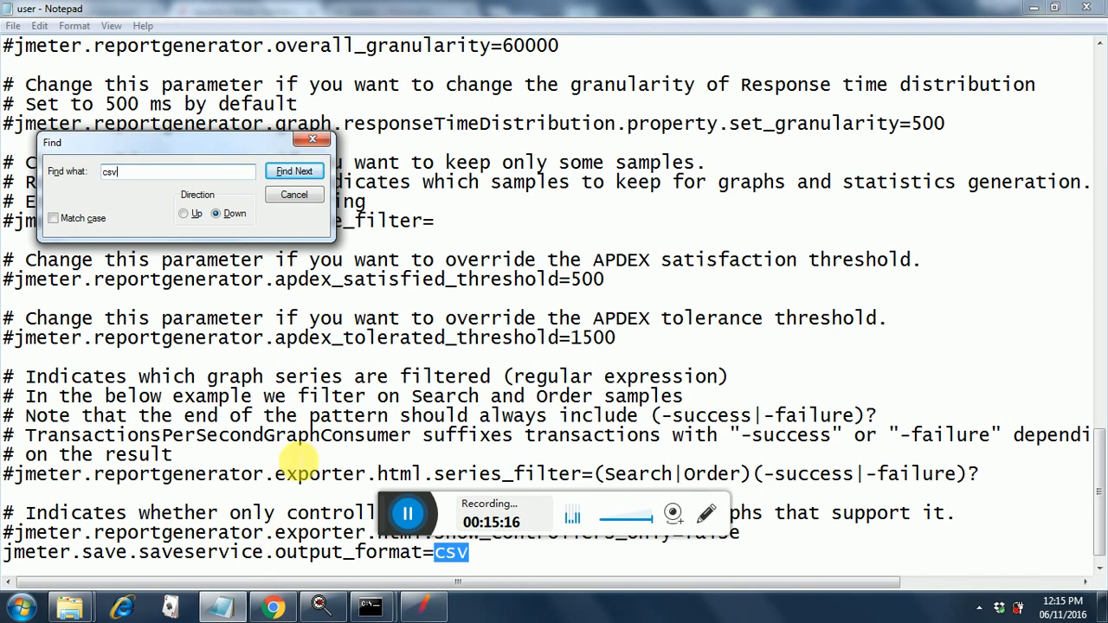
mouse_move(313, 141)
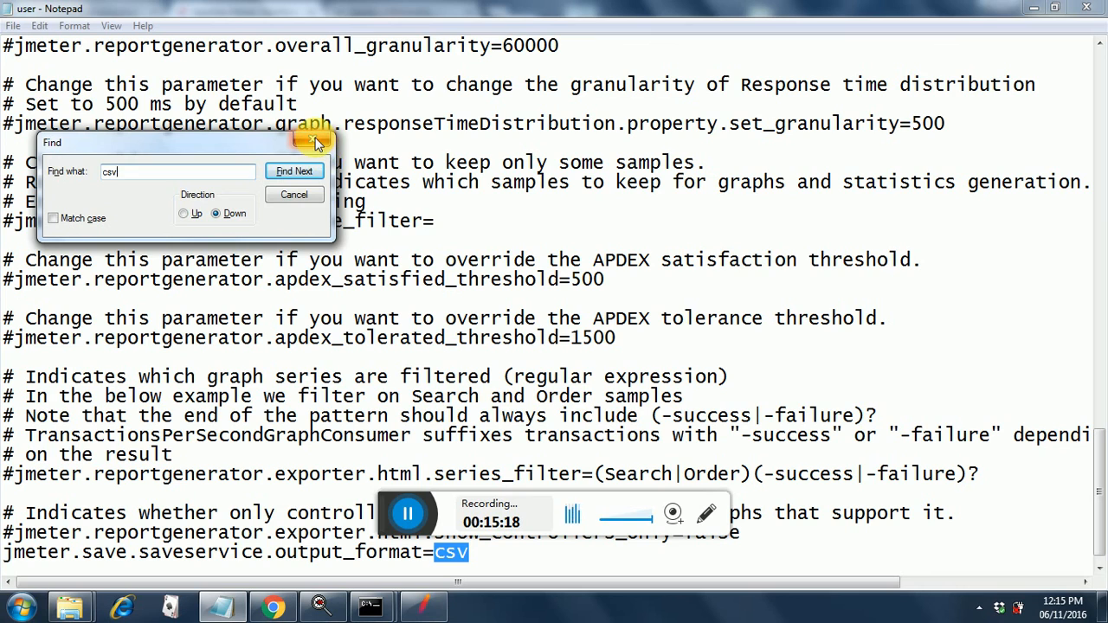
click(315, 141)
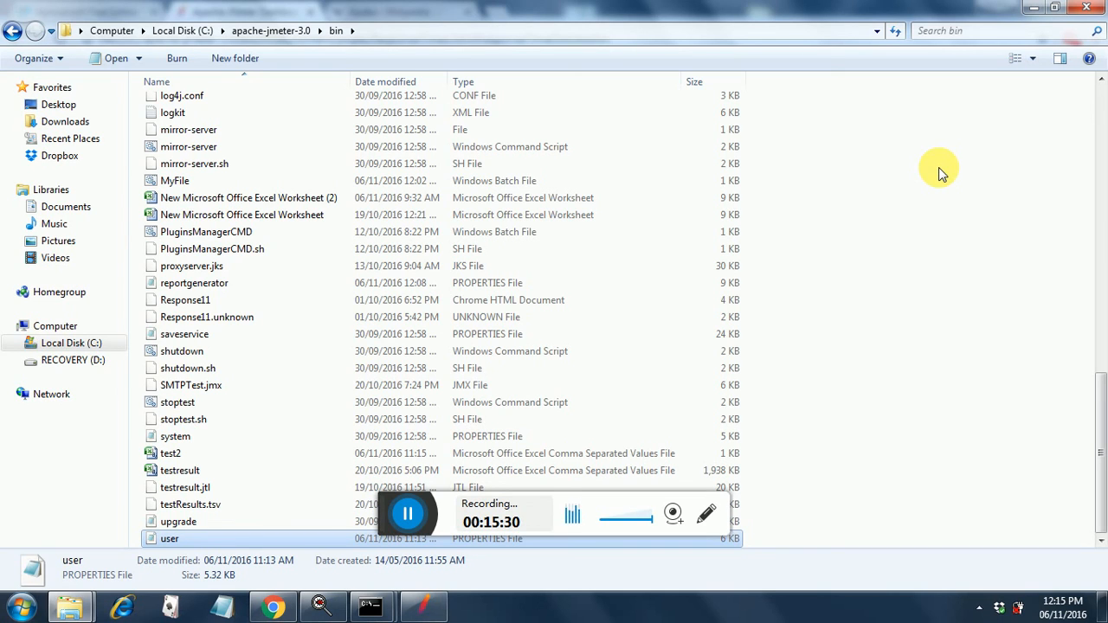
mouse_move(884, 197)
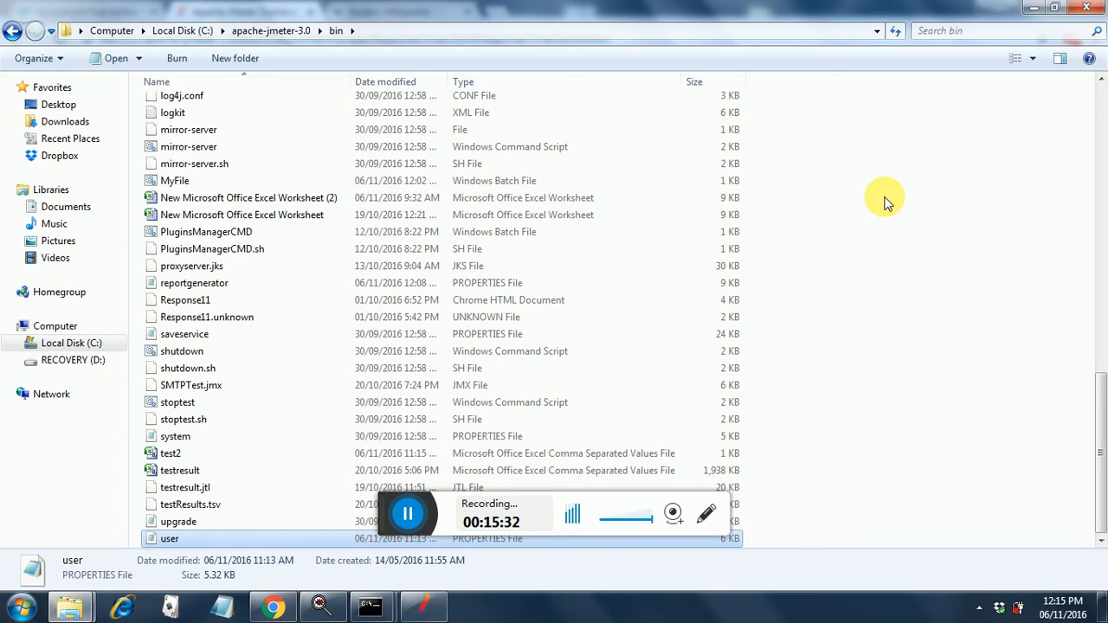
mouse_move(762, 225)
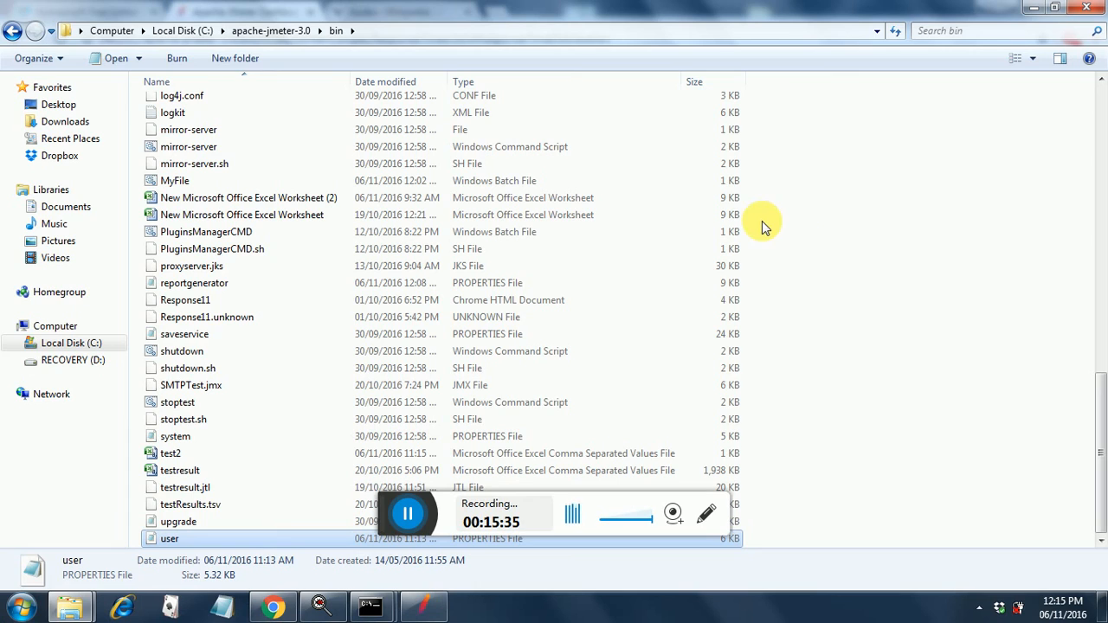